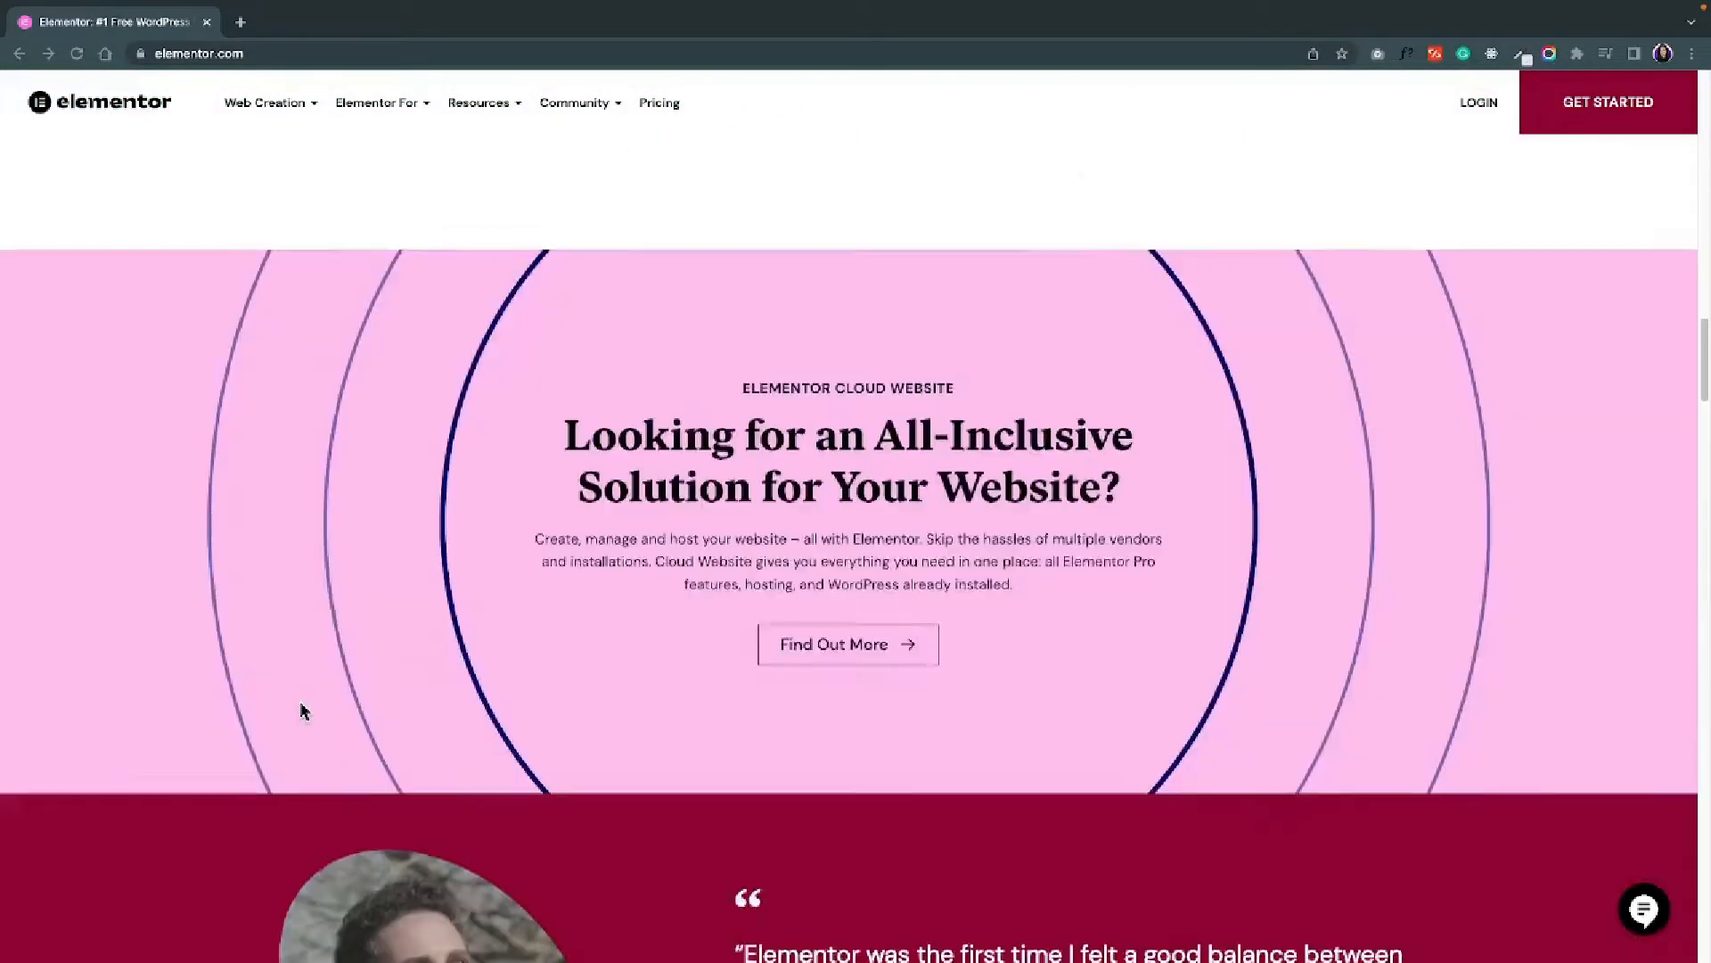
Step: Search the plugin directory for 'scroll to top' and list the matching plugins
scroll("down", 3)
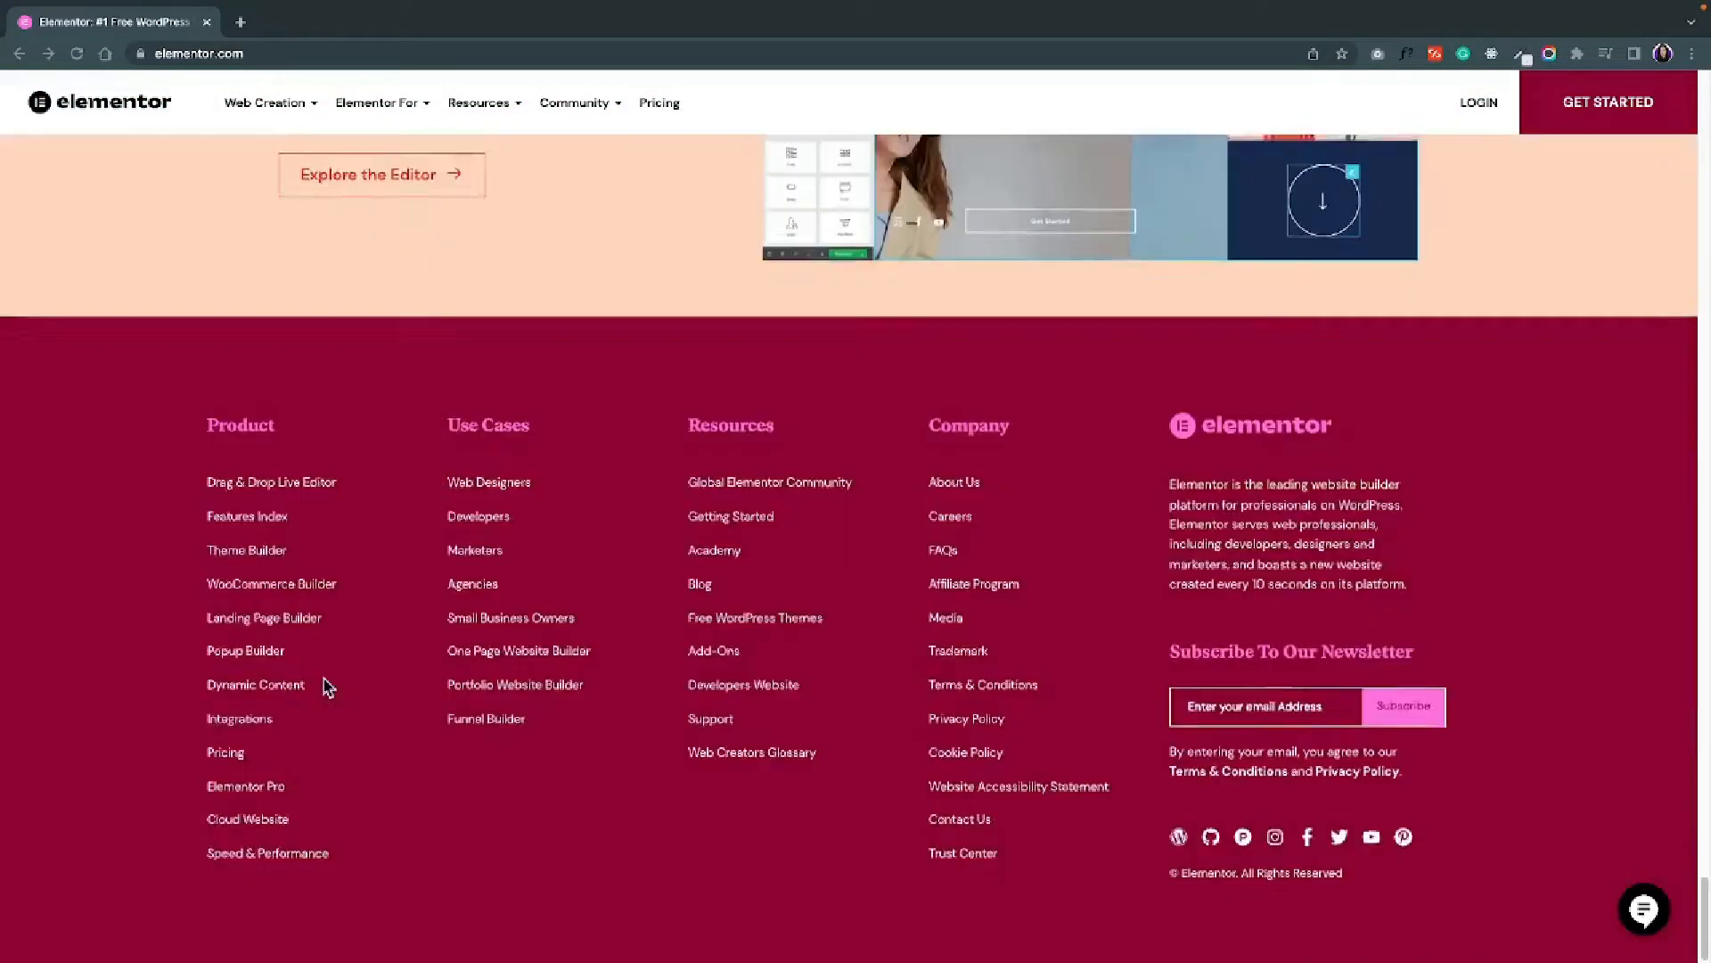
scroll("up", 3)
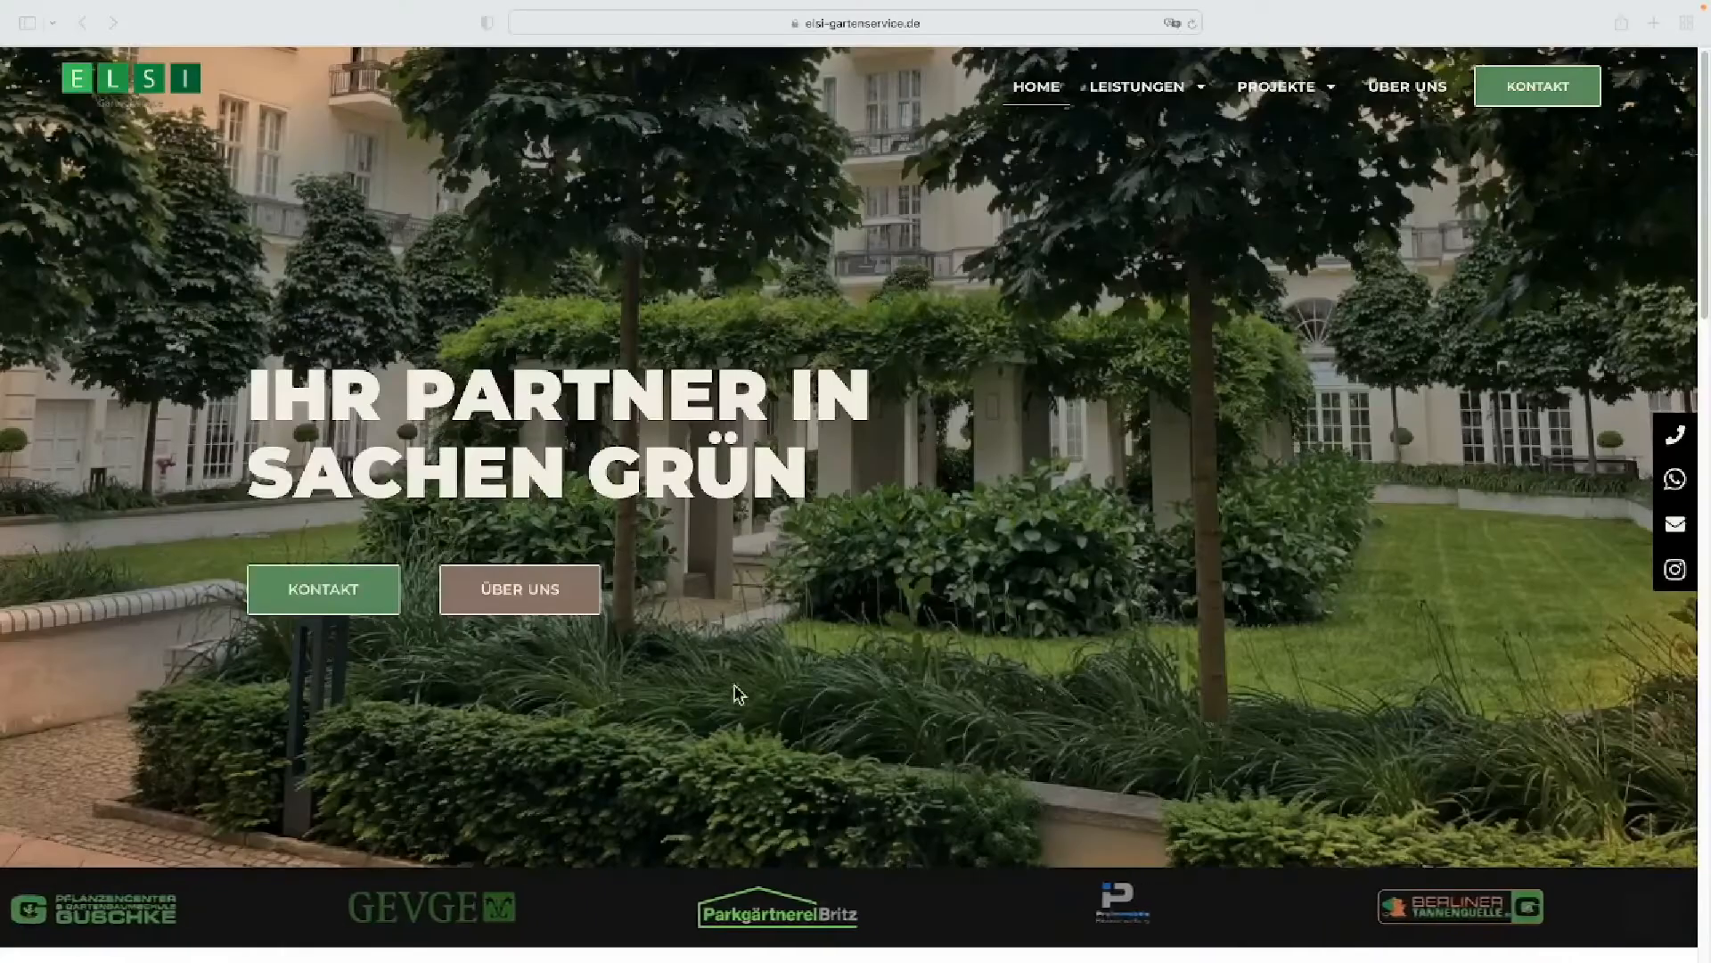
scroll("down", 3)
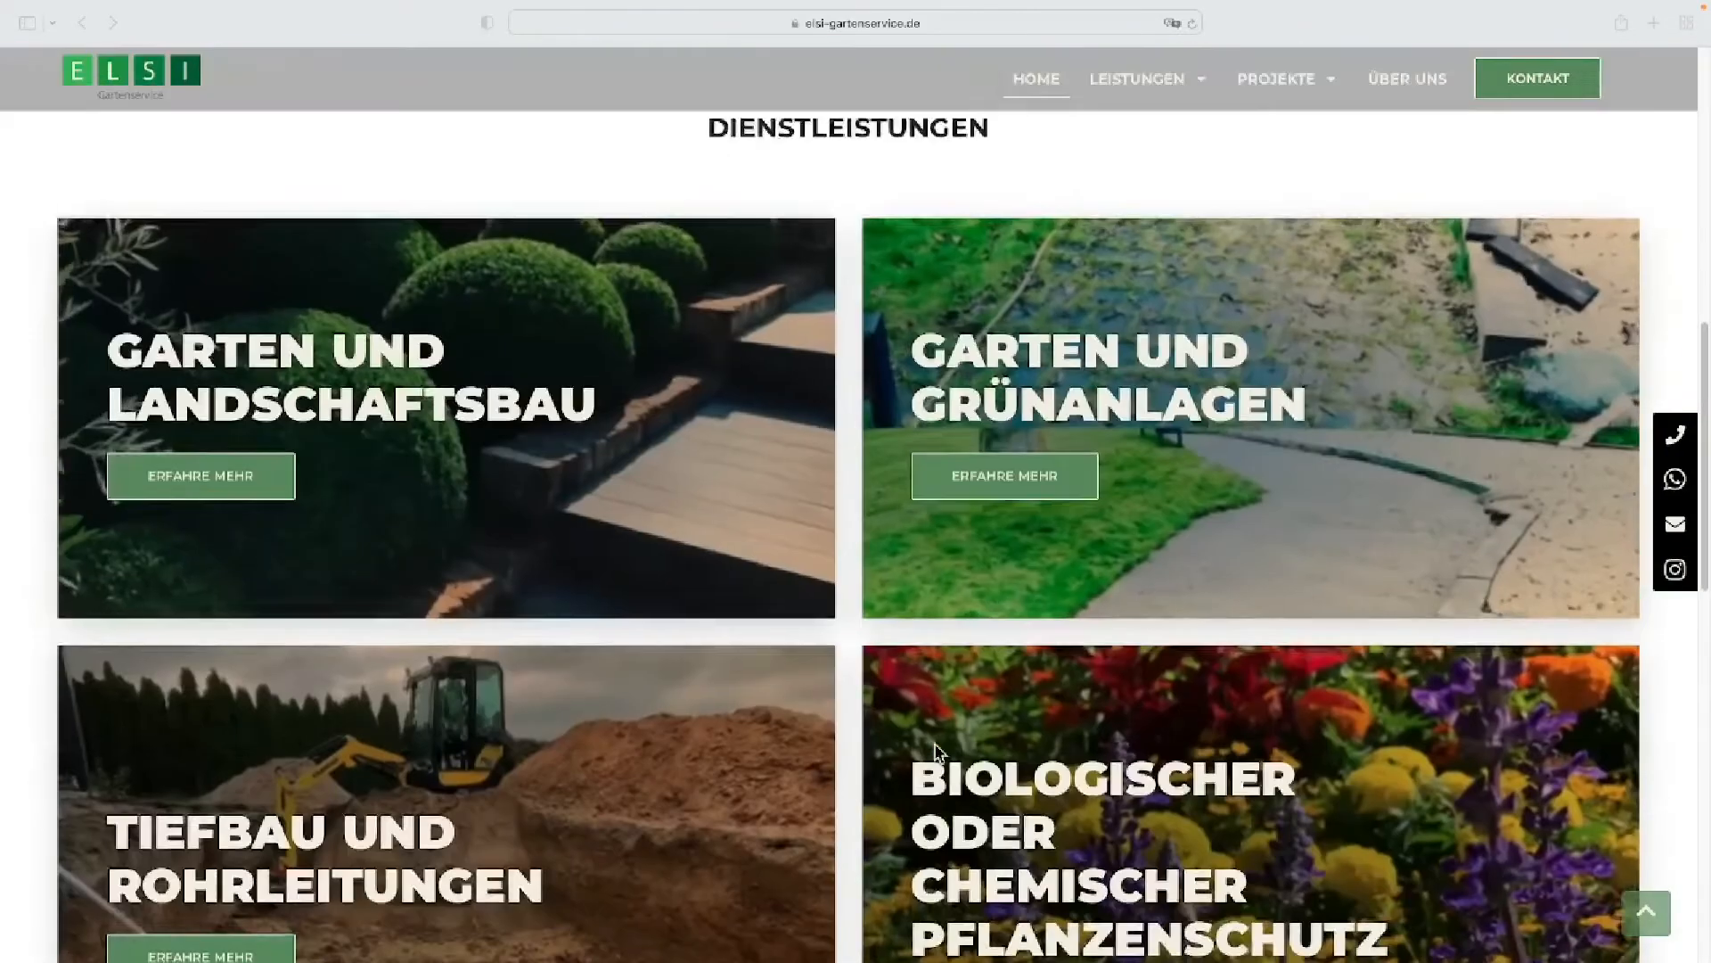
scroll("down", 3)
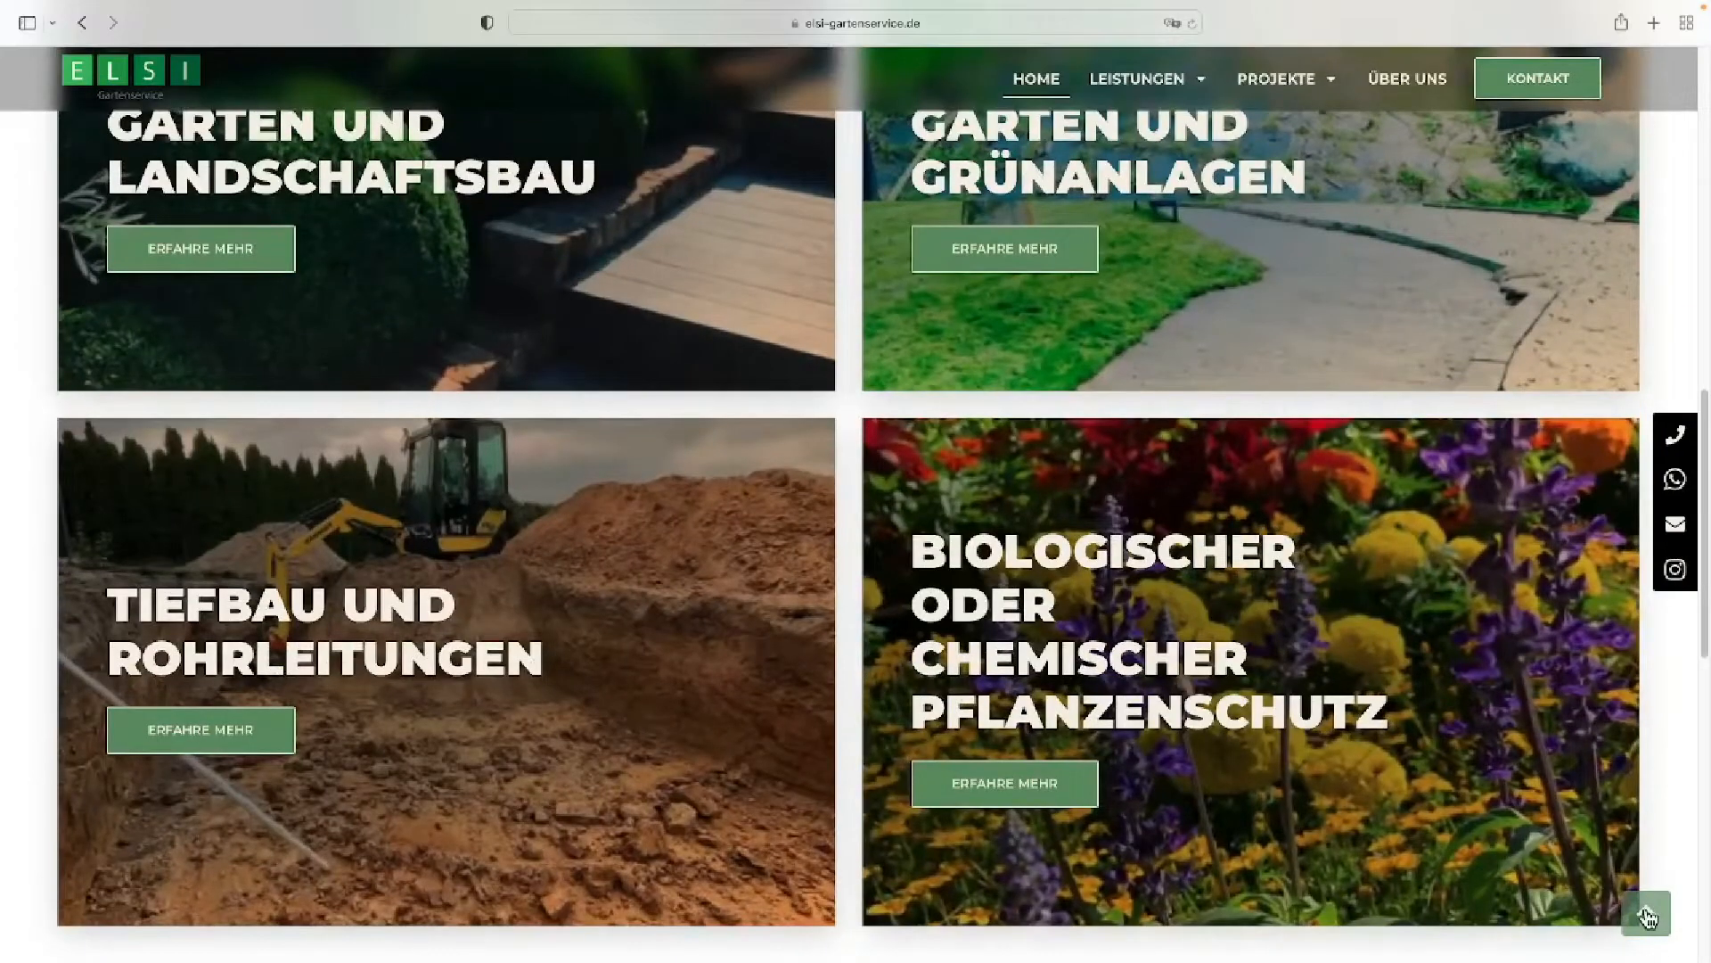
left_click(863, 34)
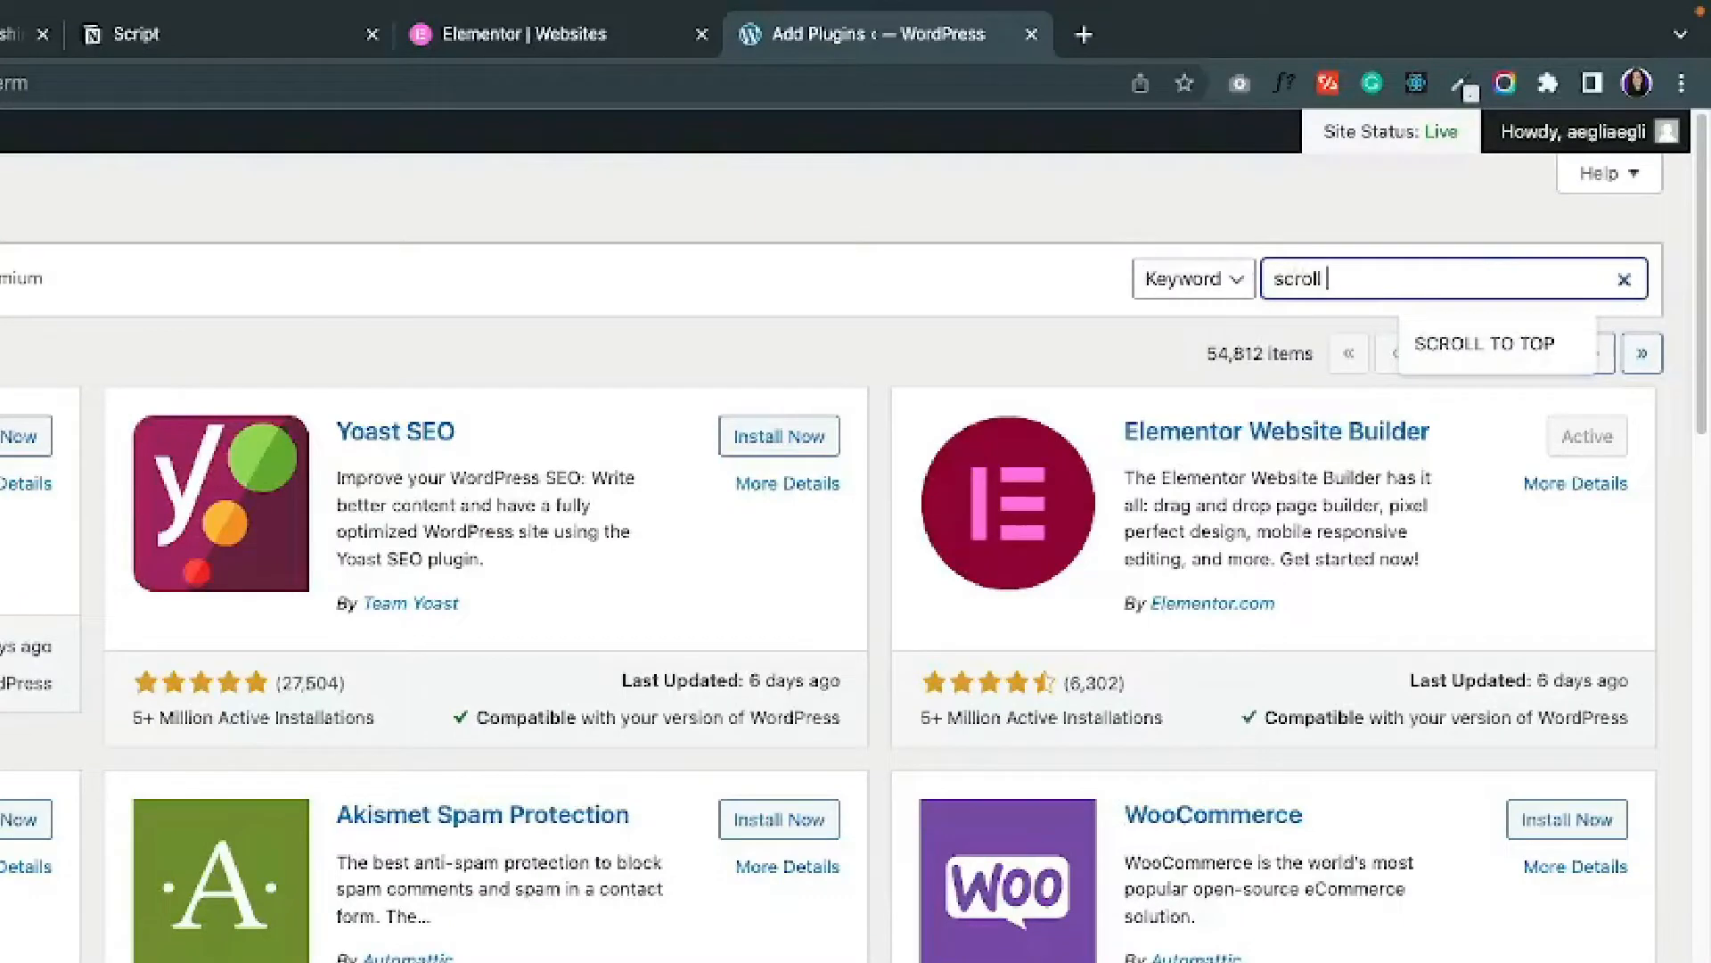
left_click(1479, 342)
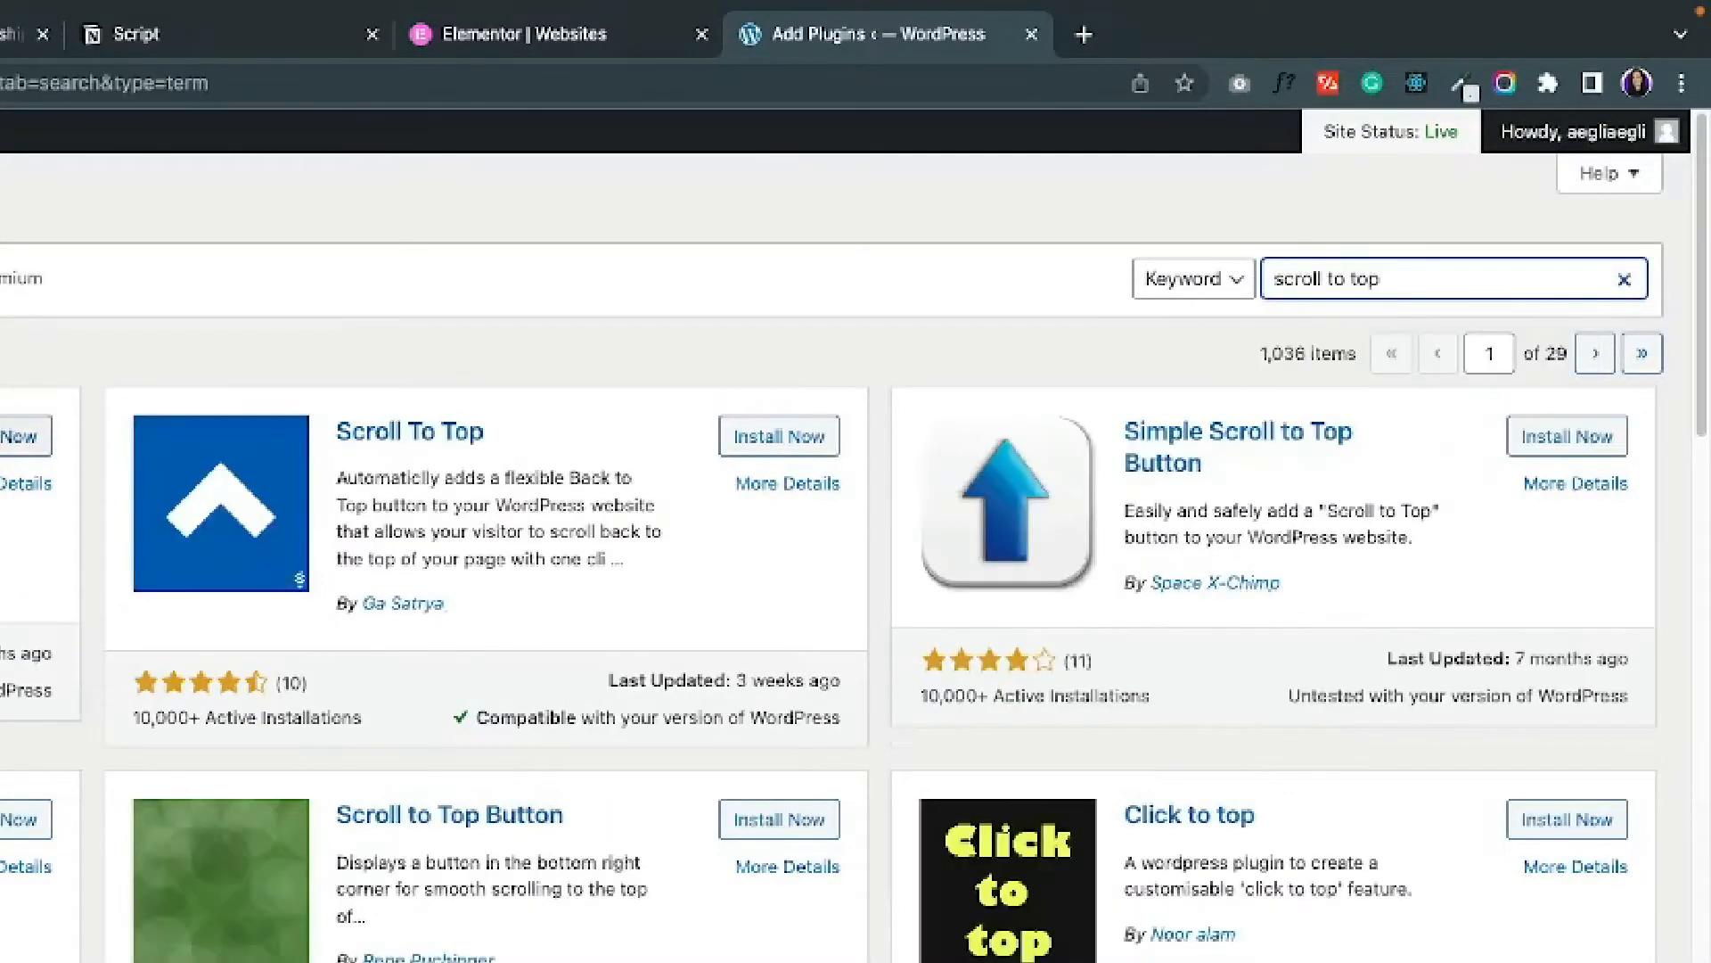
left_click(318, 21)
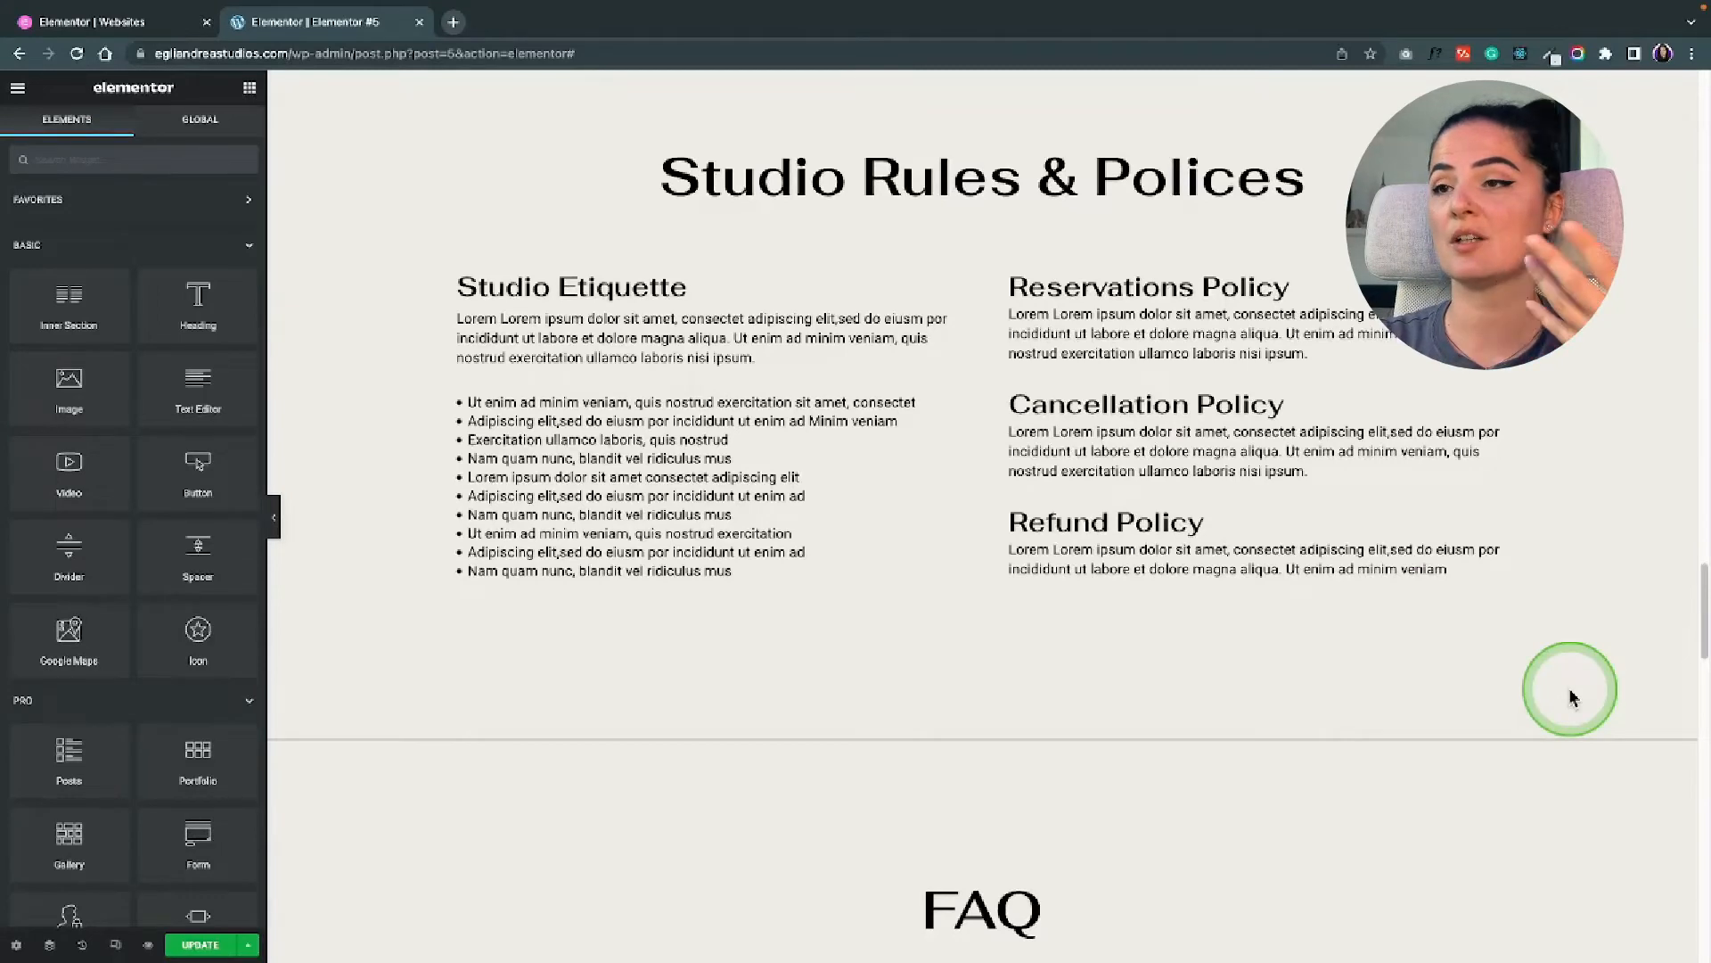
scroll("down", 3)
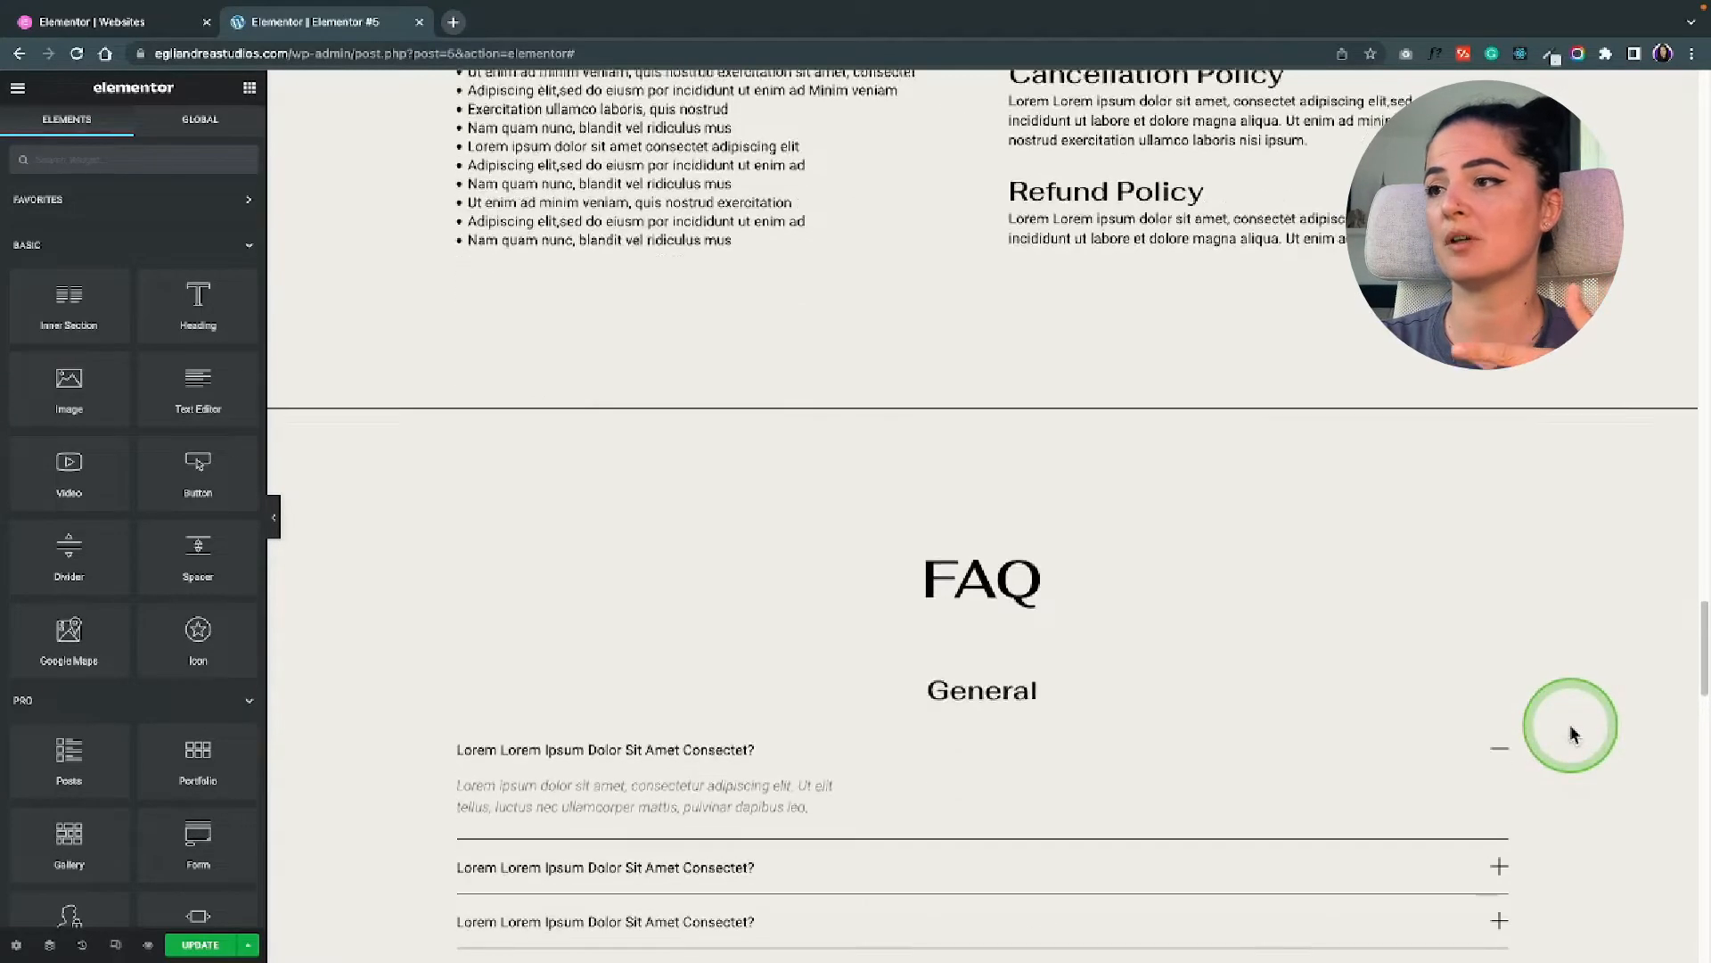
scroll("down", 3)
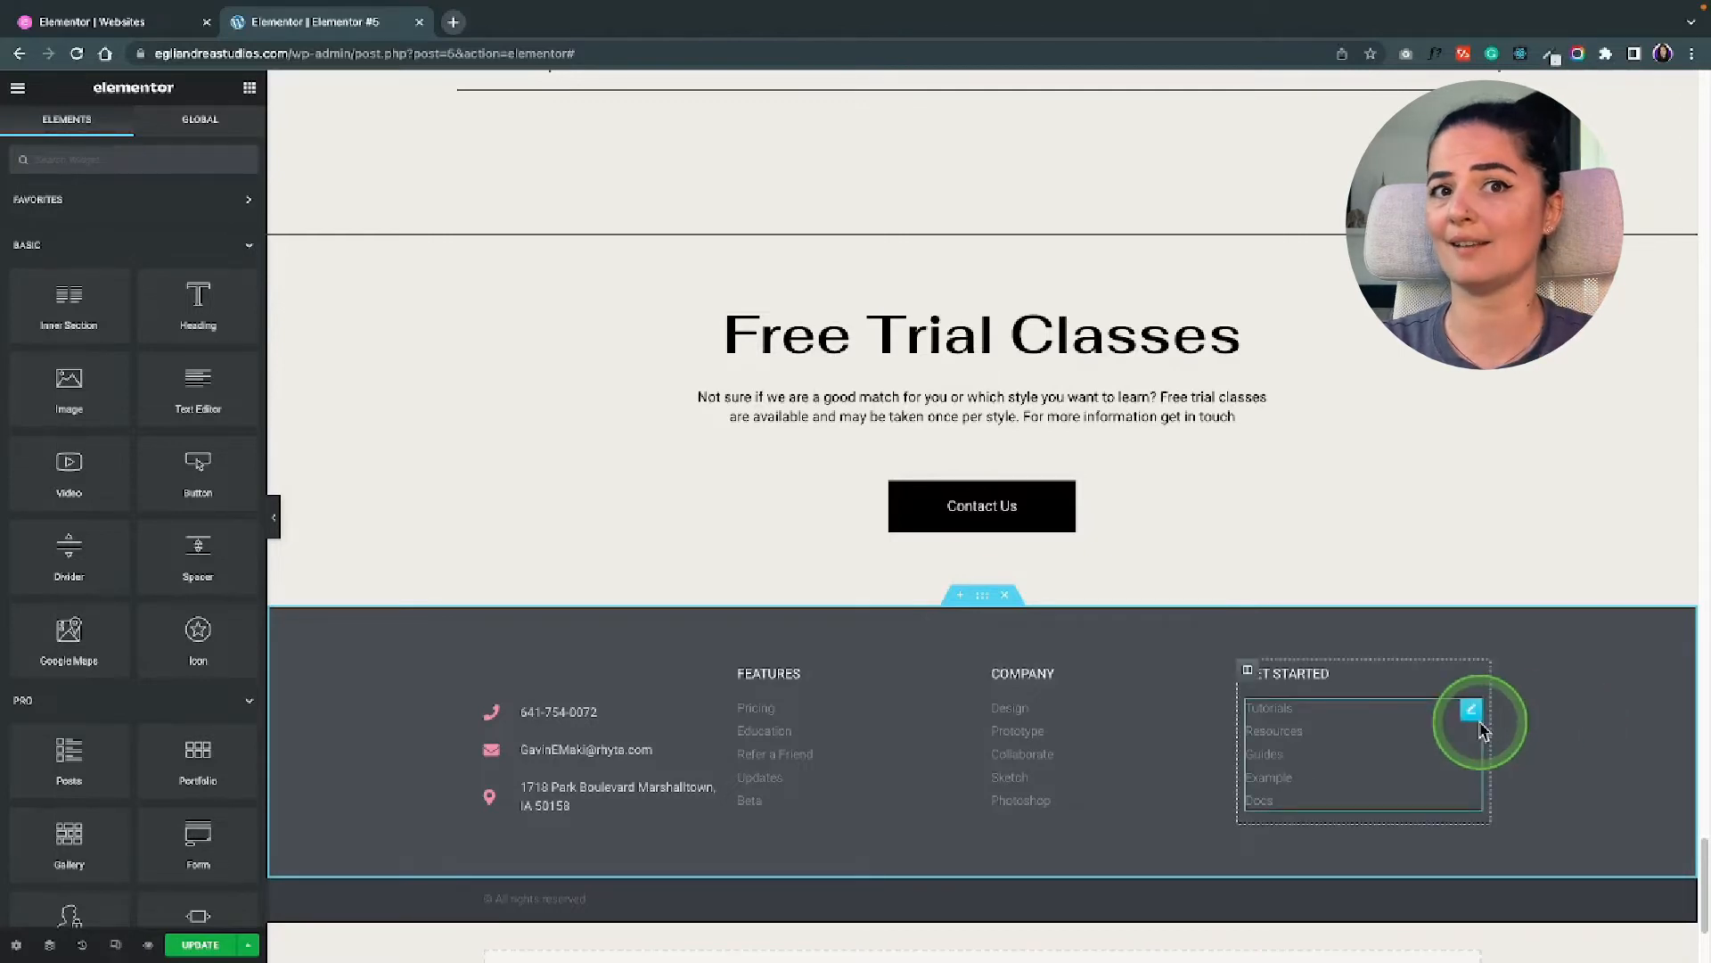
mouse_move(1387, 726)
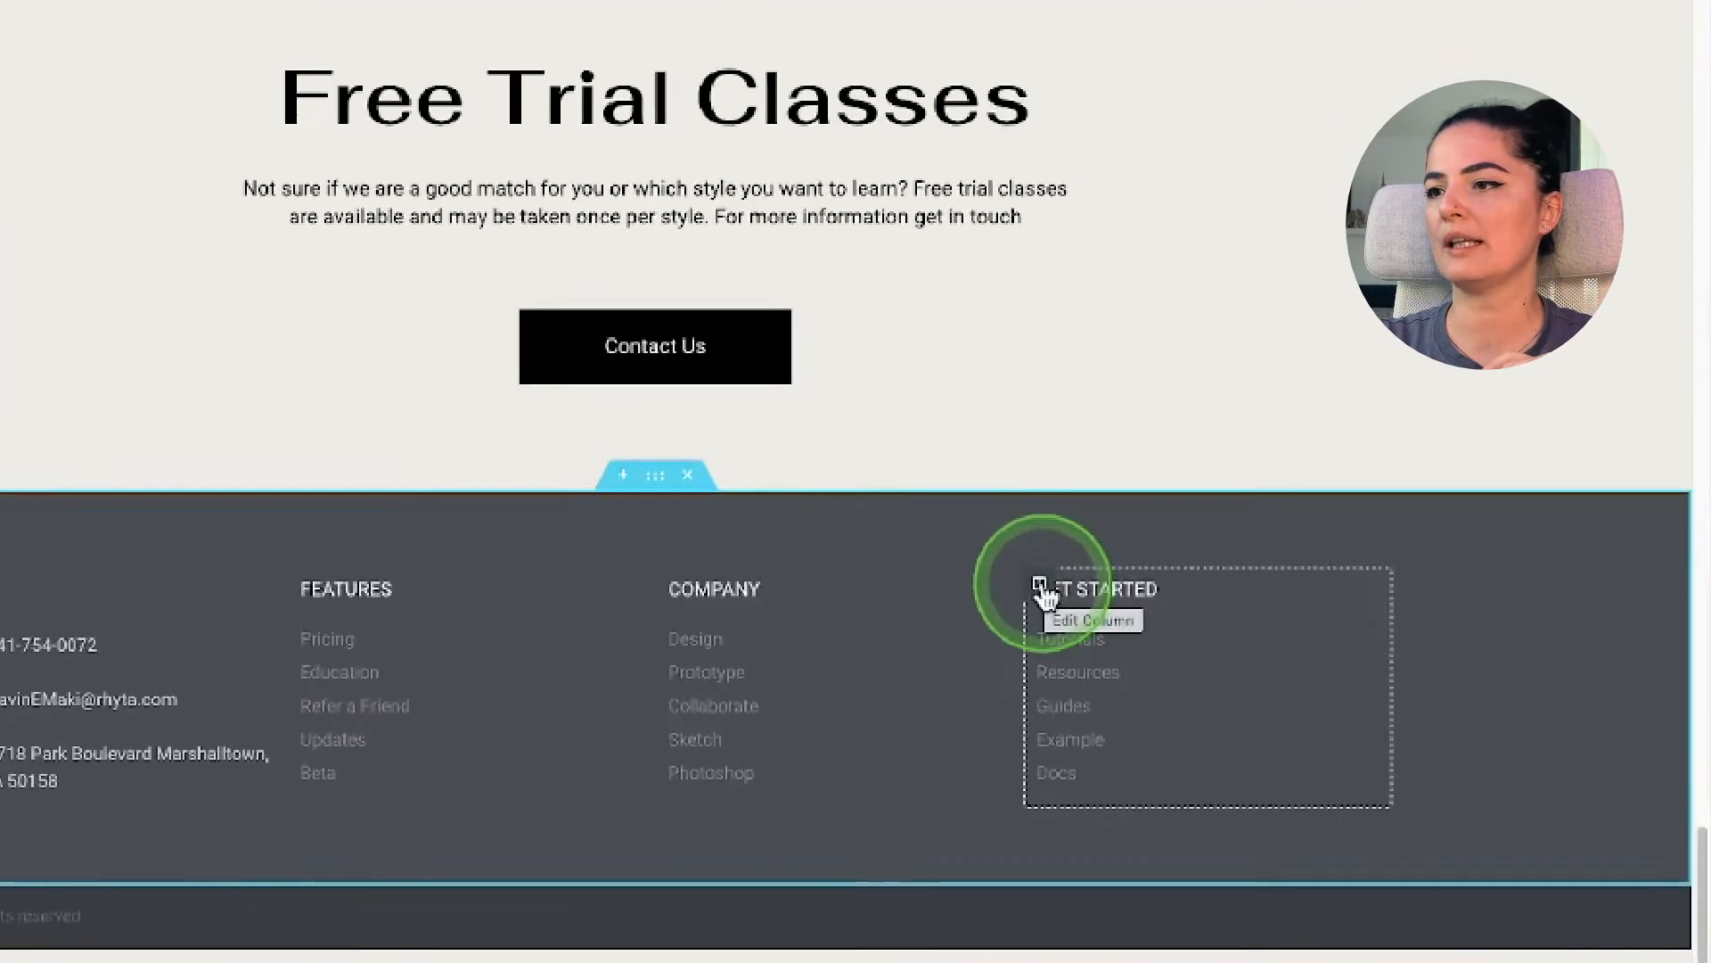
Step: Add a new empty column to the footer beside the Get Started column
right_click(1034, 583)
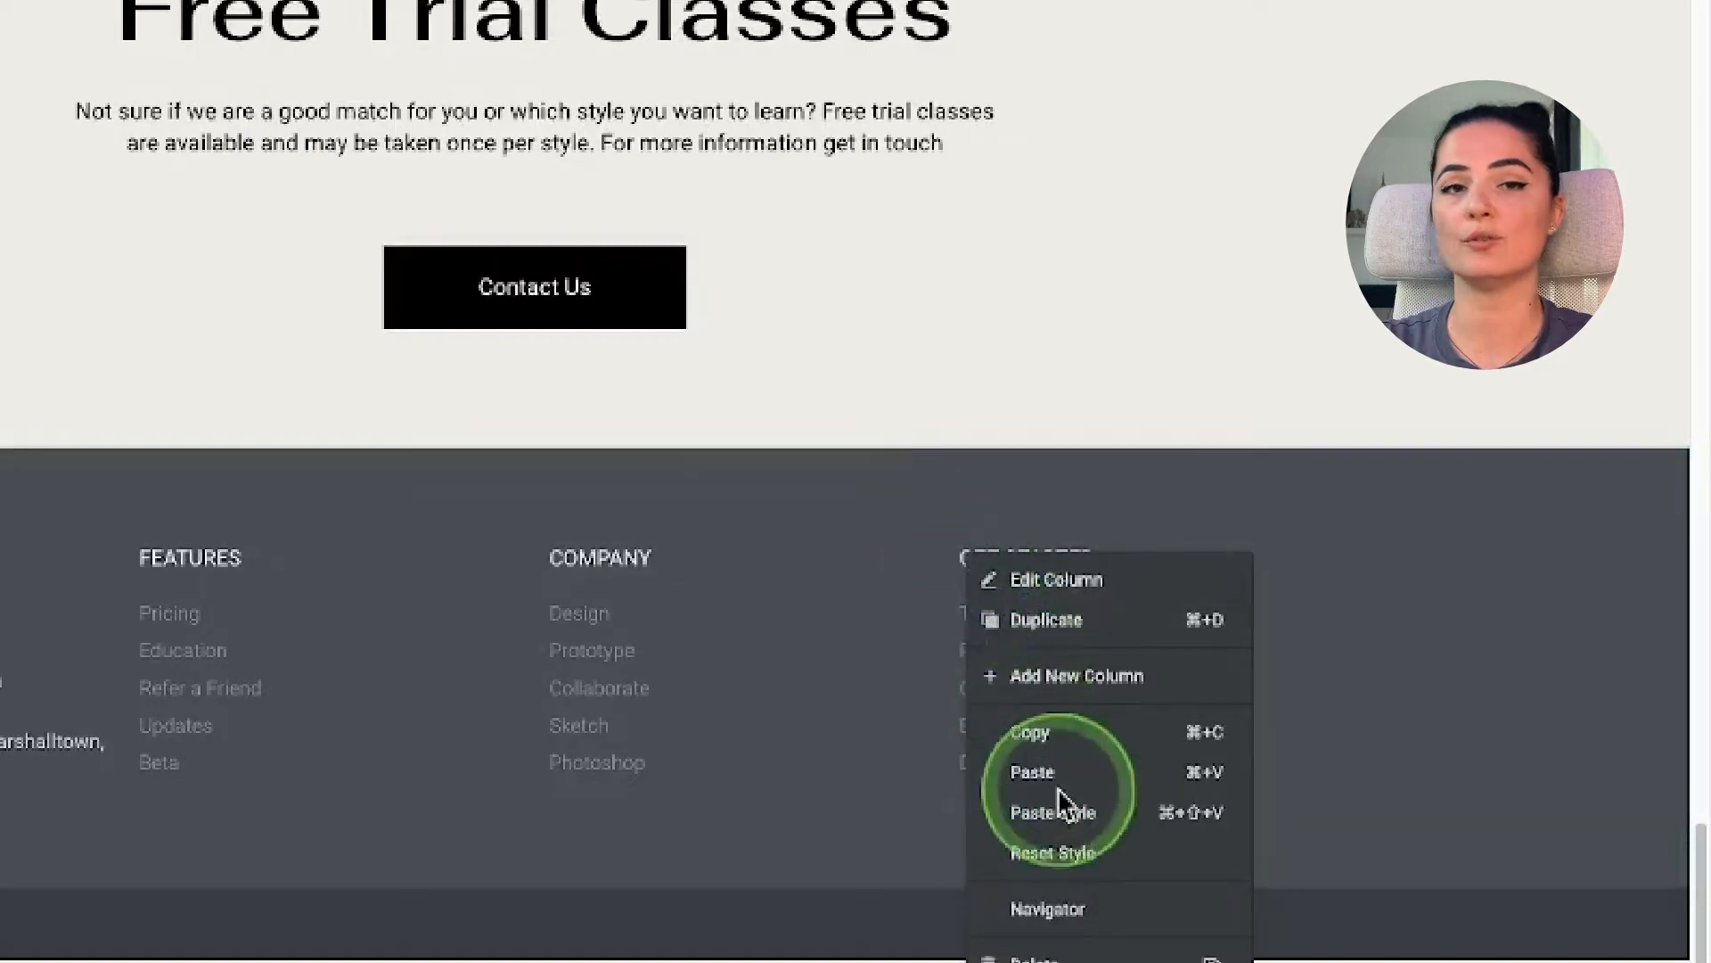
mouse_move(1077, 676)
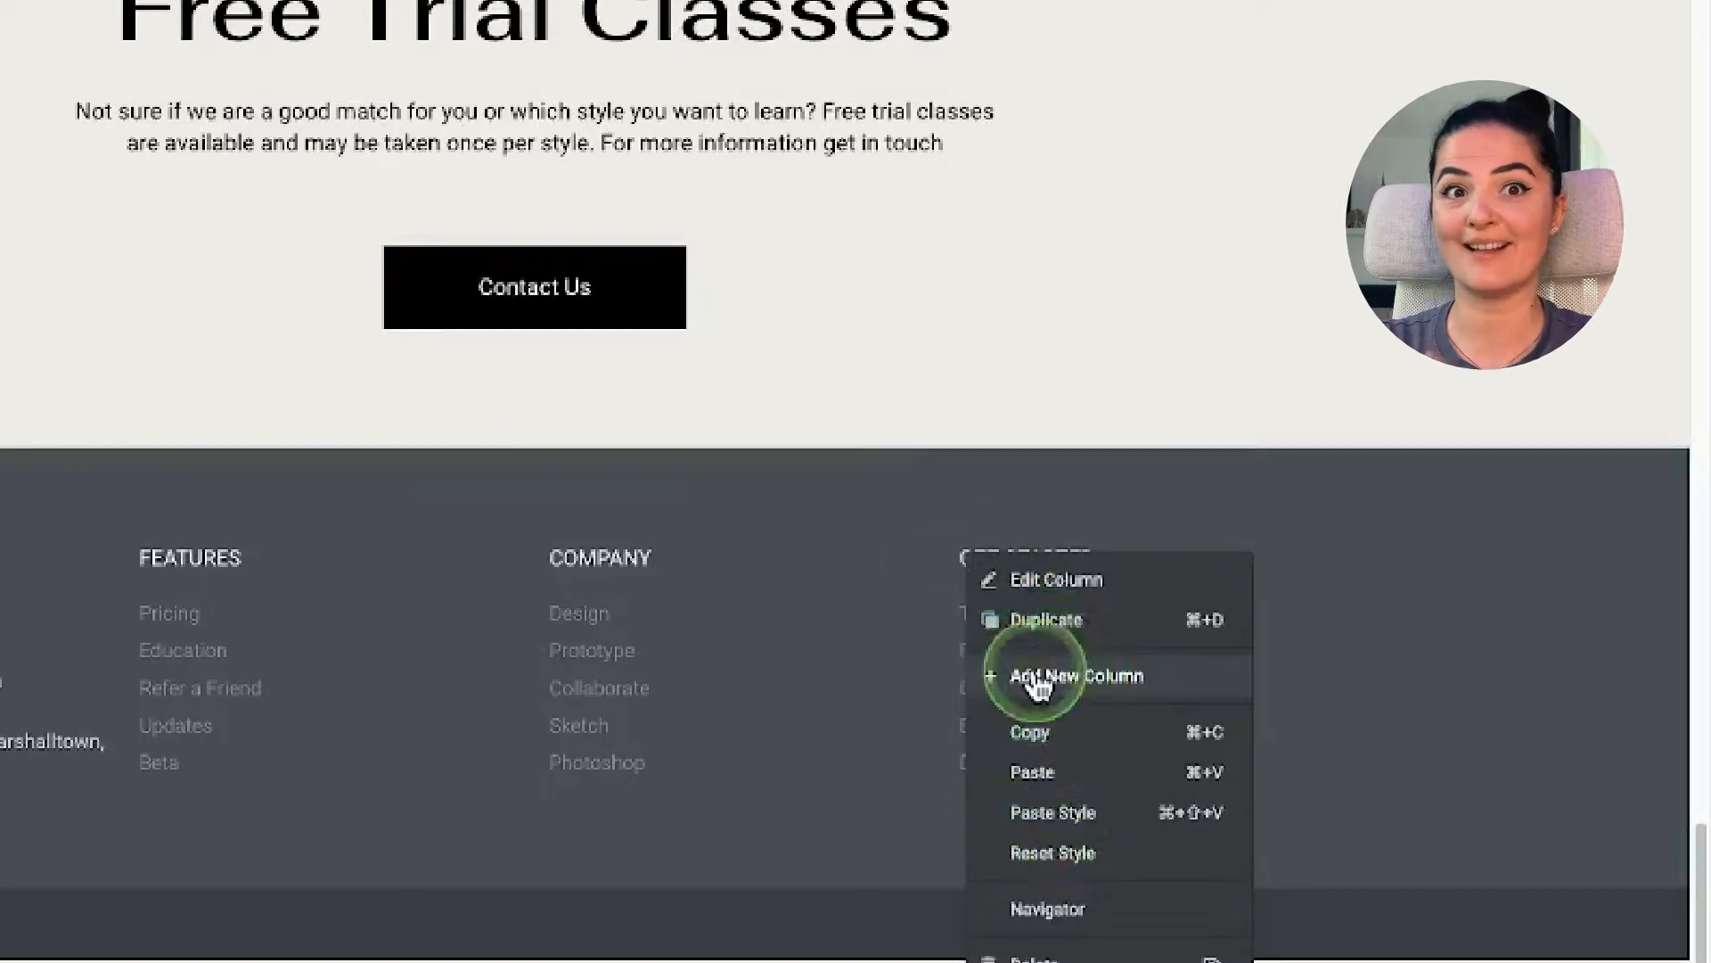
left_click(1075, 674)
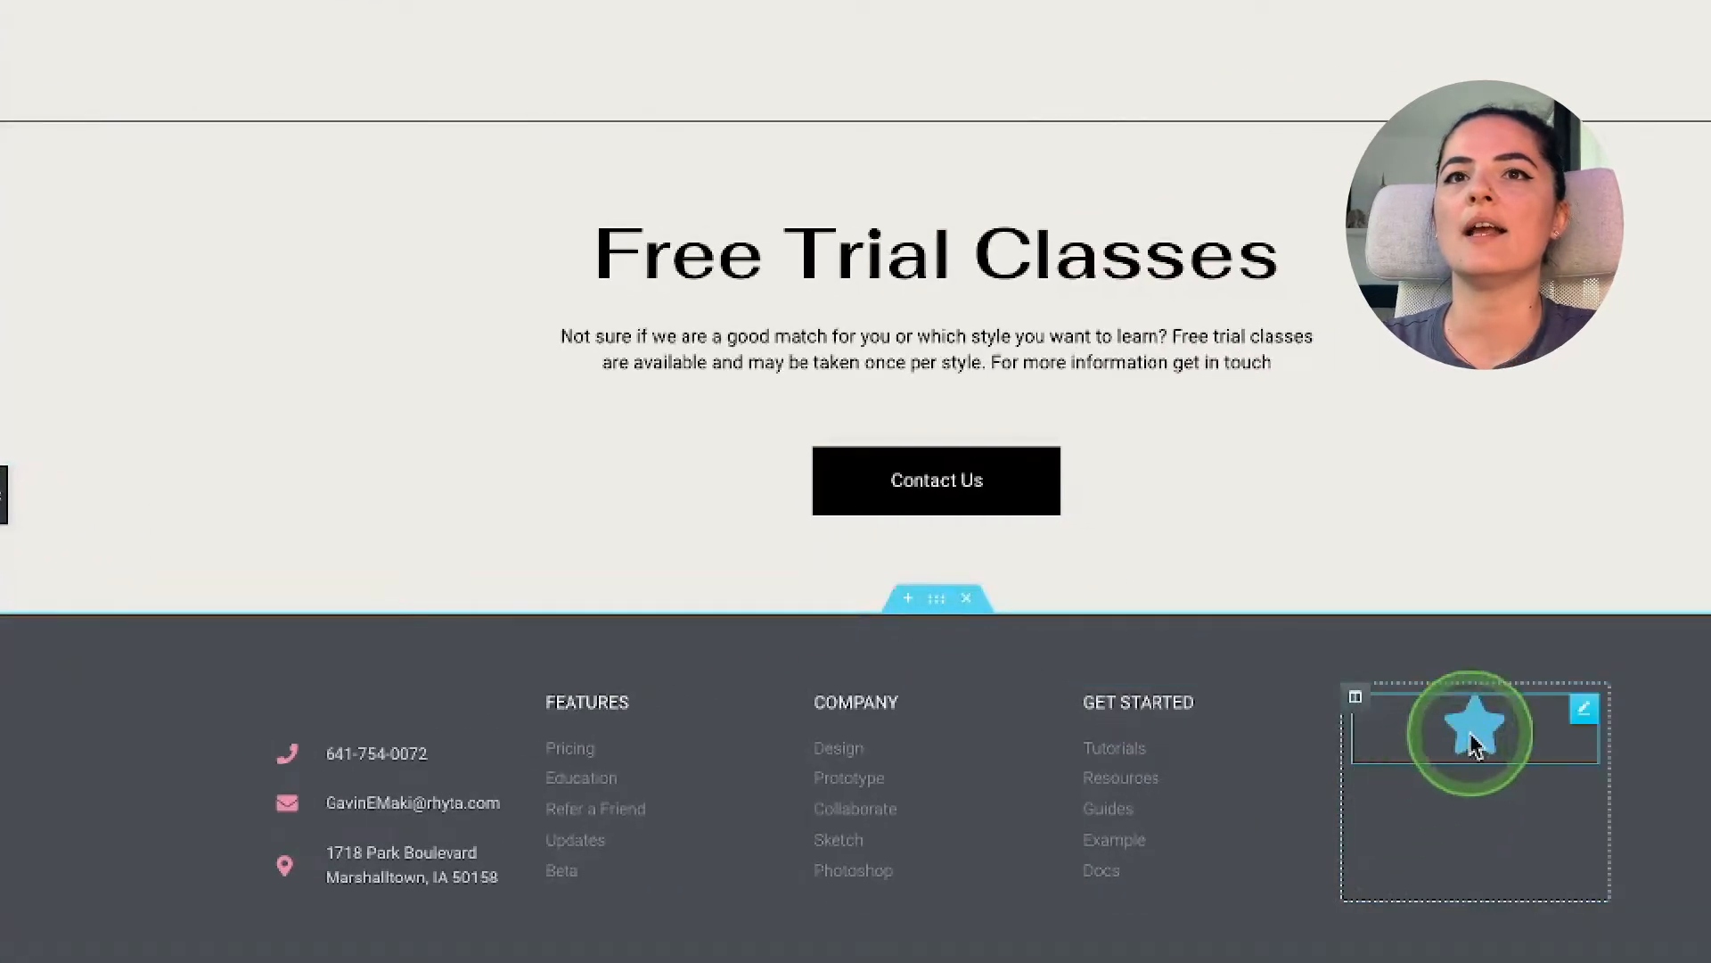
Step: Replace the Icon widget's default star with an upward arrow from the Icon Library
left_click(1472, 729)
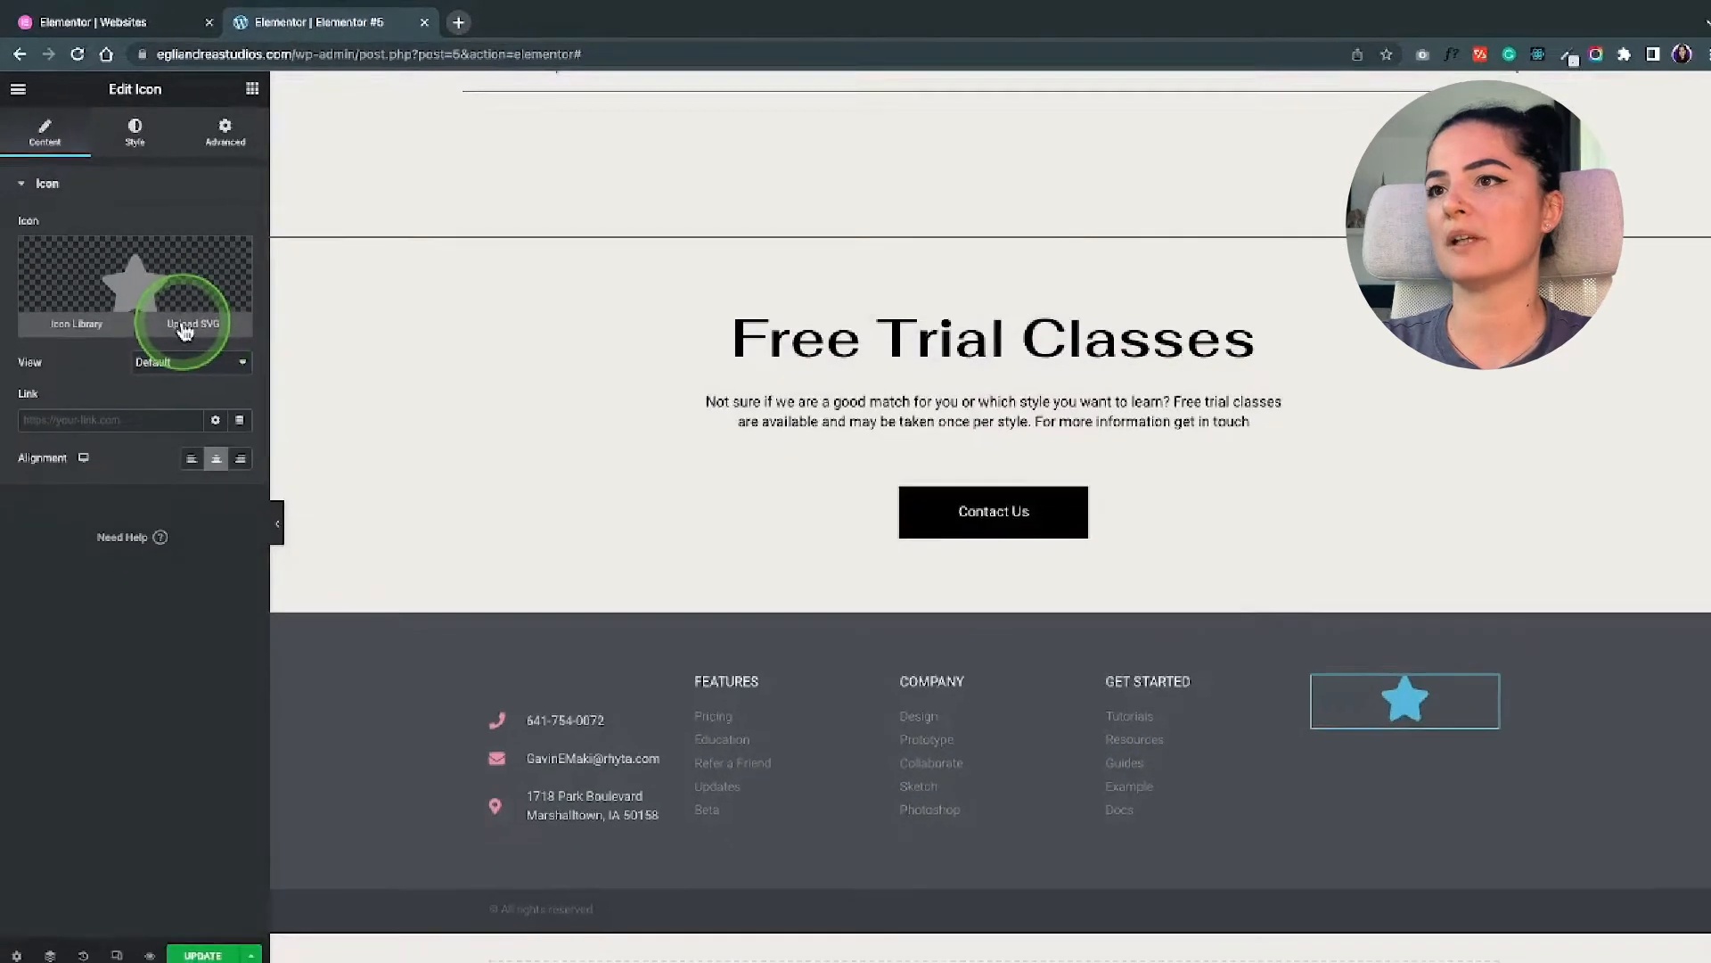
left_click(184, 322)
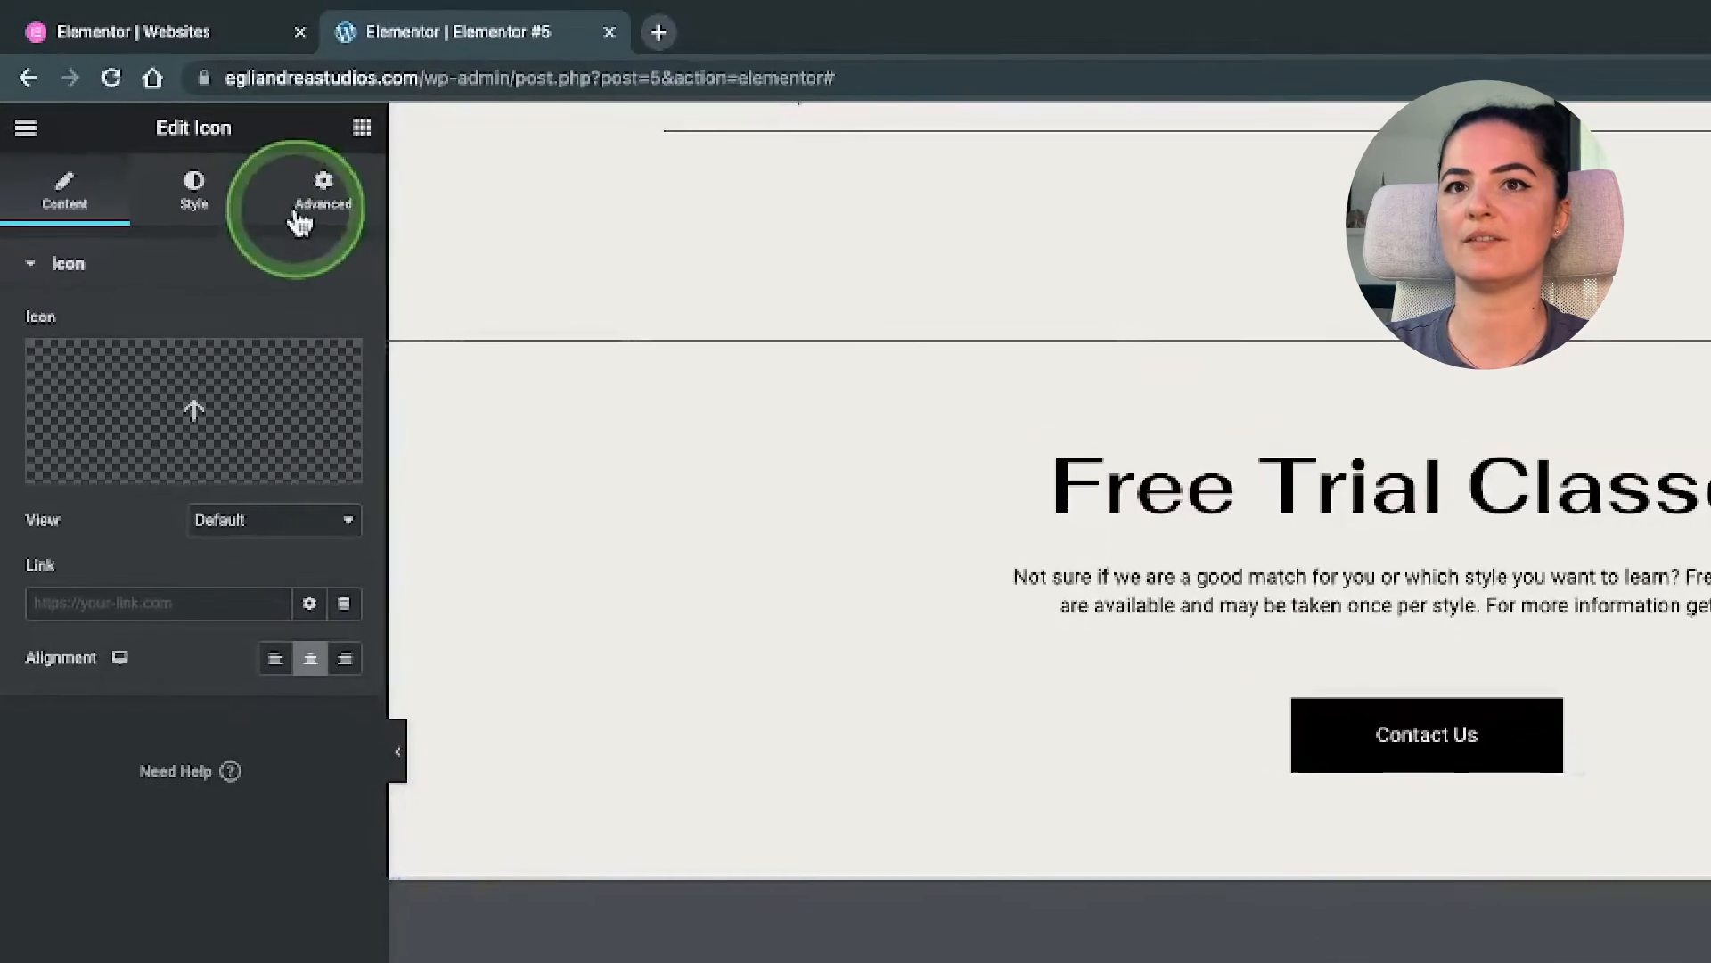
Step: Set the arrow icon's Layout Position to Fixed in its Advanced settings
left_click(323, 191)
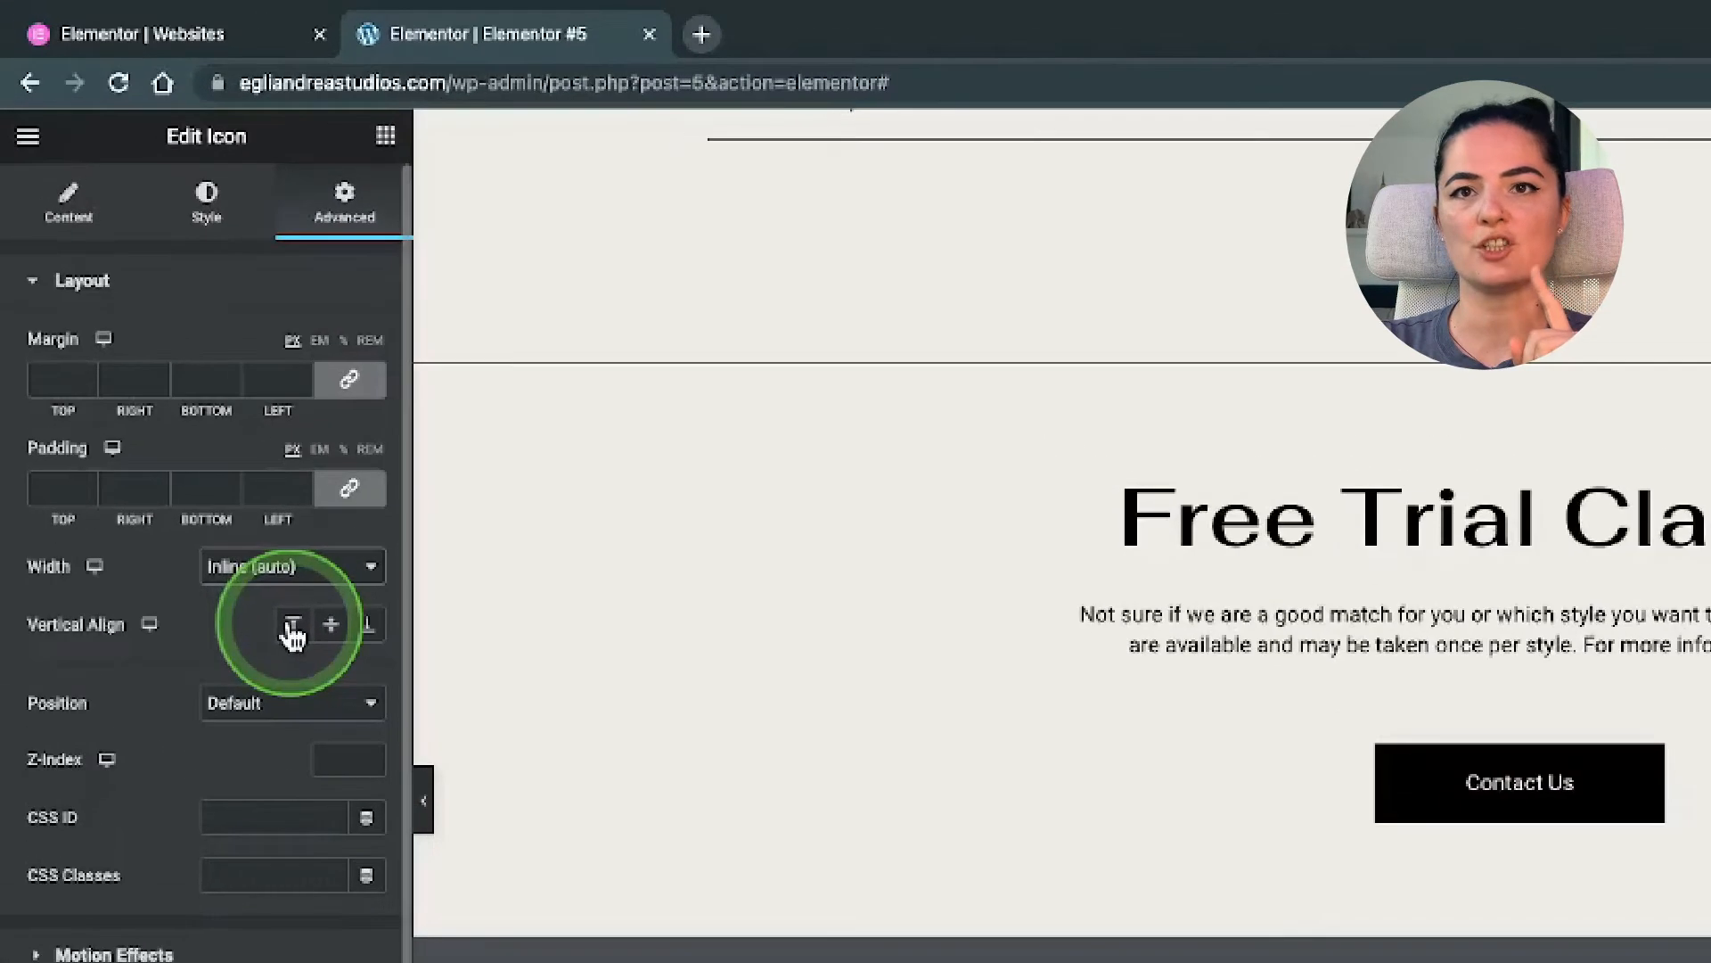
left_click(290, 702)
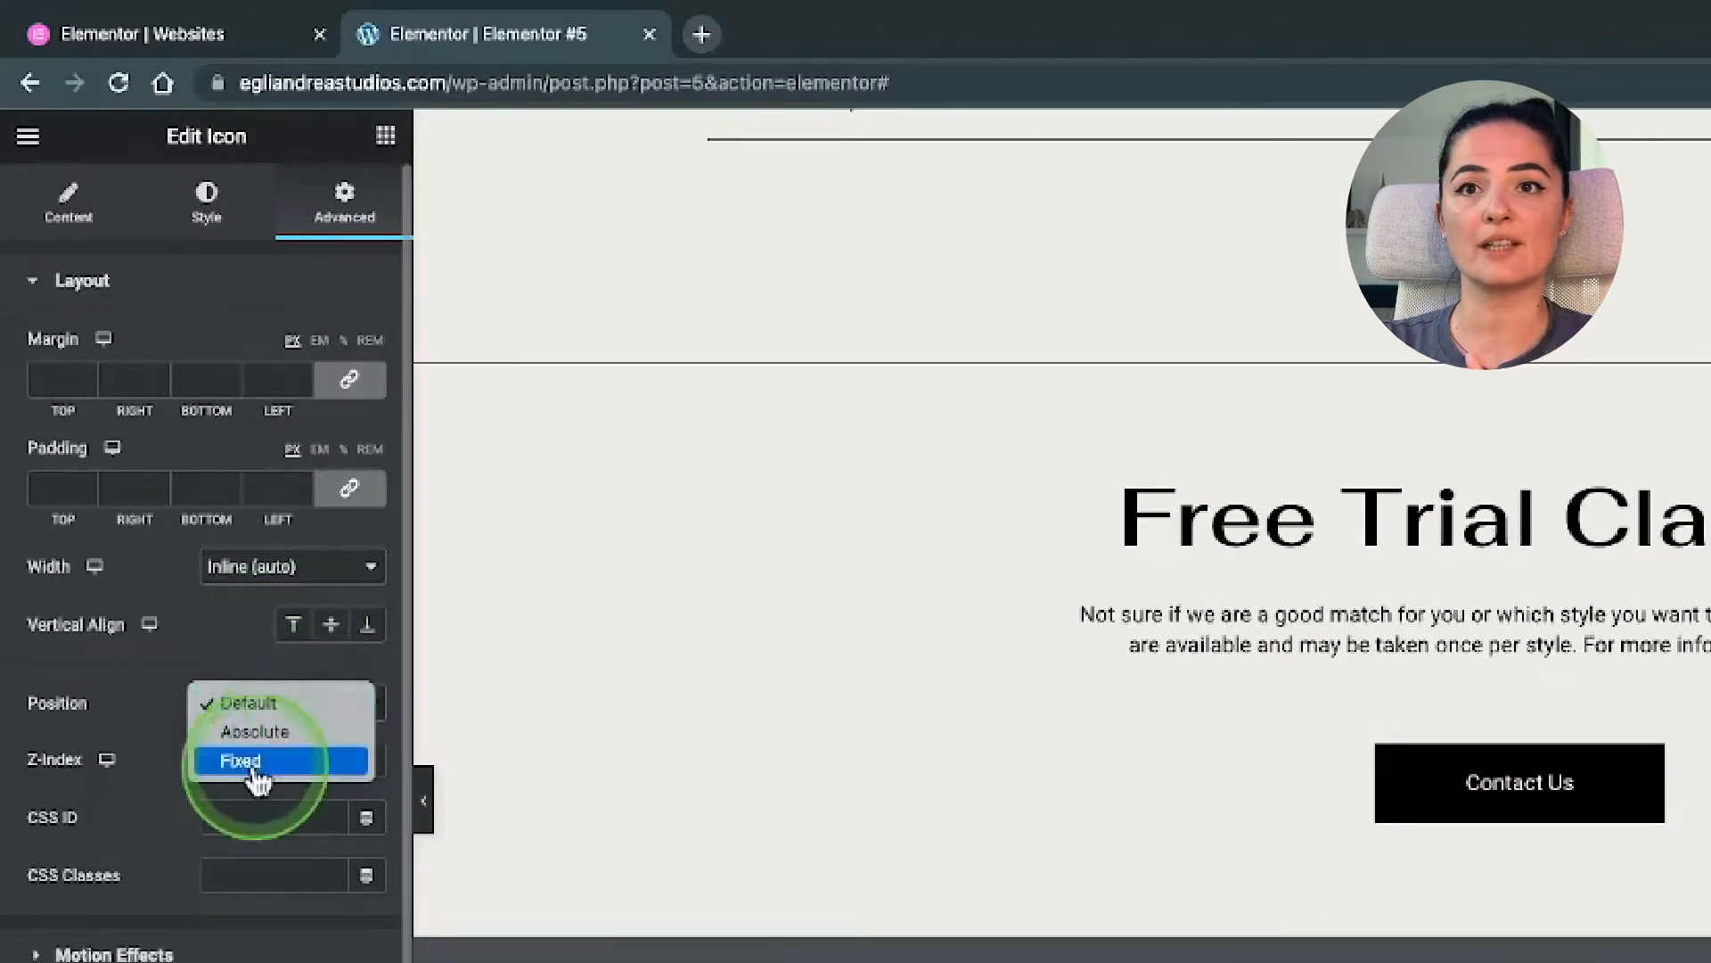
left_click(241, 761)
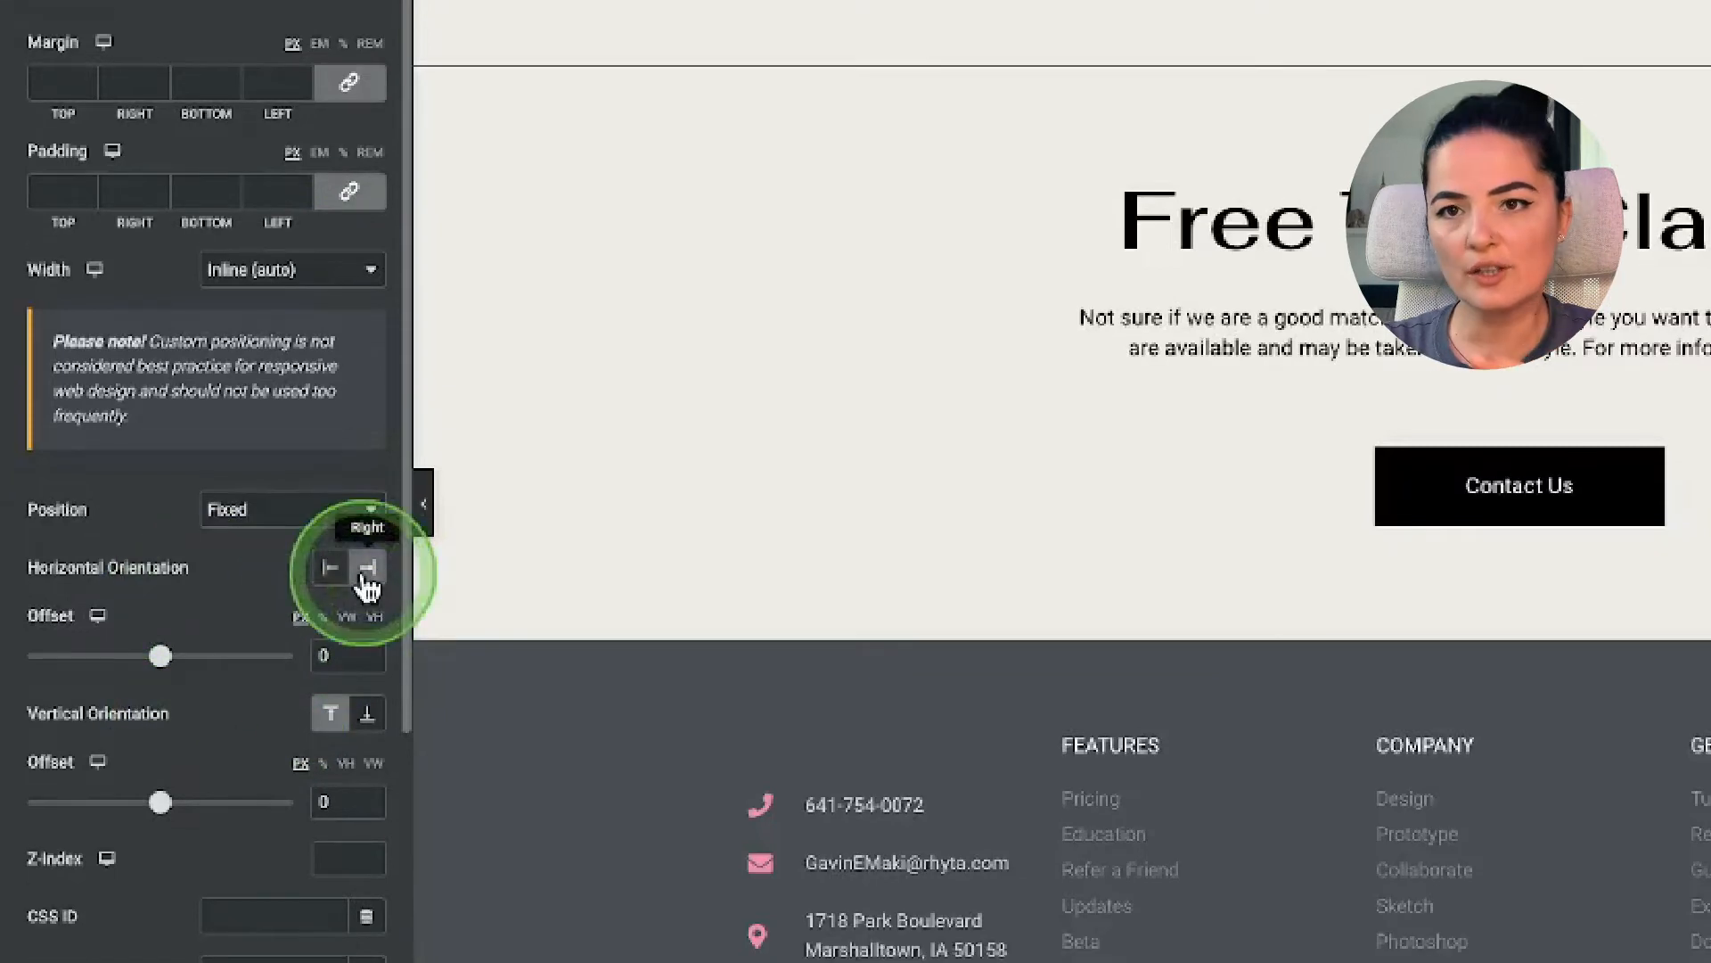
mouse_move(332, 713)
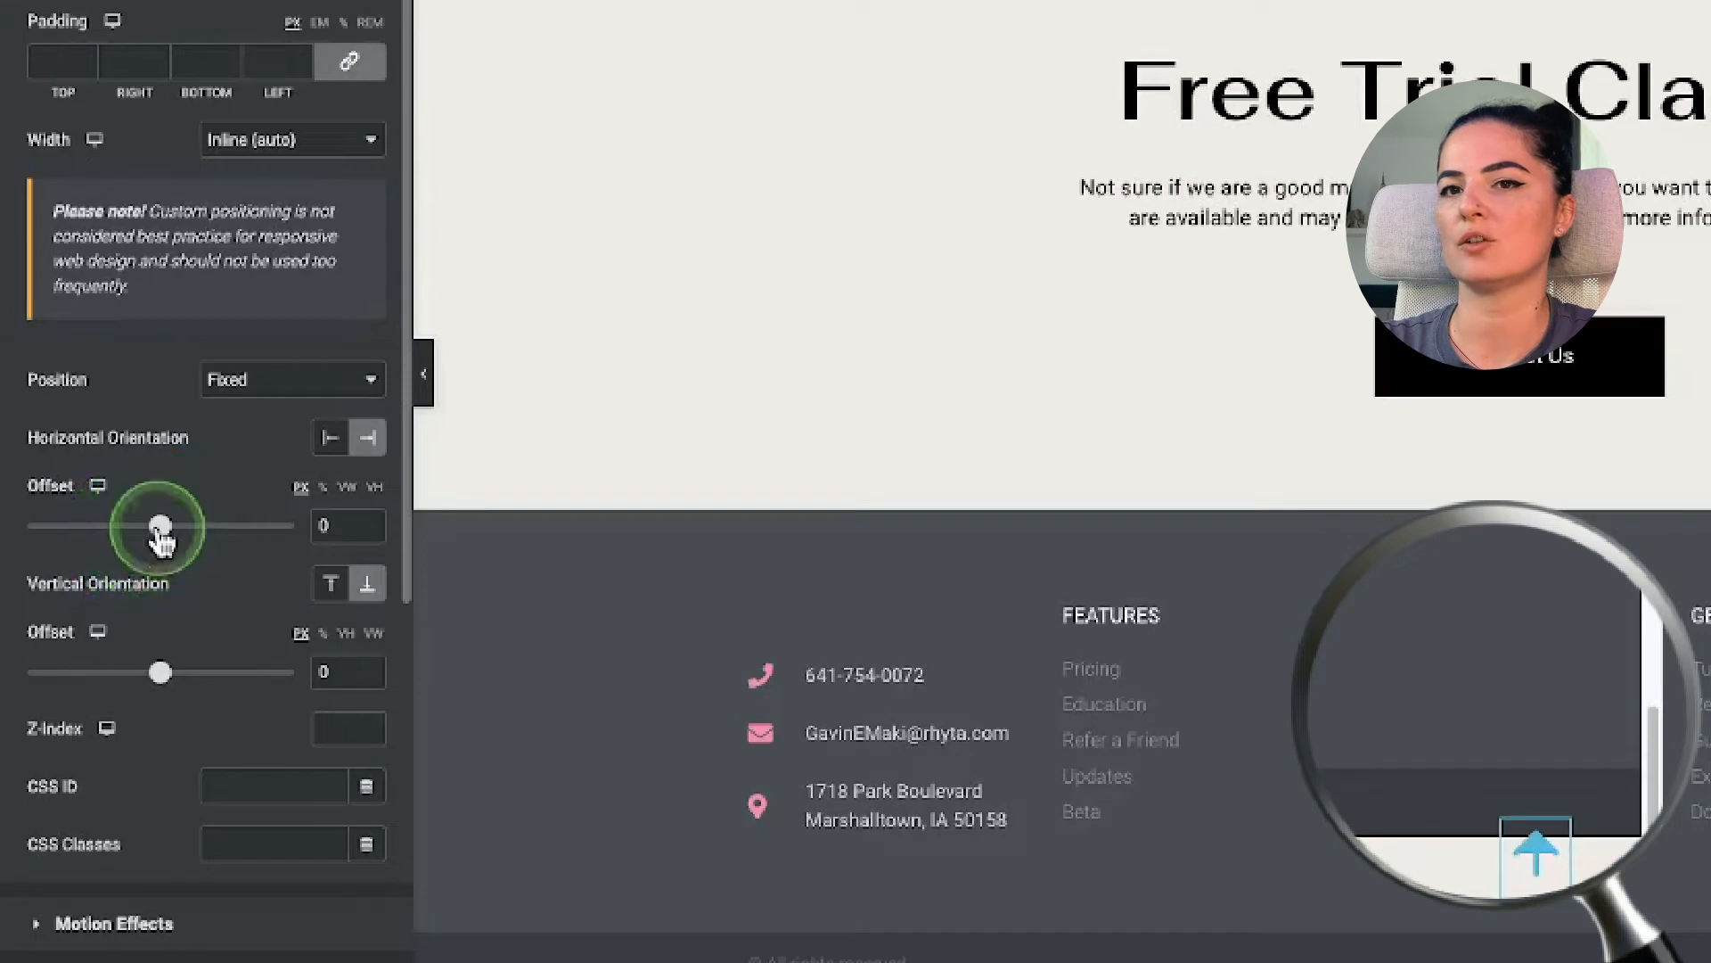
Step: Offset the fixed arrow about 52 px from the right and 124 px up from the bottom
left_click_drag(157, 524, 166, 524)
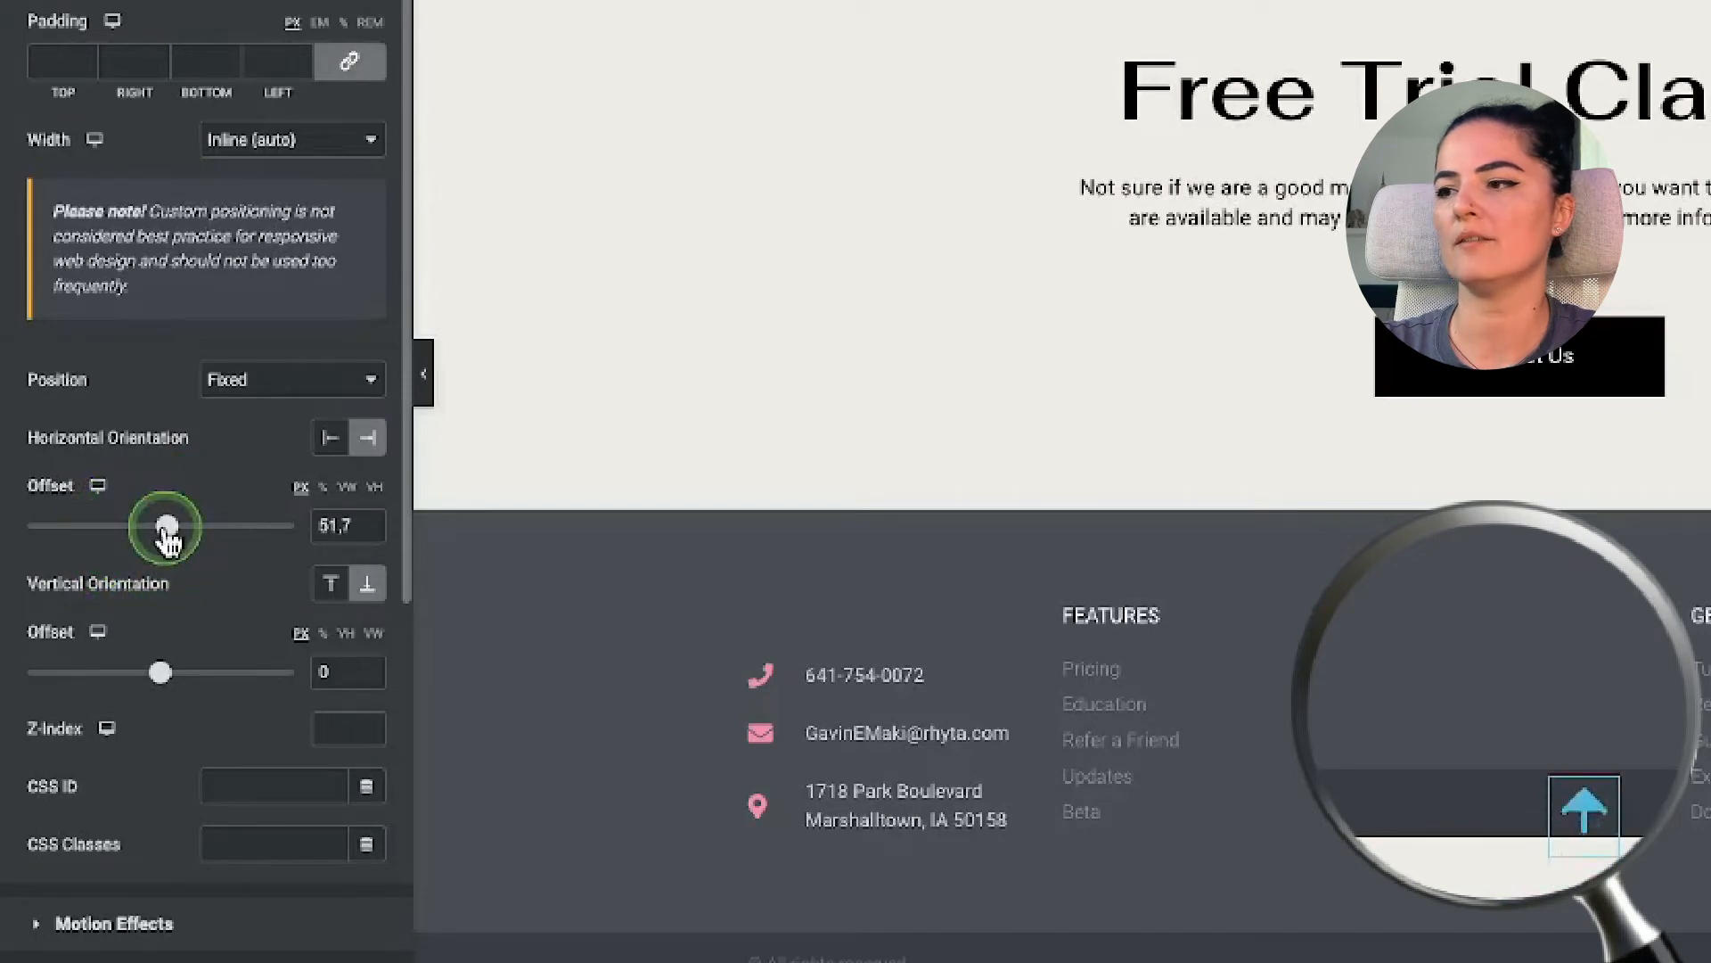
left_click_drag(160, 672, 160, 693)
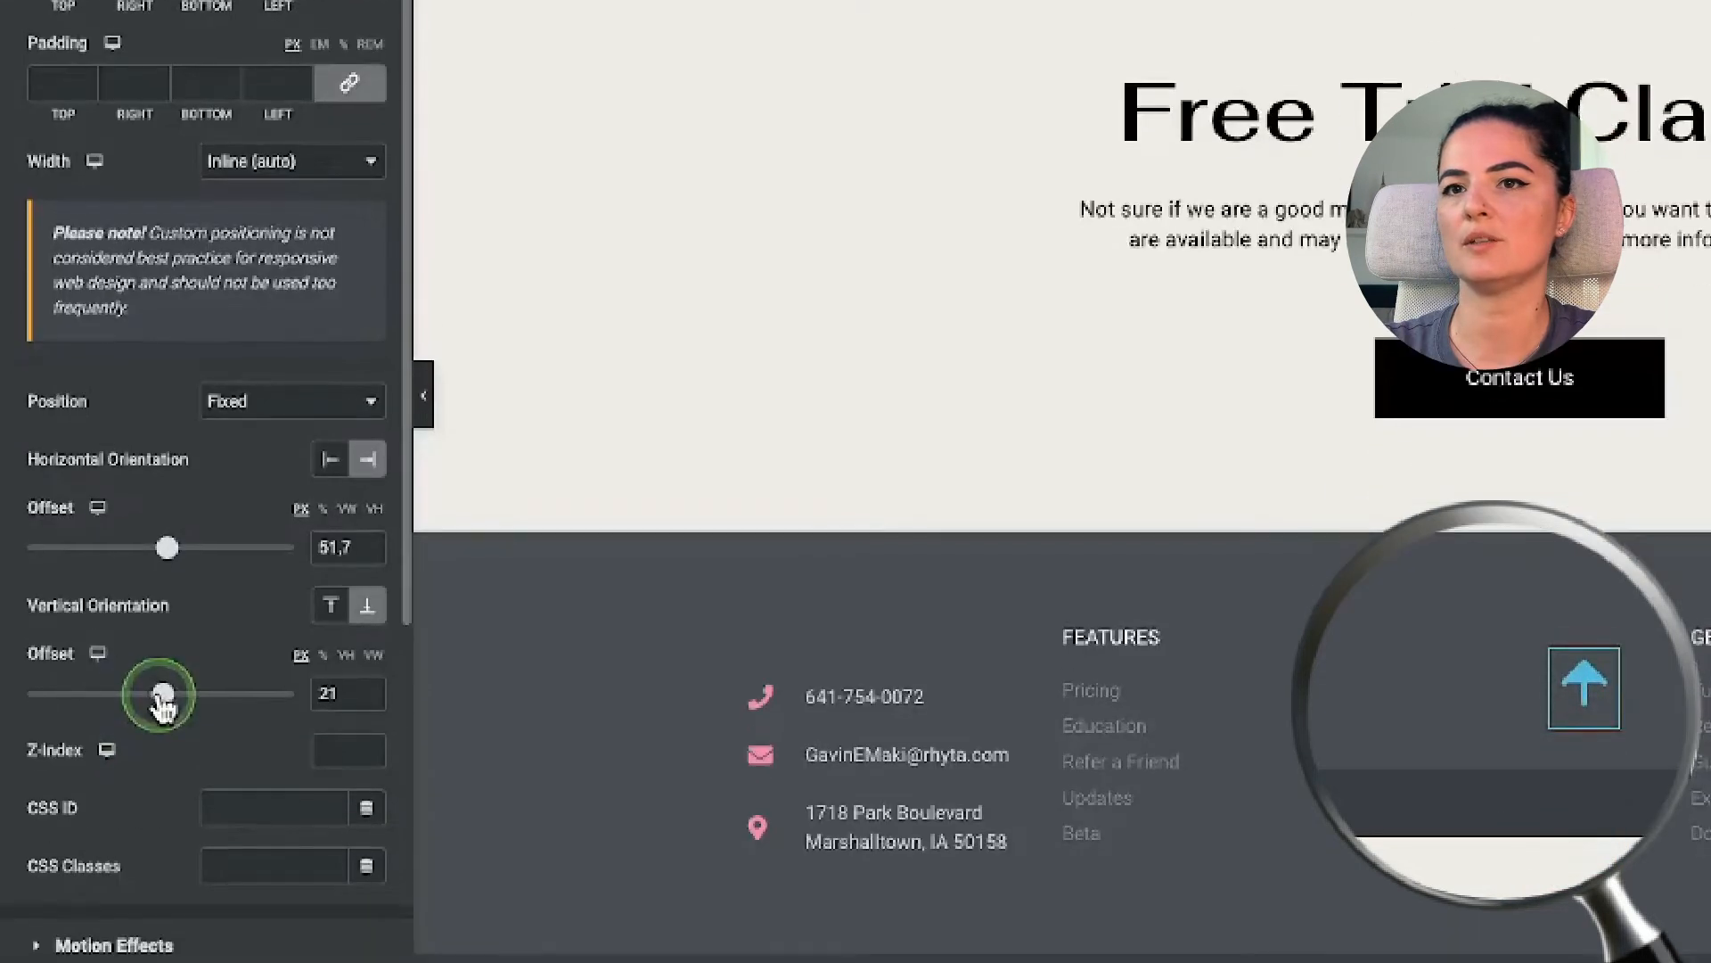
left_click_drag(162, 694, 175, 694)
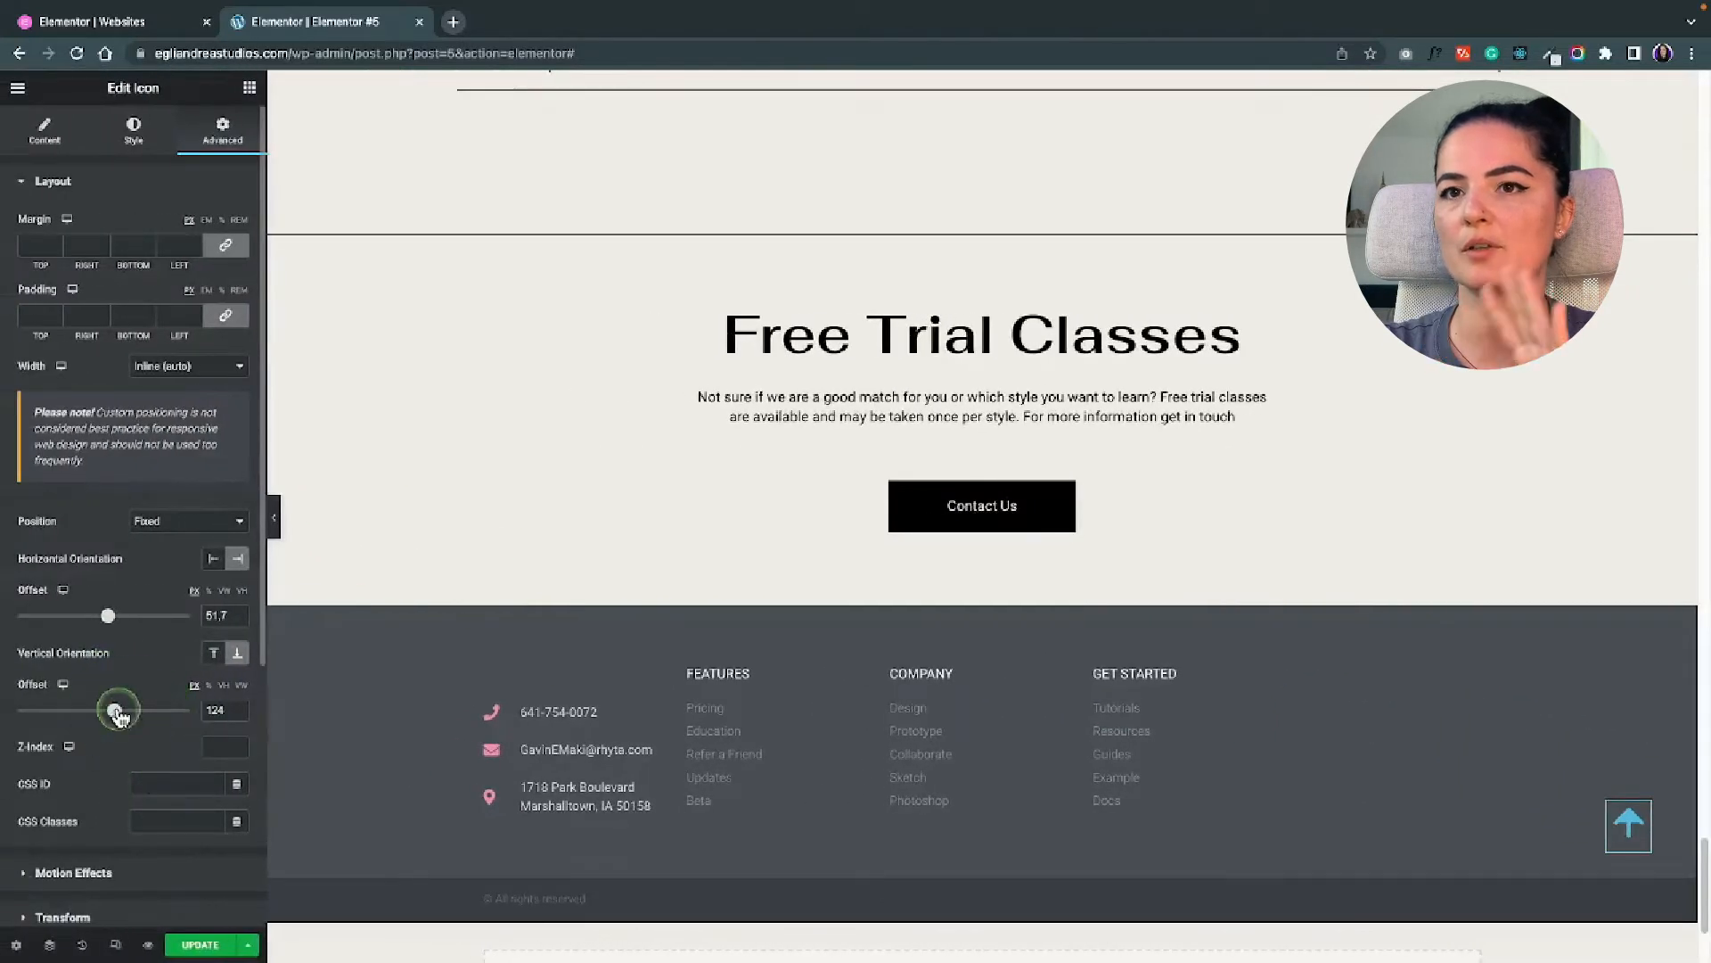
left_click_drag(117, 710, 130, 710)
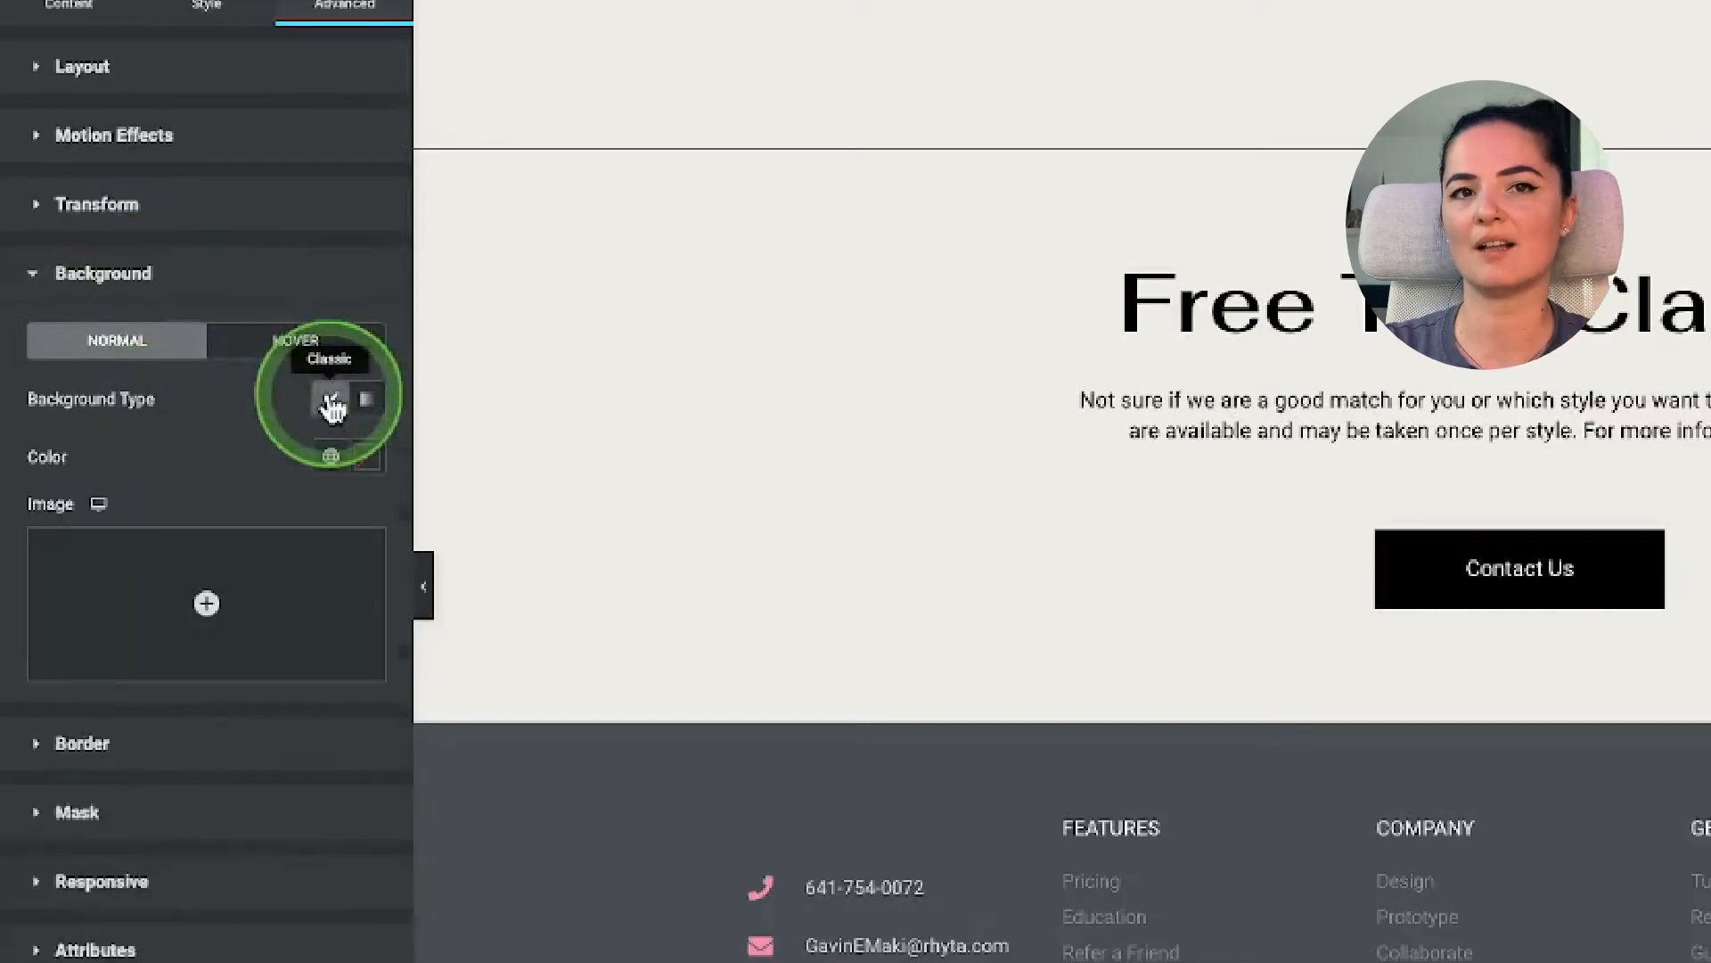
left_click(332, 456)
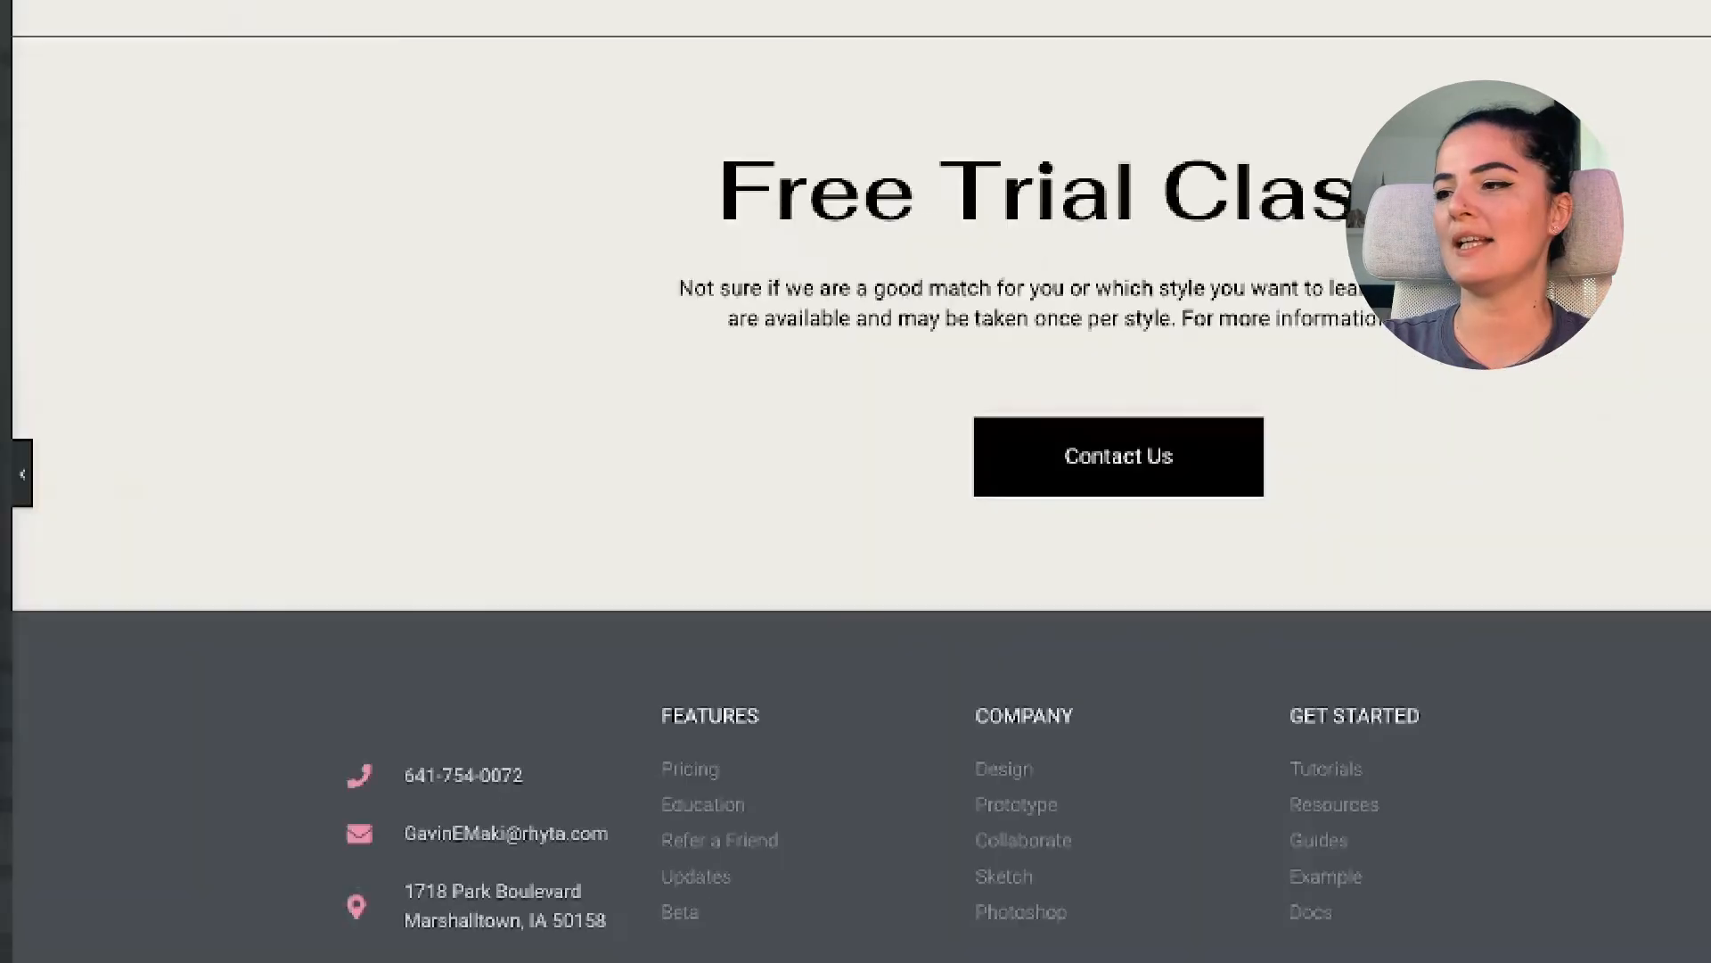
scroll("down", 3)
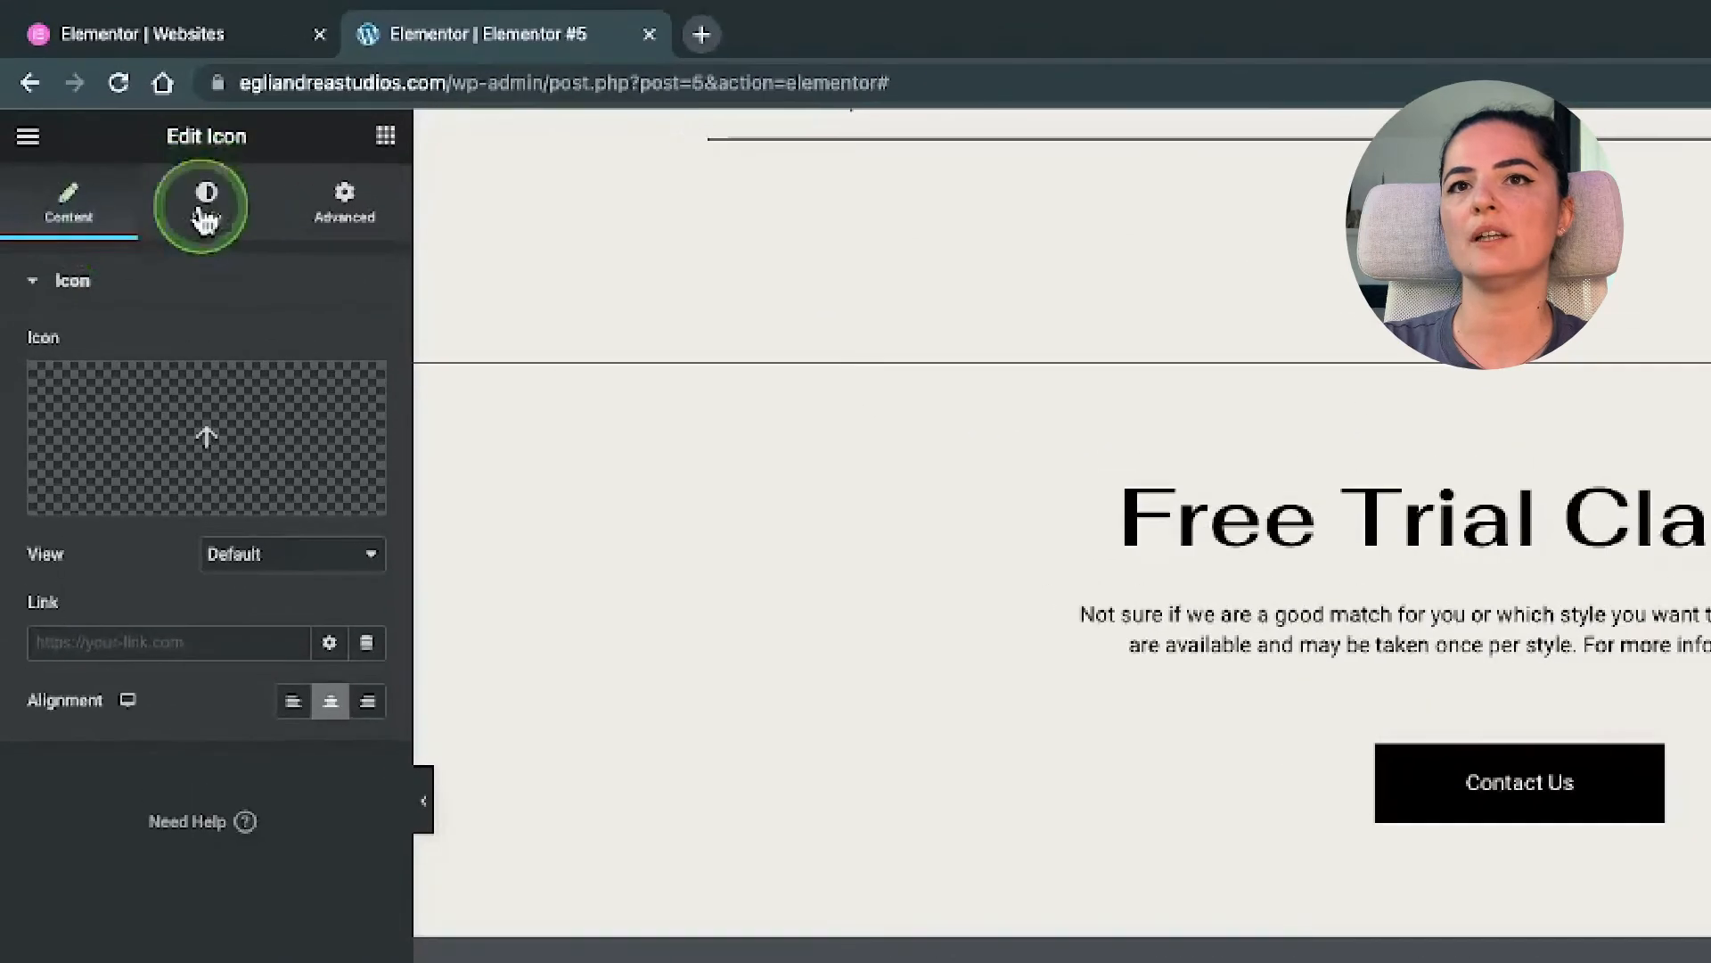
Step: Switch the icon's Primary Color from the global blue to a custom black
left_click(205, 201)
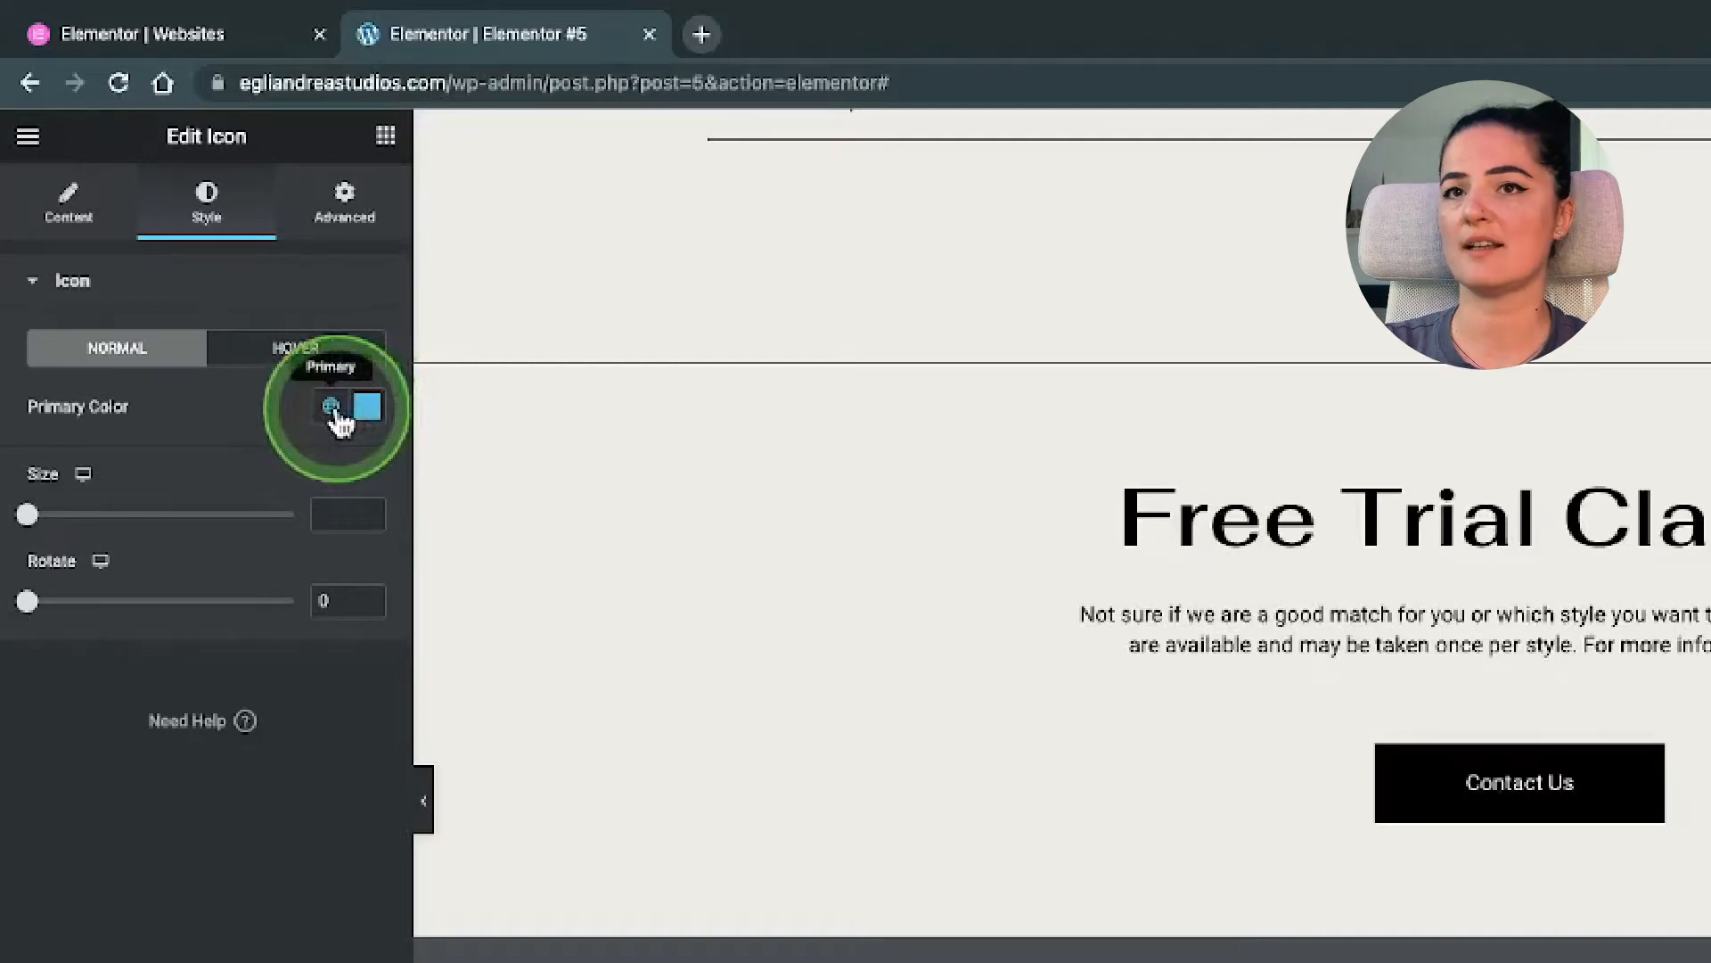
left_click(331, 407)
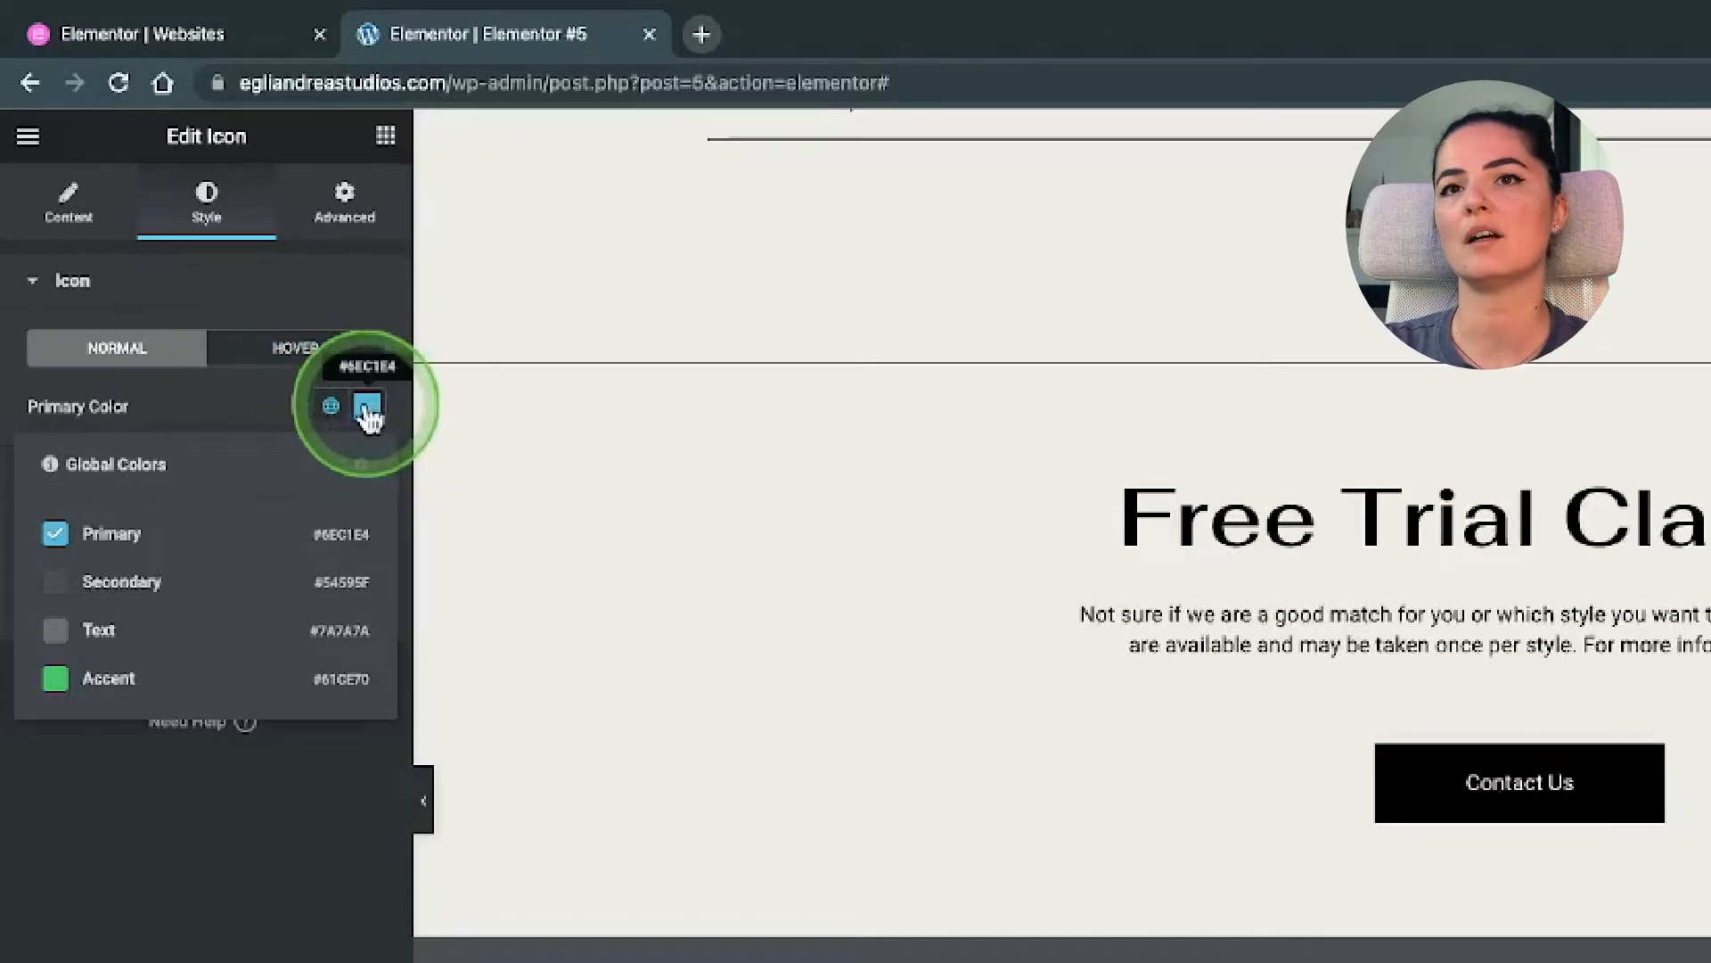
left_click(367, 407)
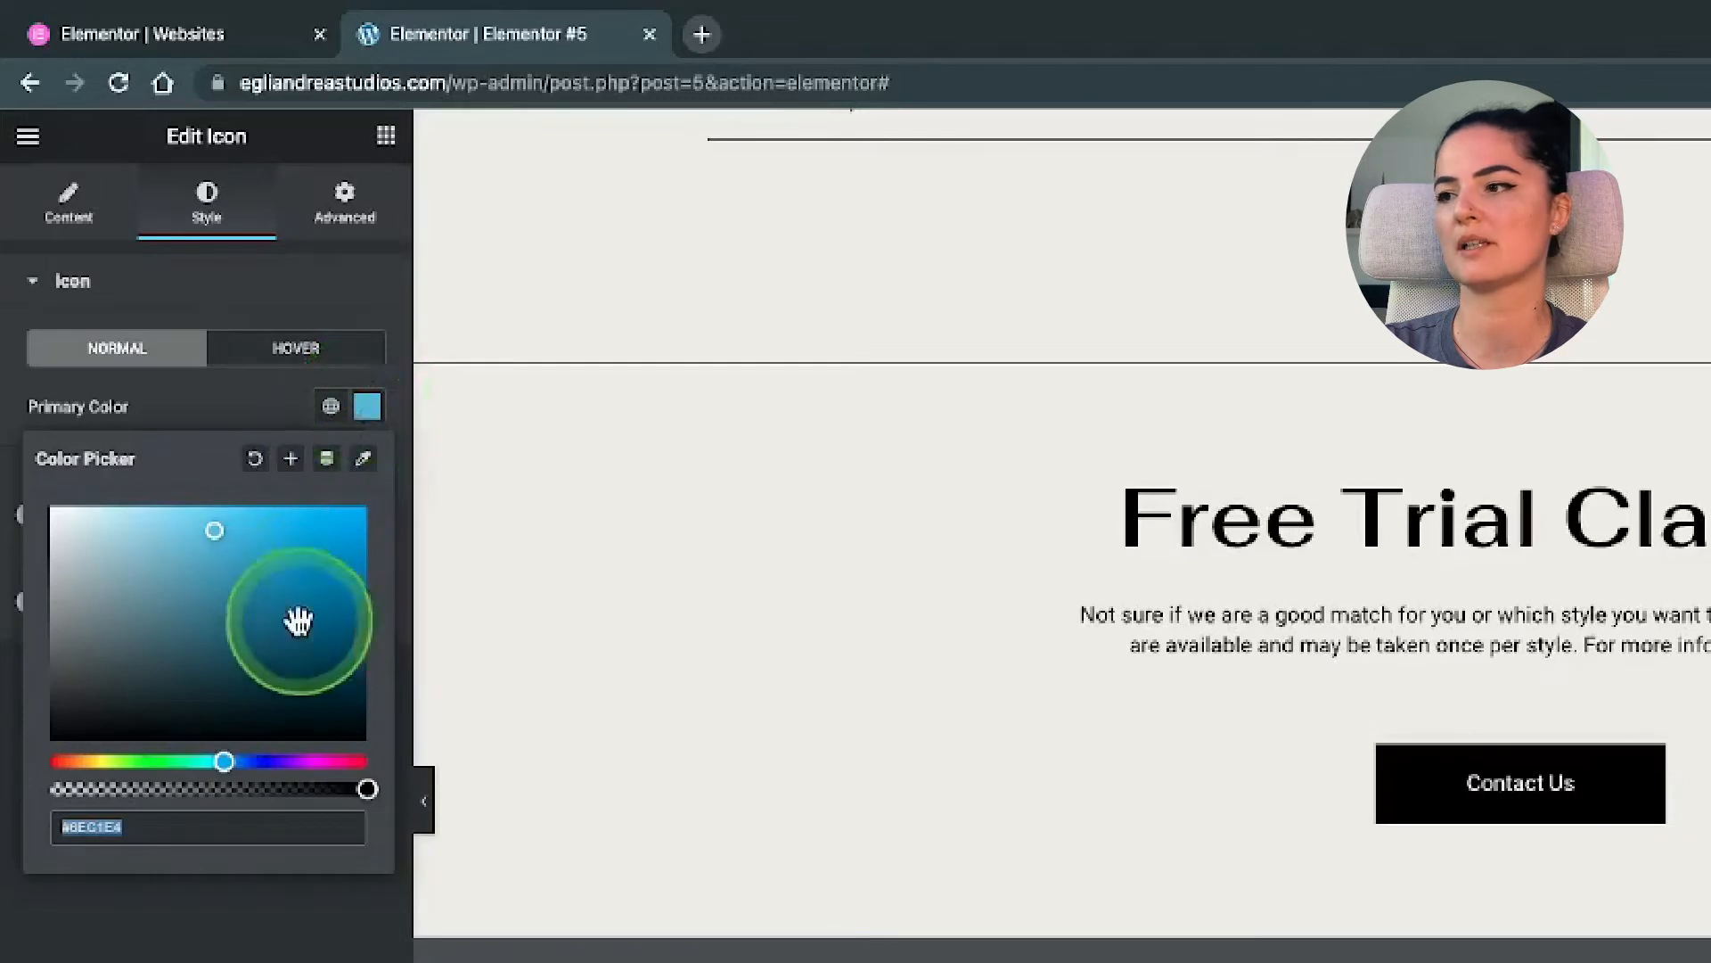
left_click_drag(298, 621, 123, 724)
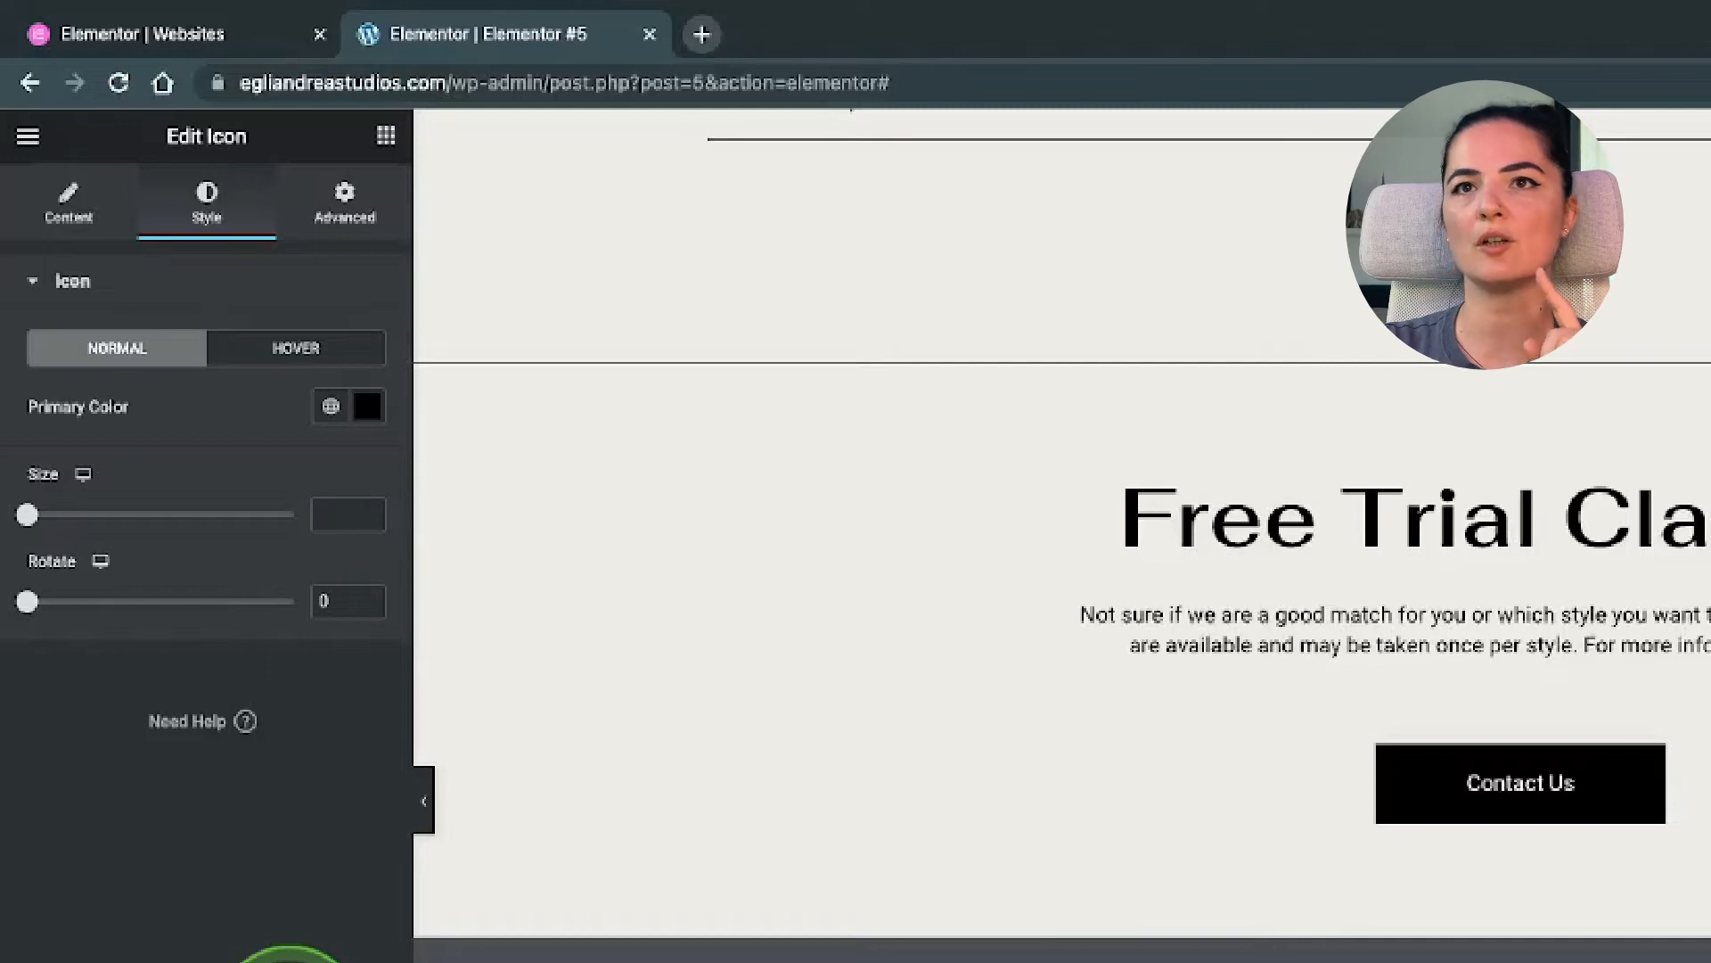
Step: Give the icon 10 px top/bottom and 15 px side padding with a Z-Index of 9999
left_click(344, 205)
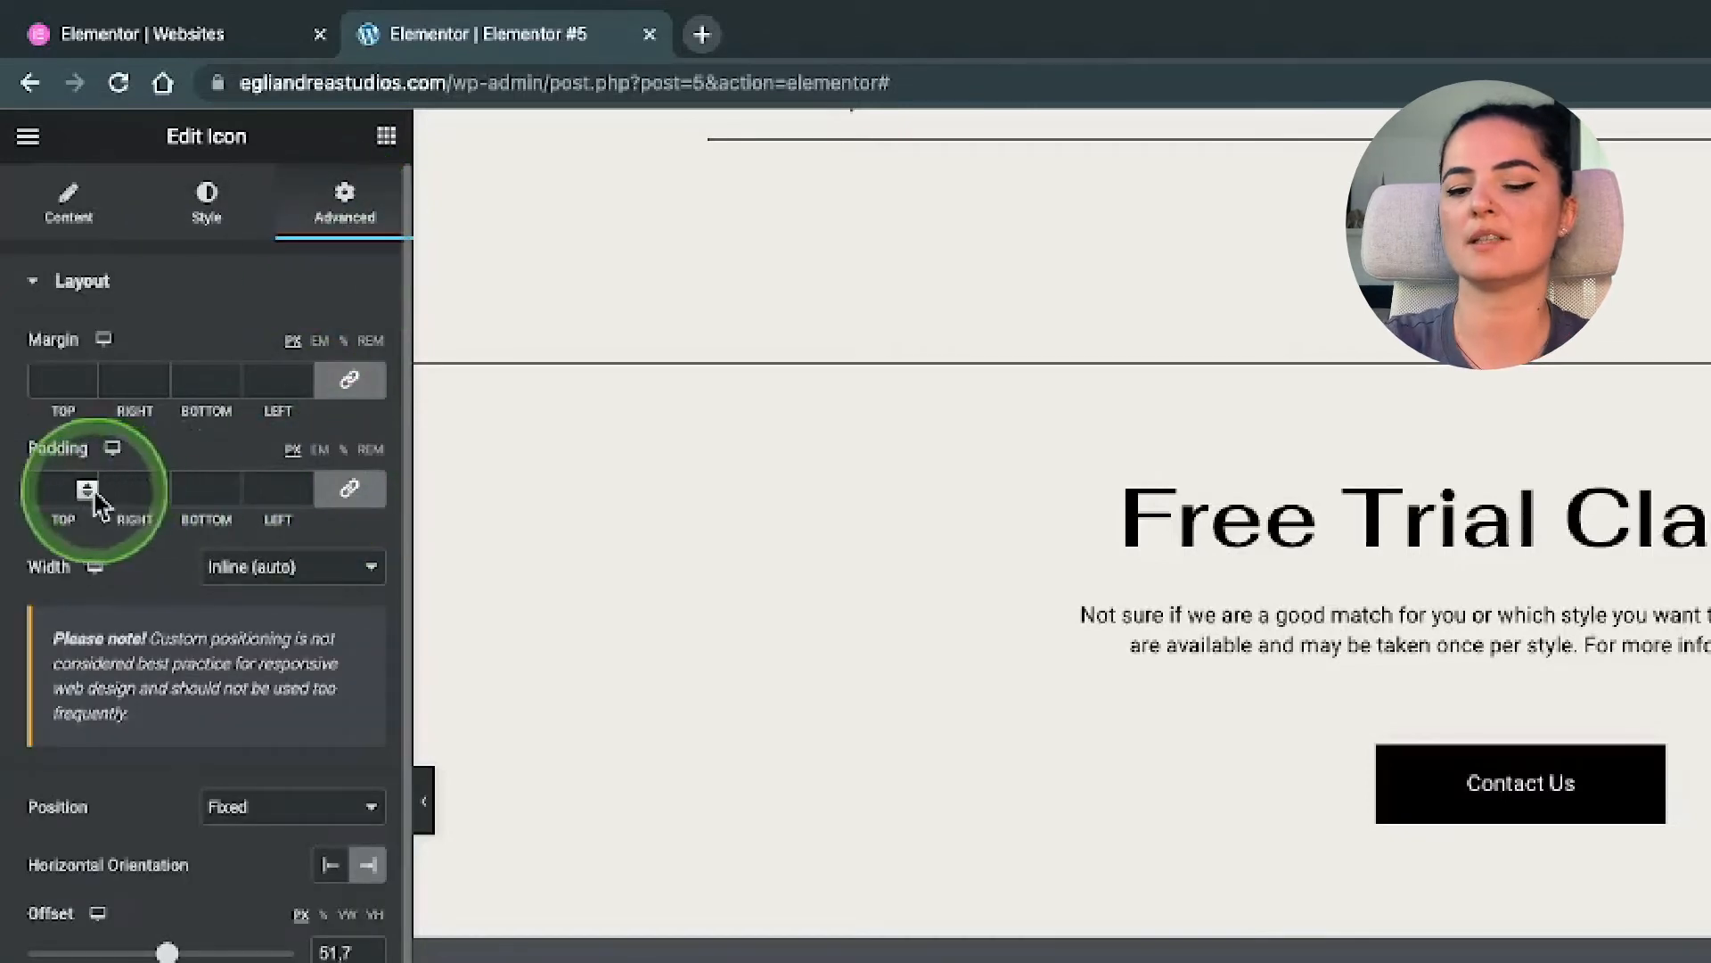
left_click(62, 489)
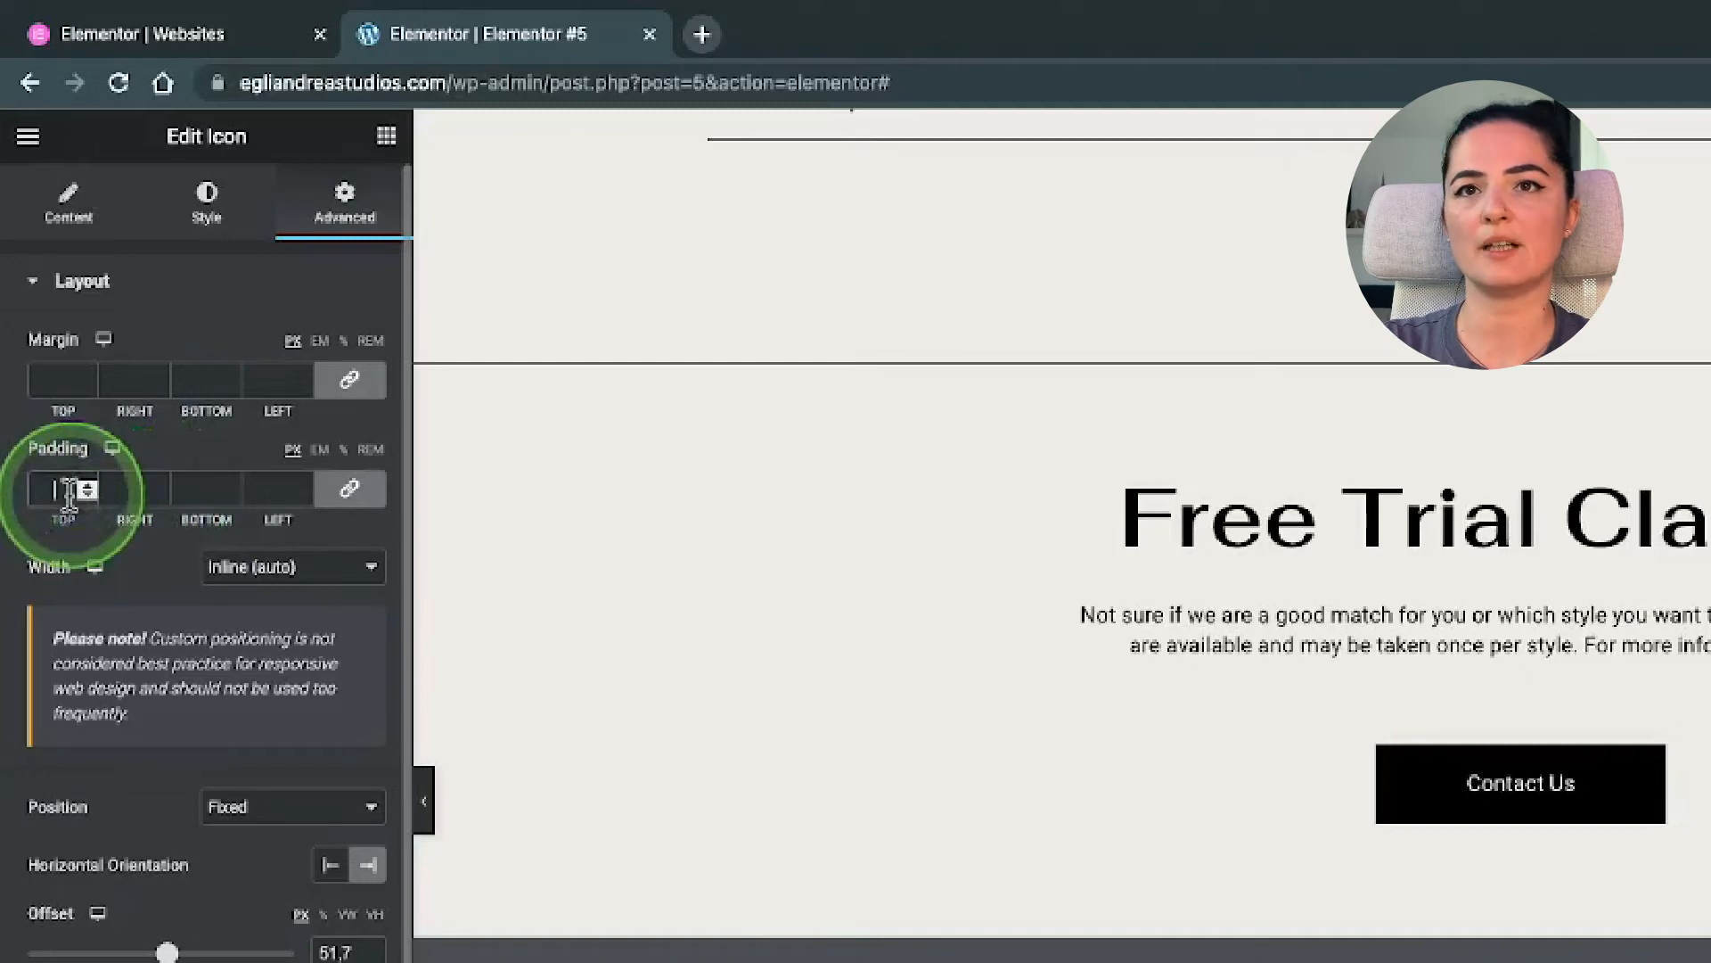
type("10")
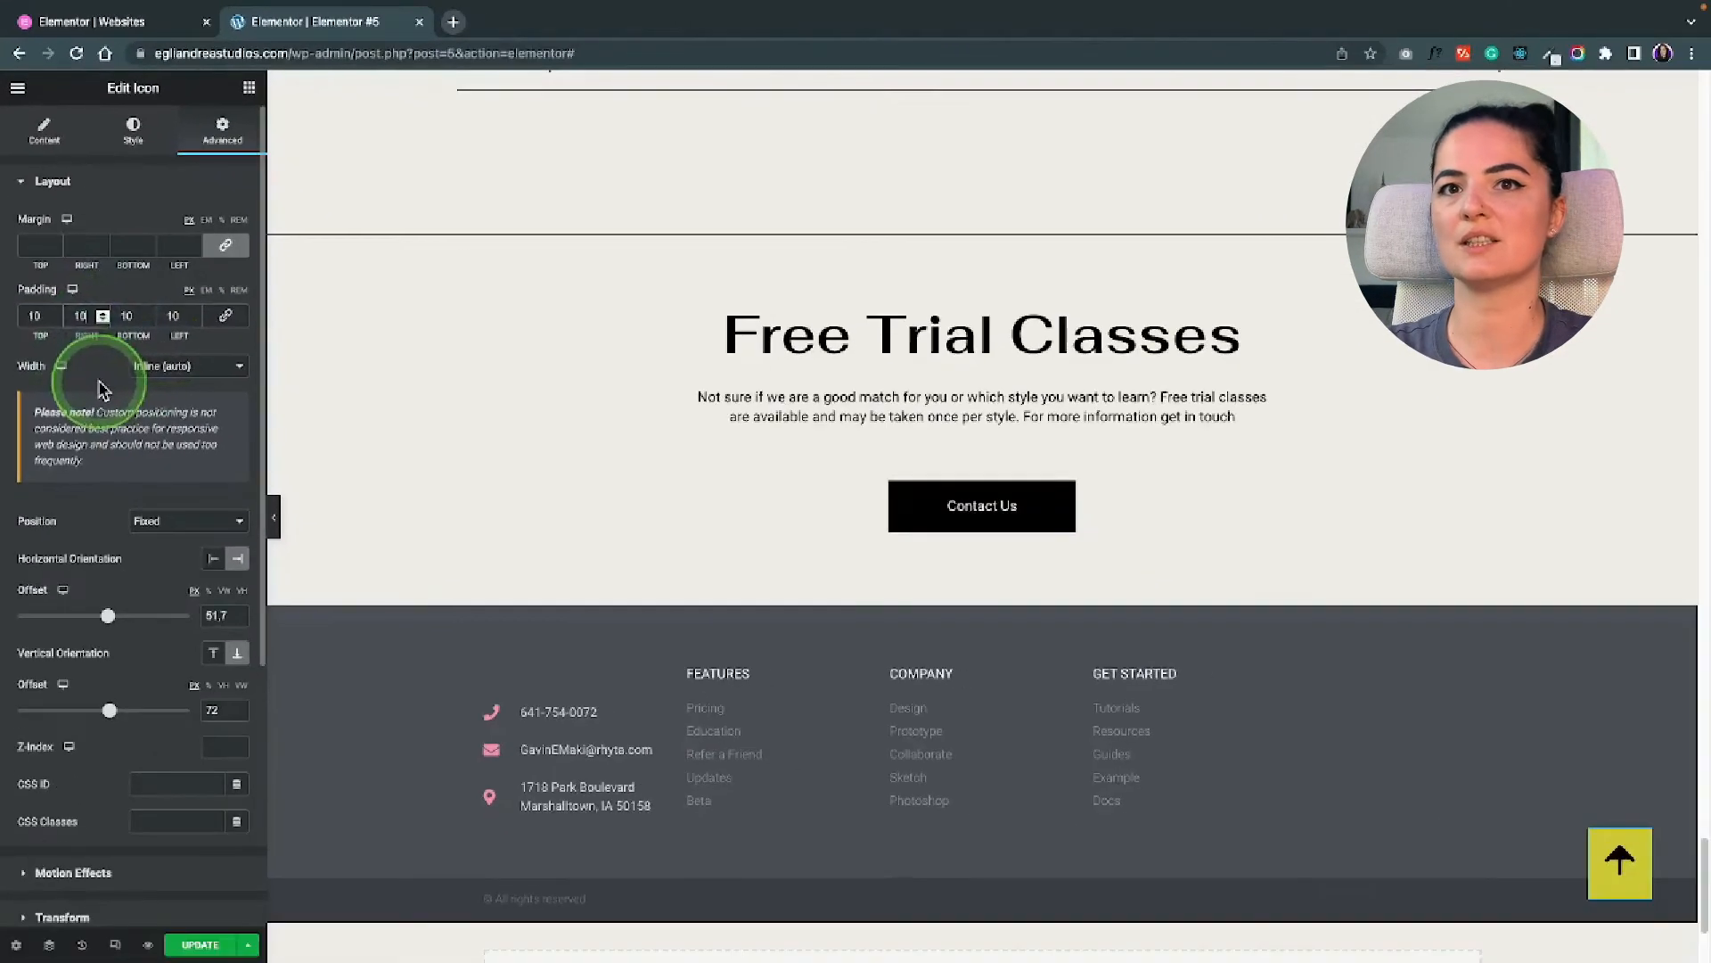
left_click(102, 310)
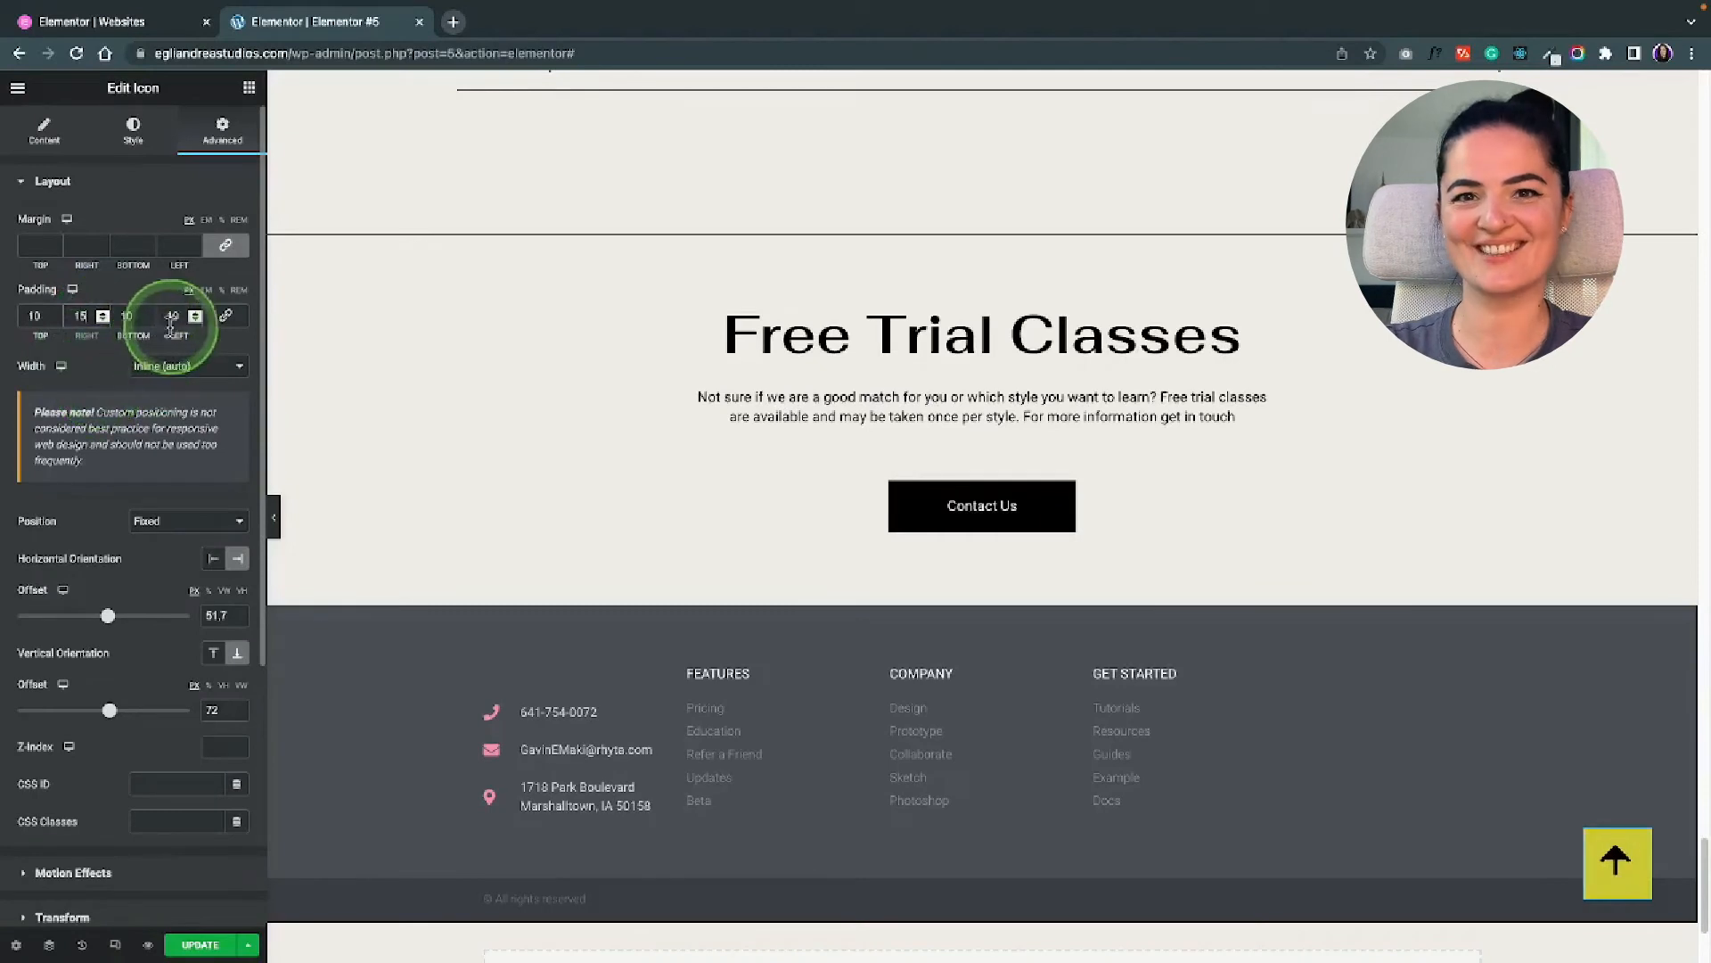
type("15")
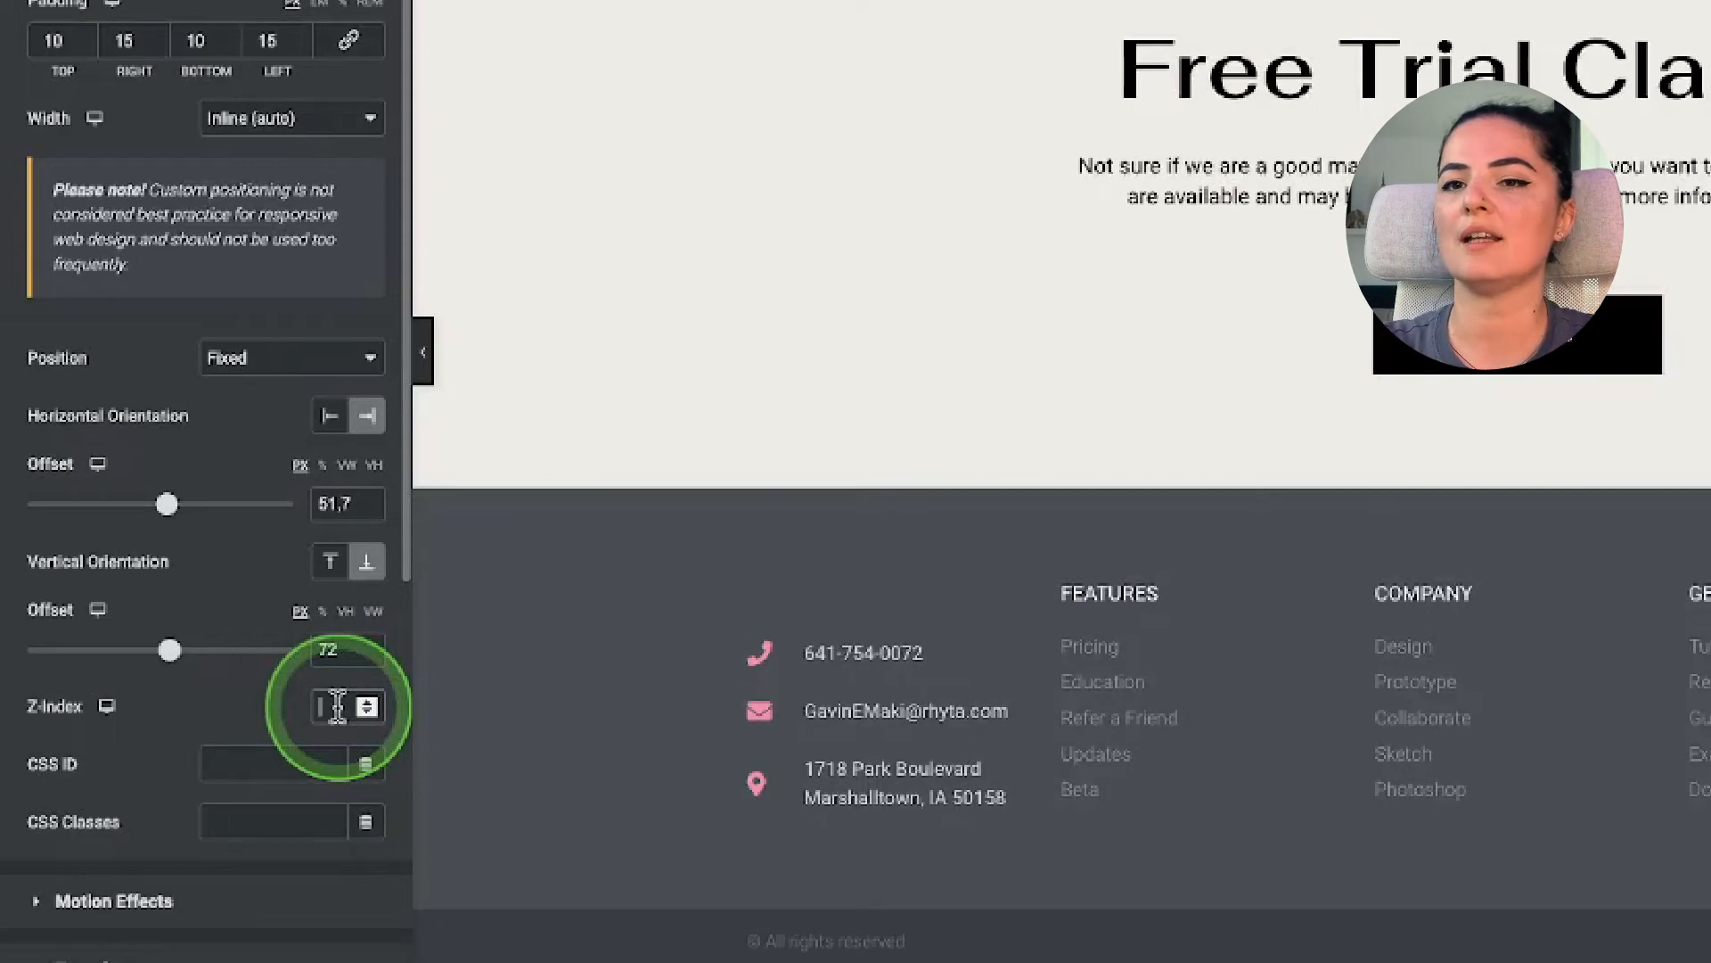
type("999")
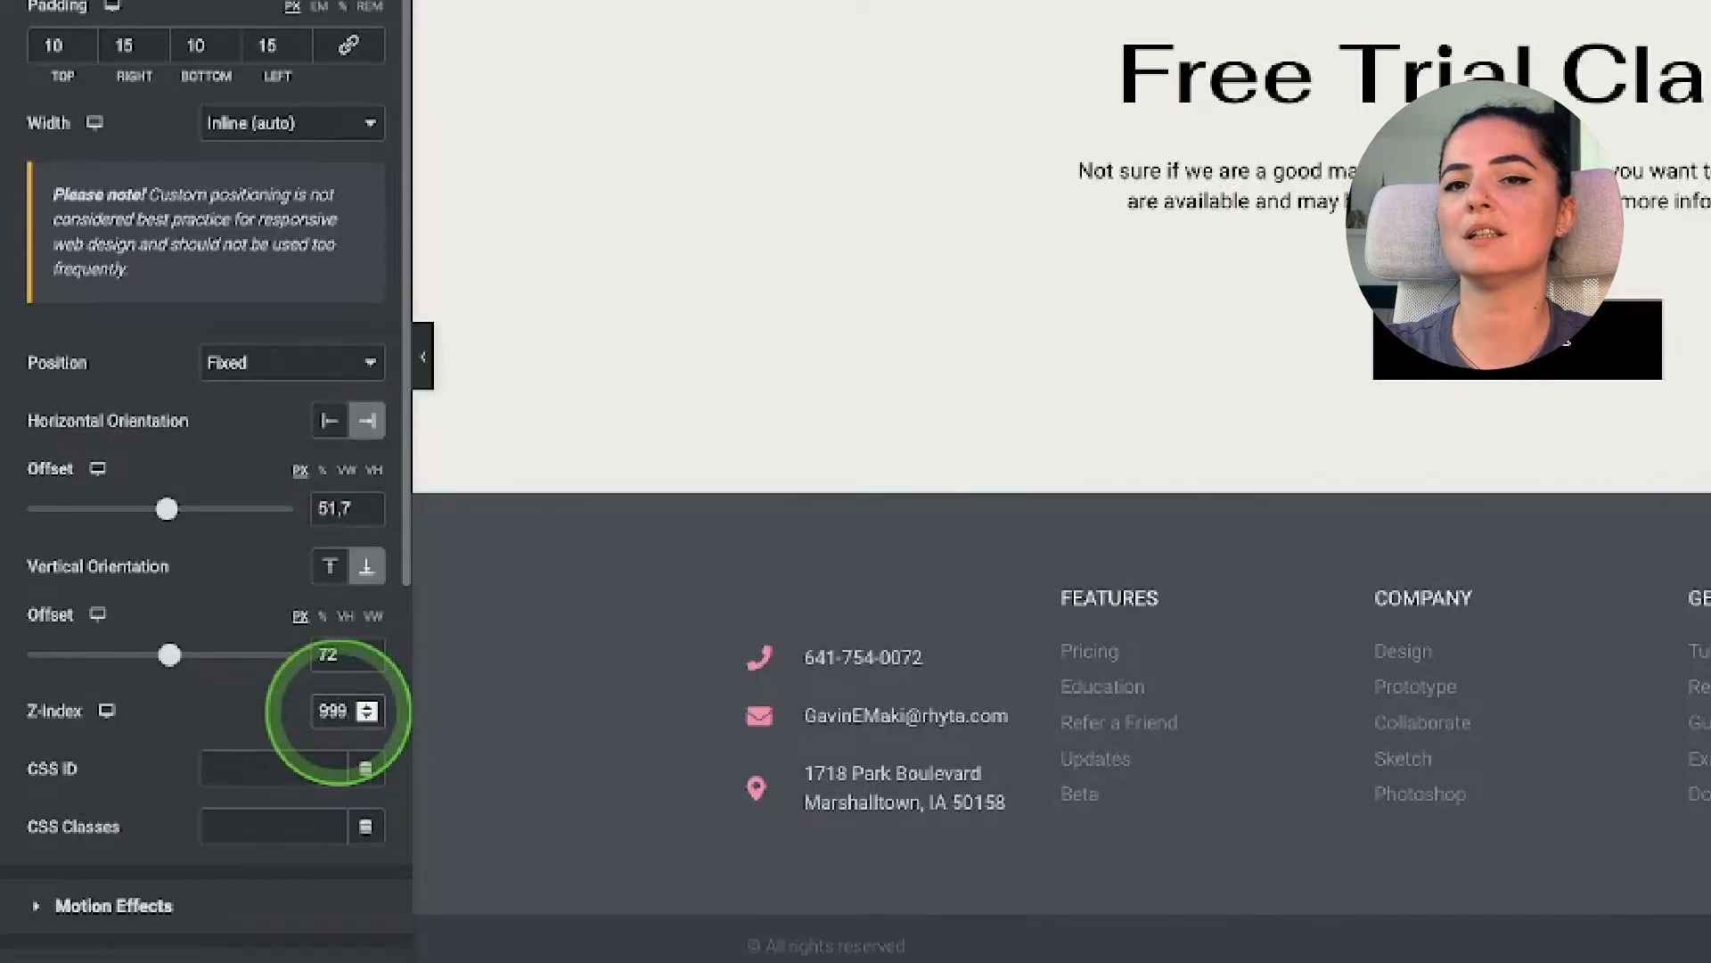
type("9999")
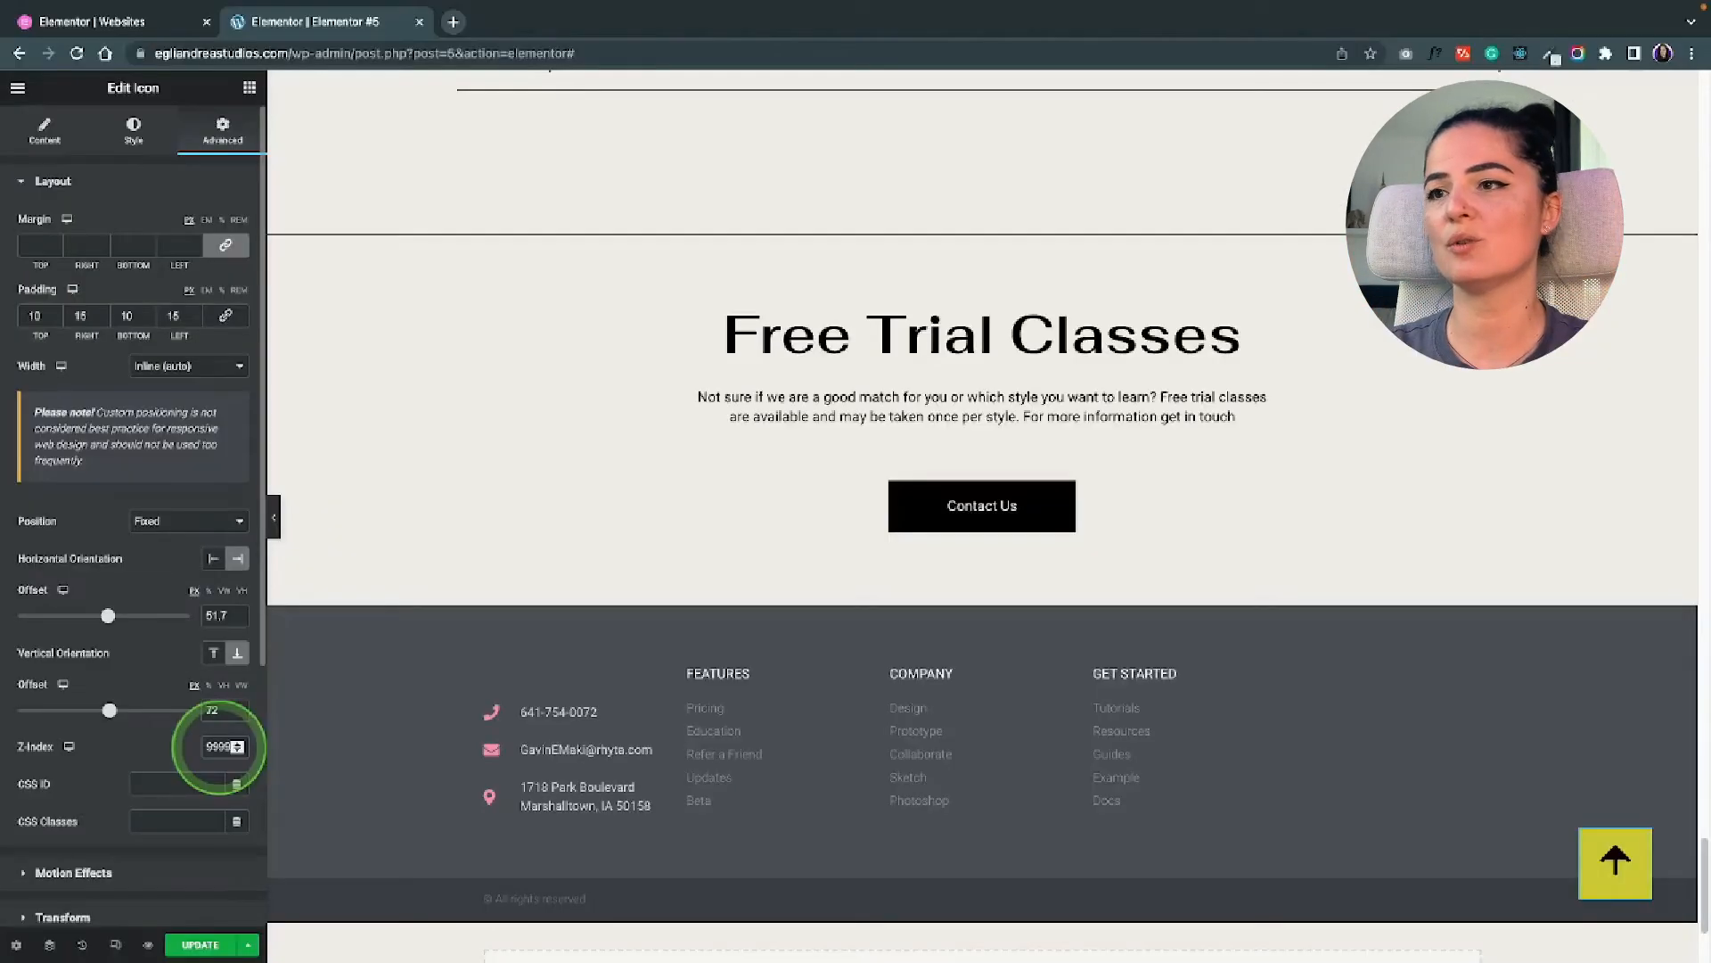
Step: Enable Scrolling Effects with a Fade In transparency limited to the top of the scroll
scroll("down", 3)
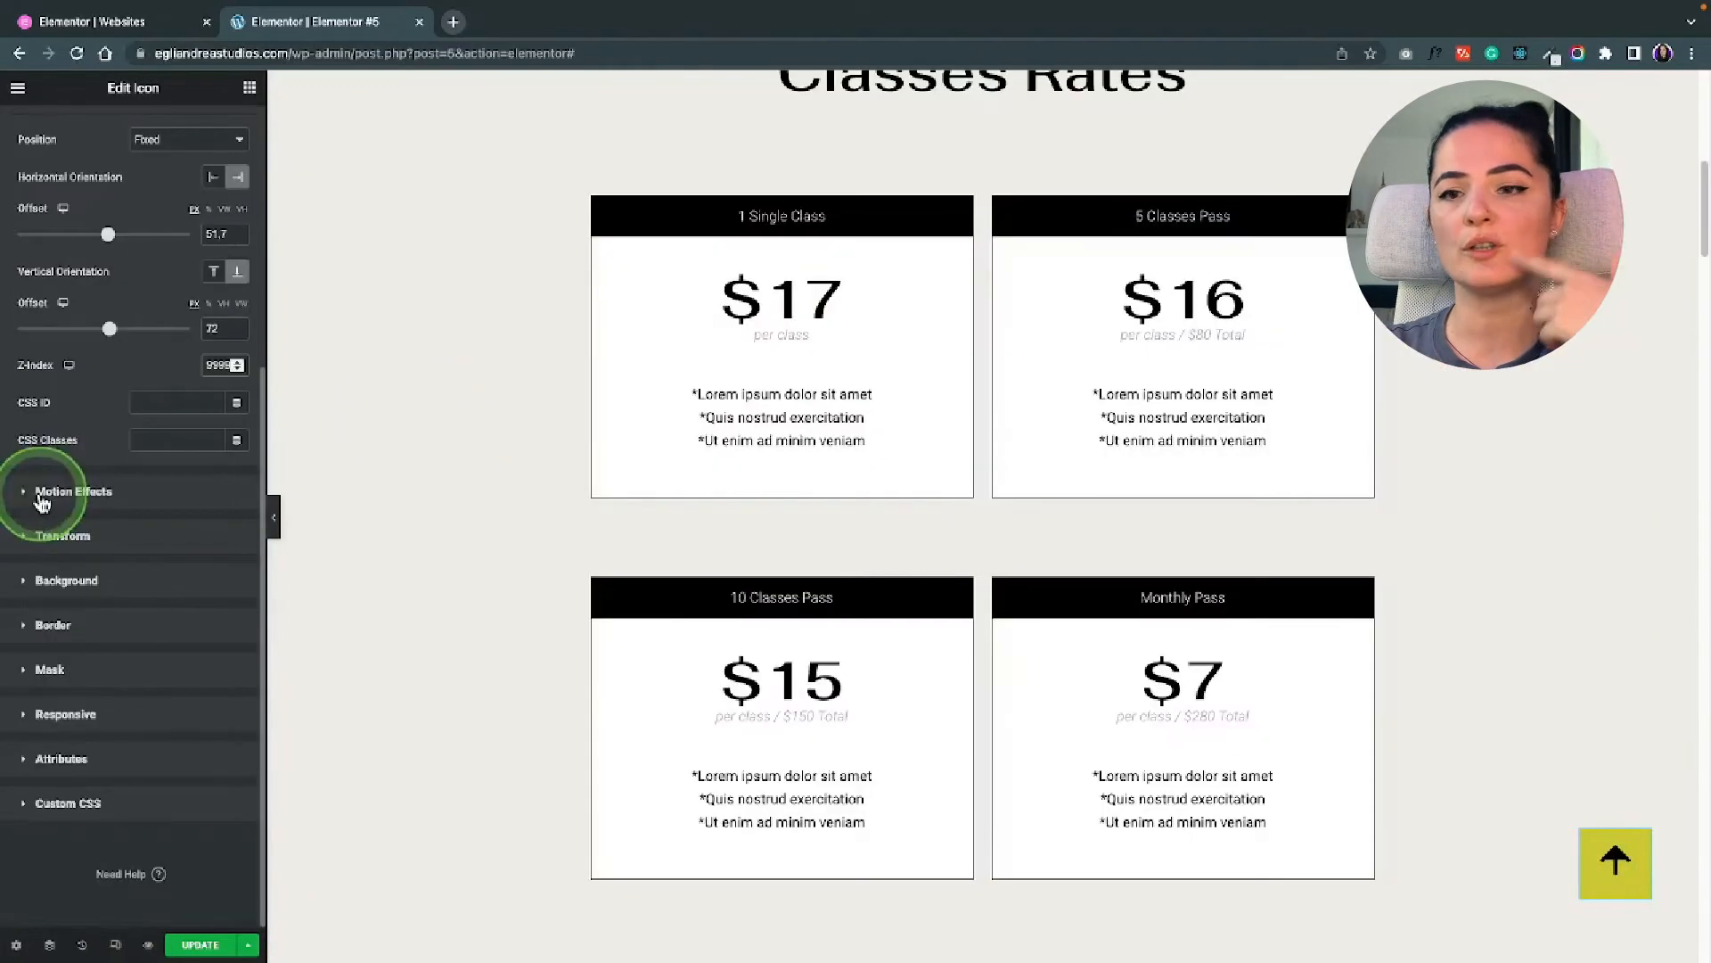
left_click(73, 492)
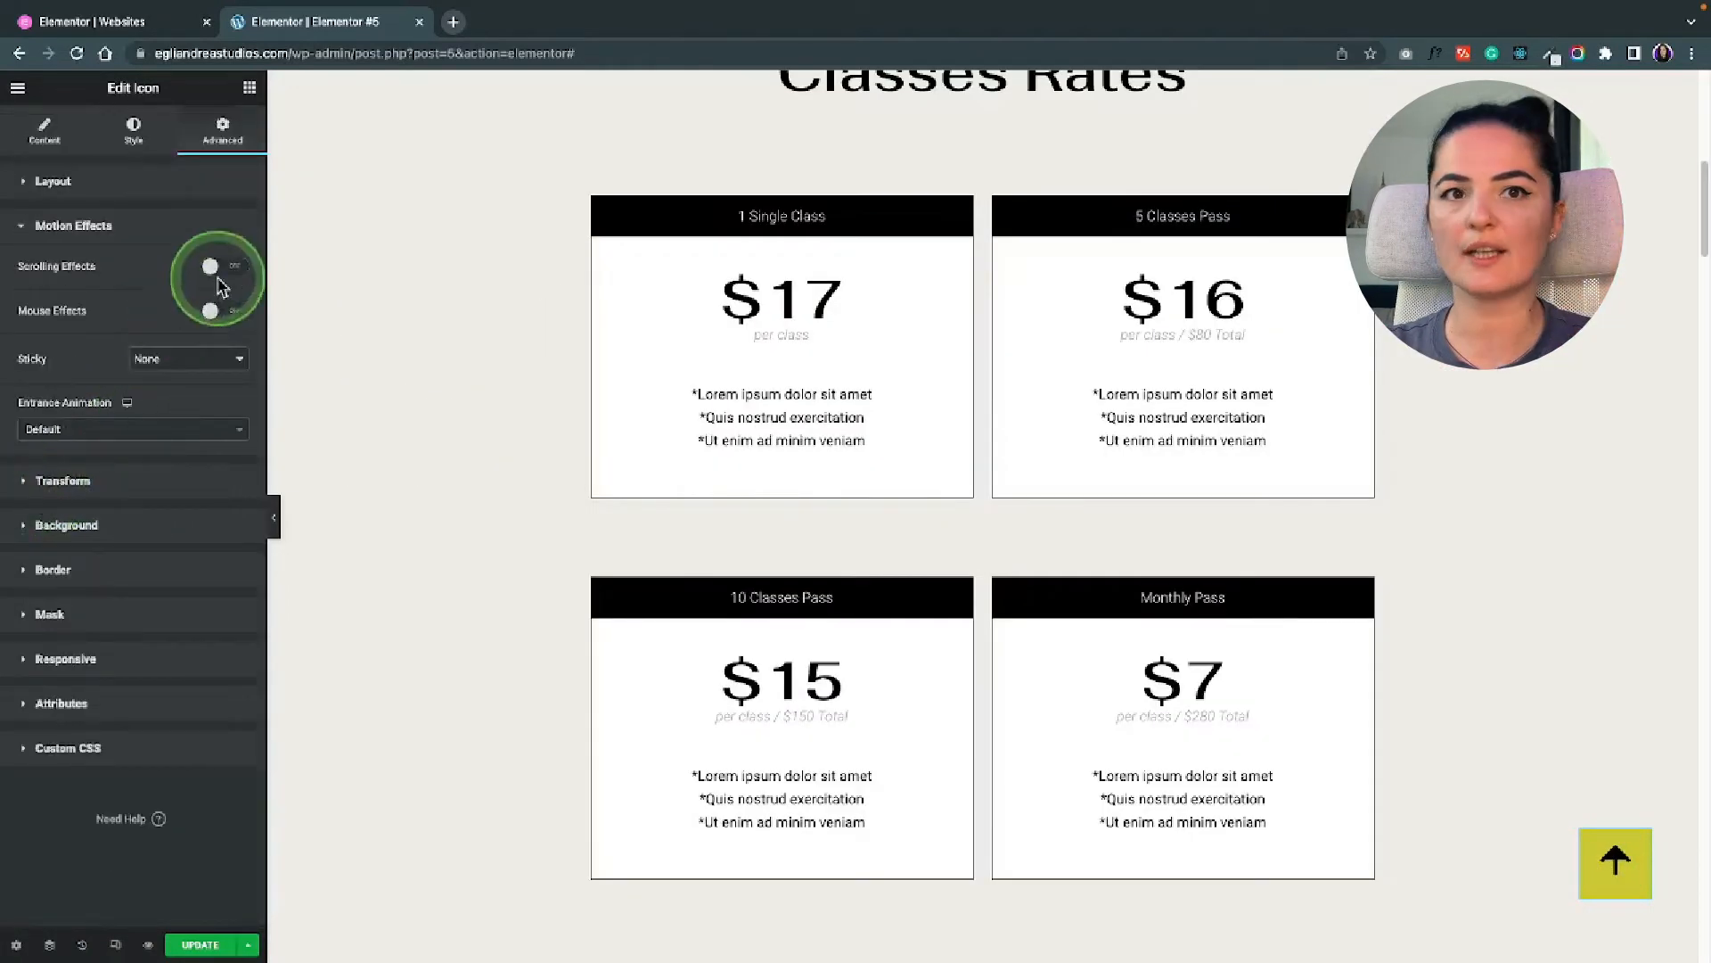
left_click(217, 267)
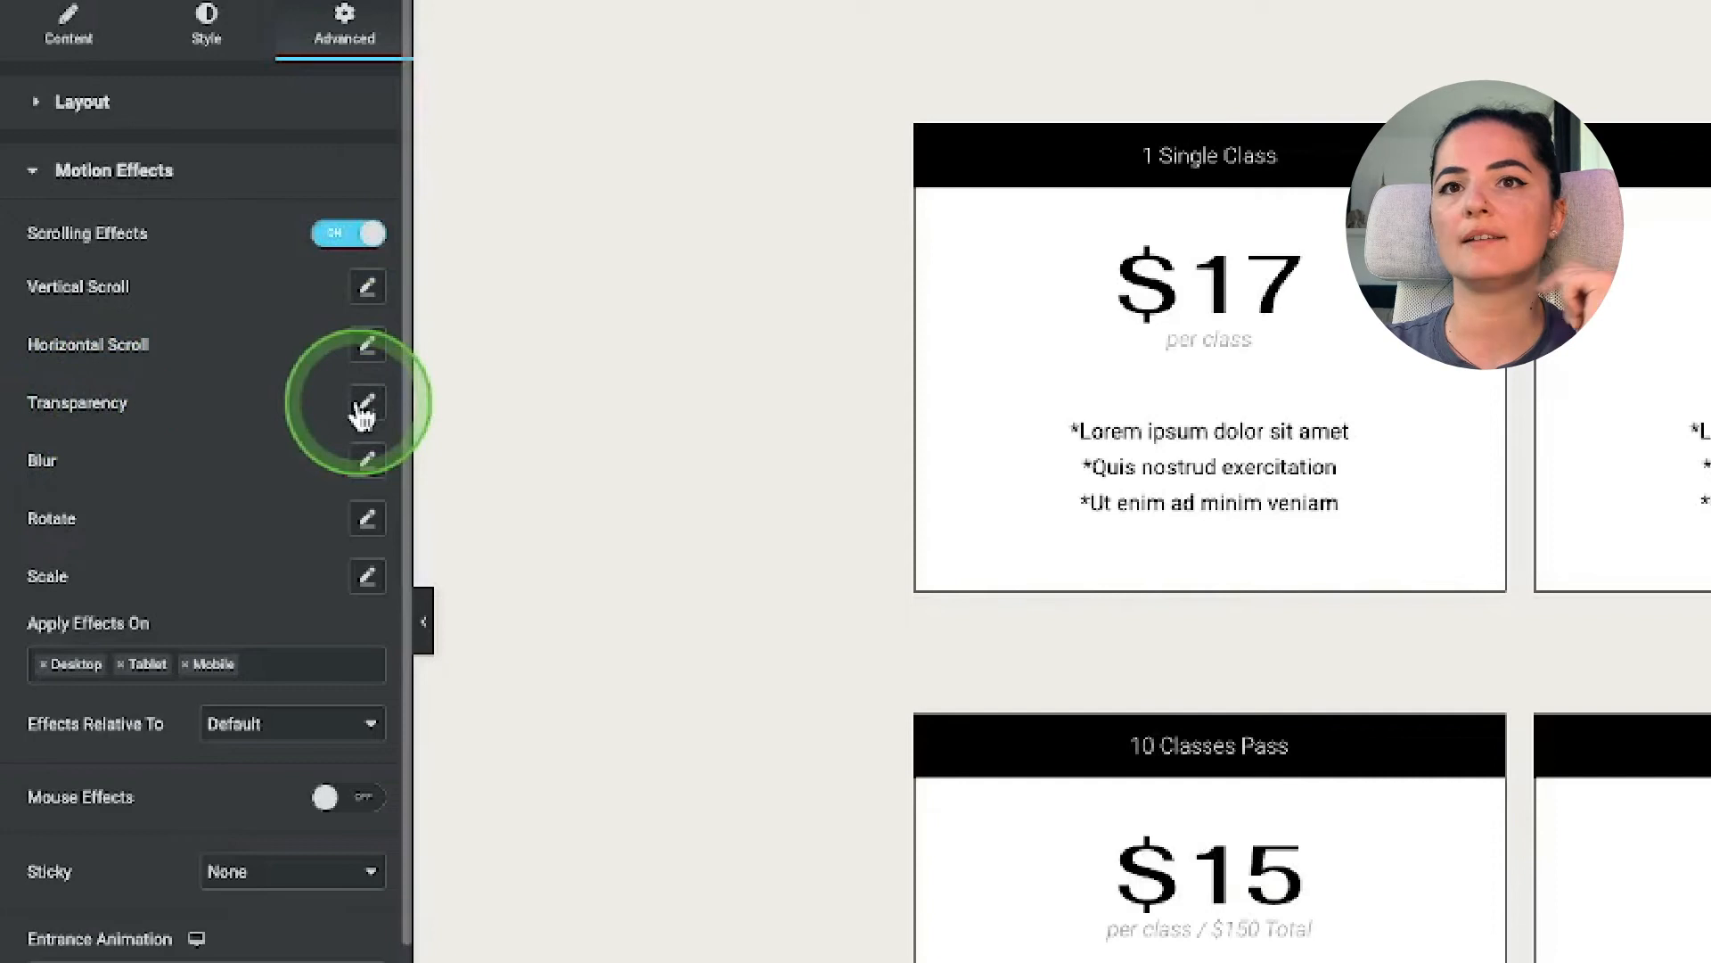
left_click(367, 403)
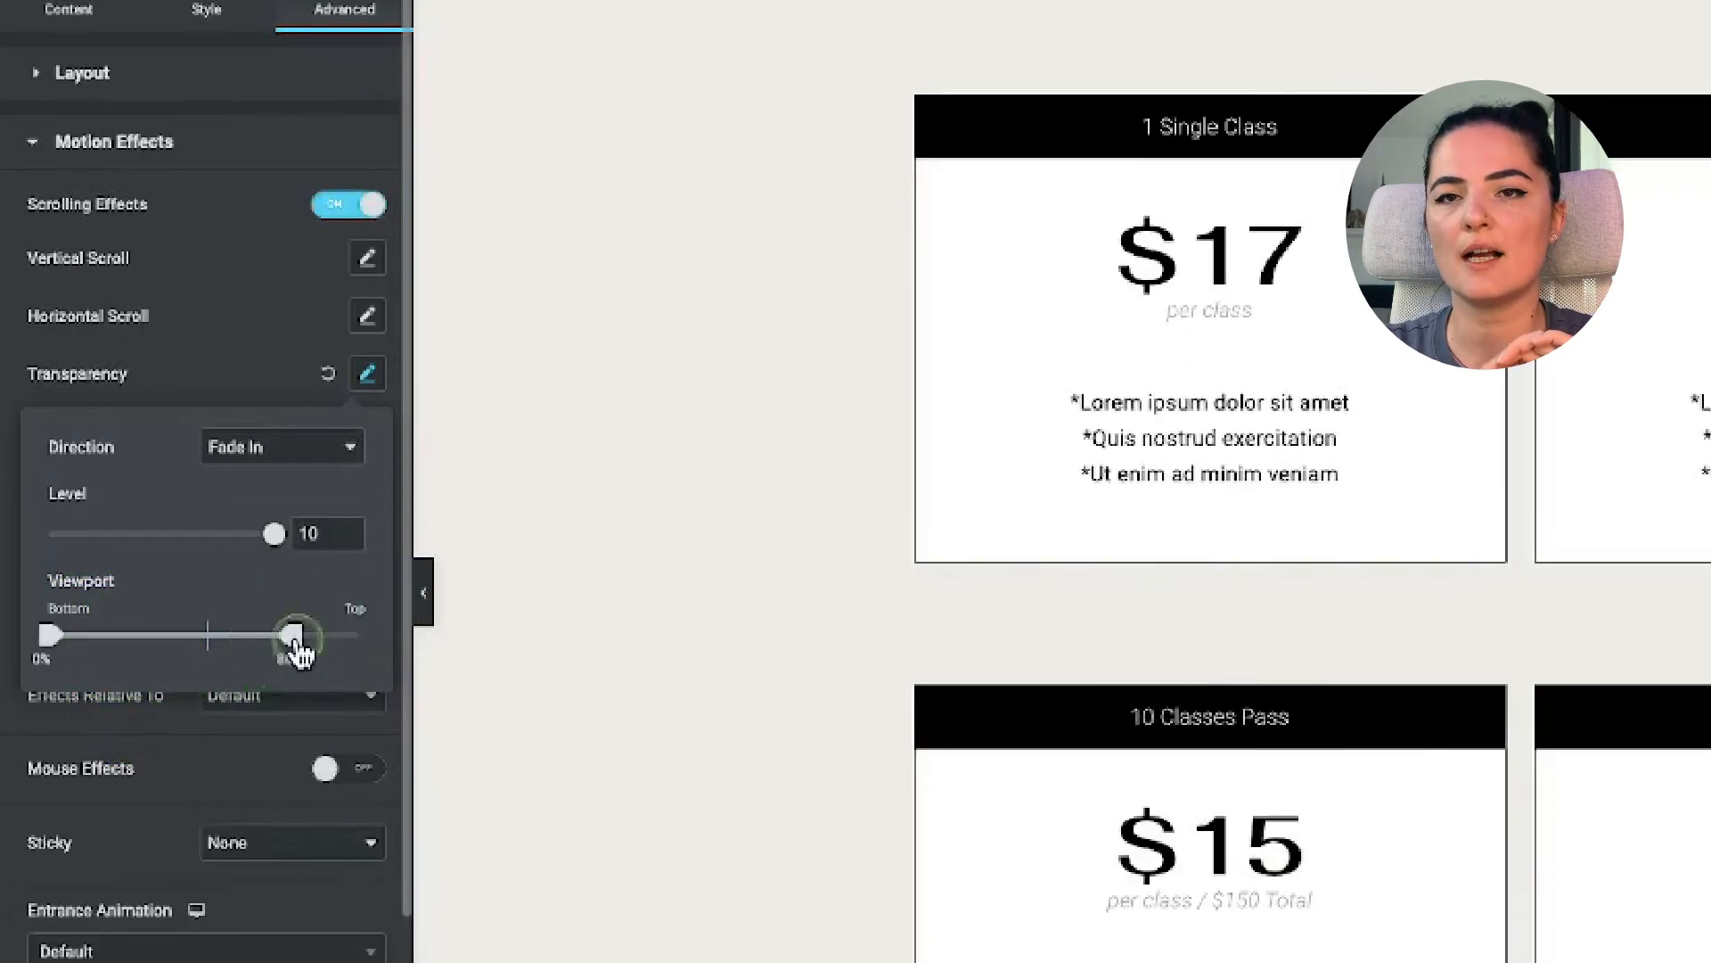
left_click_drag(298, 636, 103, 672)
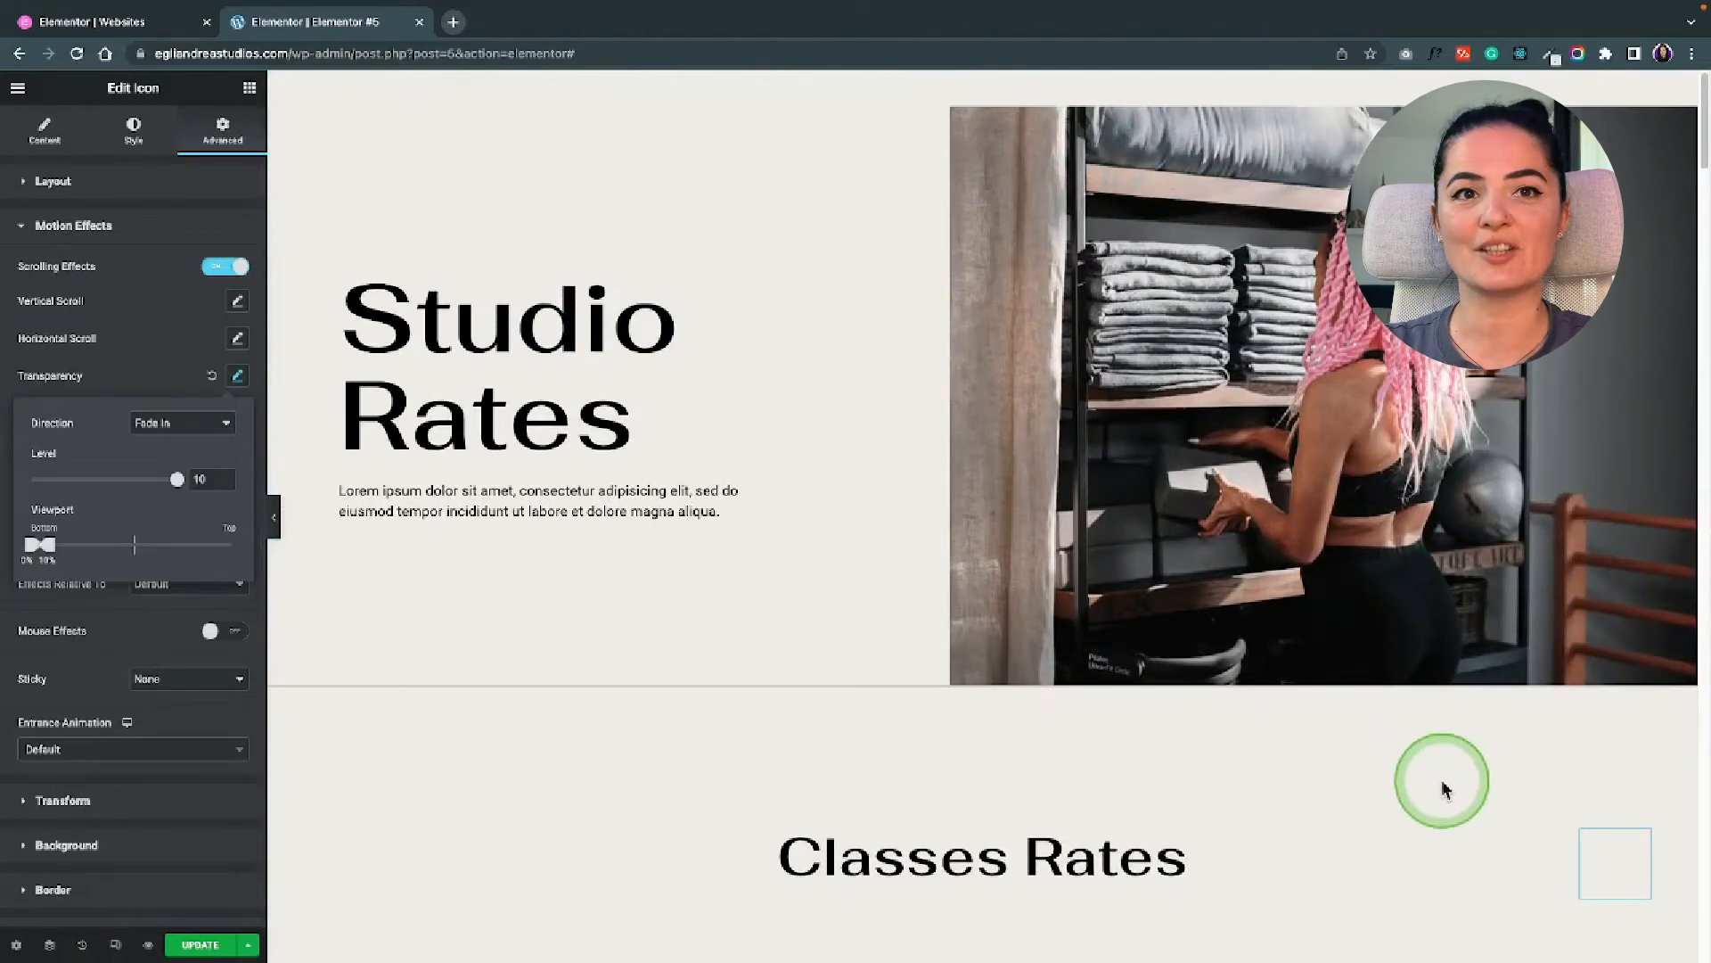
Step: Collapse the editing panel and scroll the page to preview the arrow fading in
scroll("down", 3)
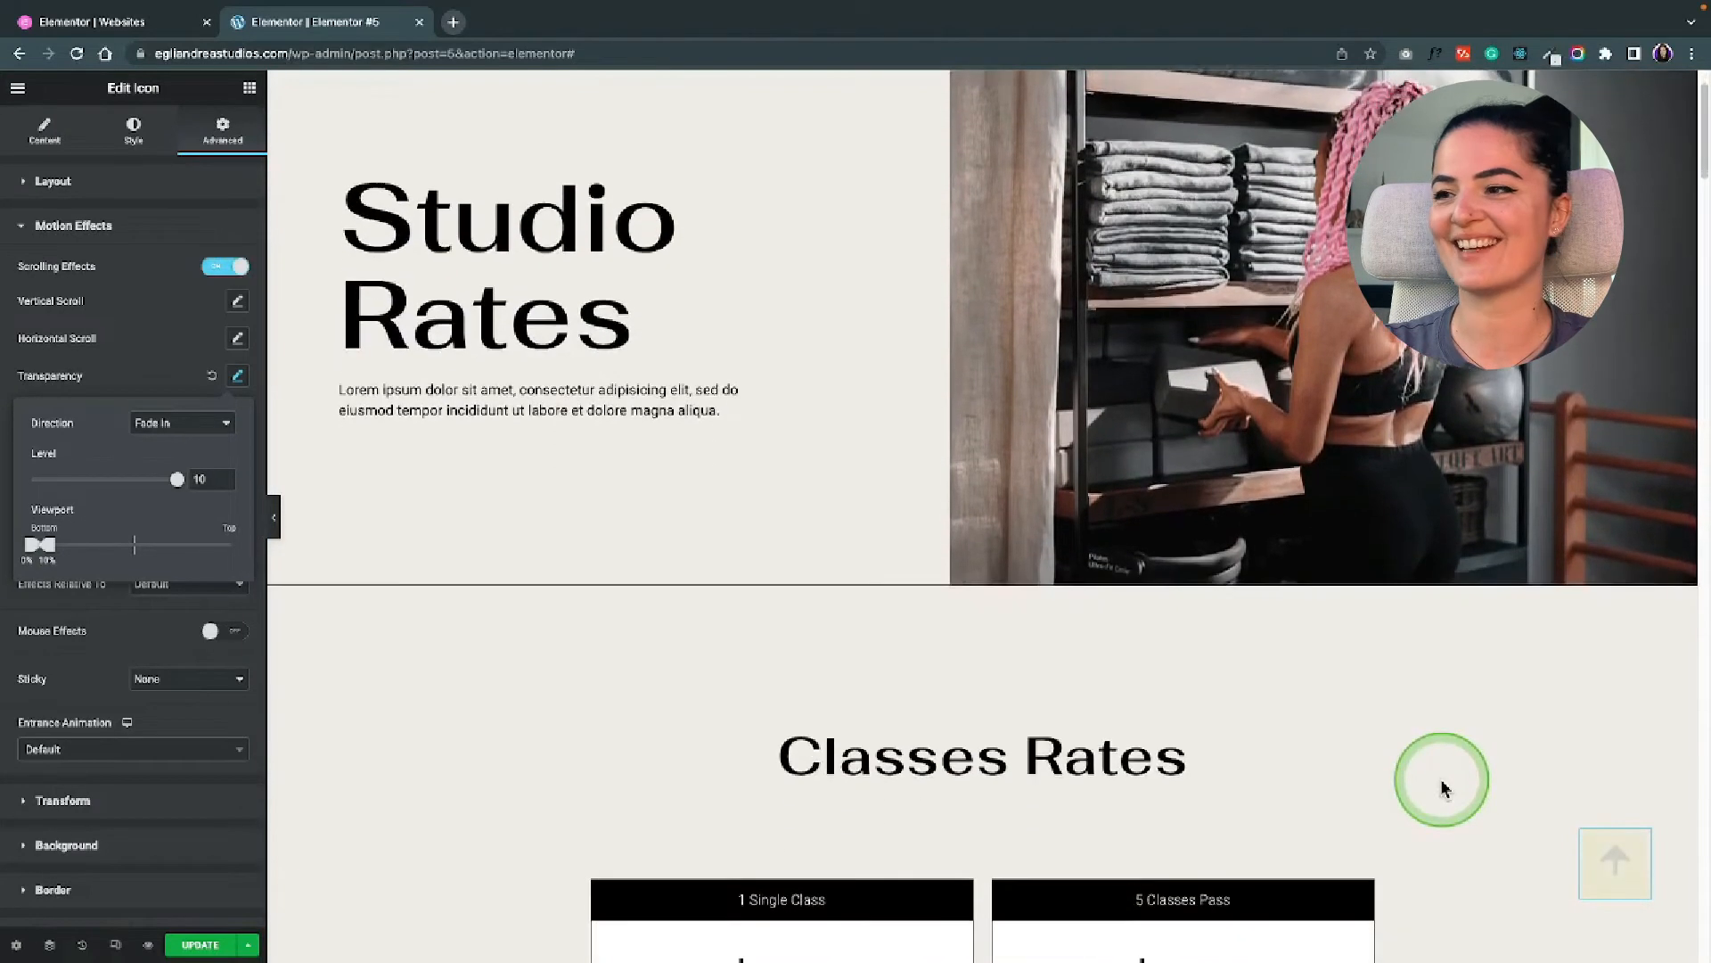
scroll("down", 3)
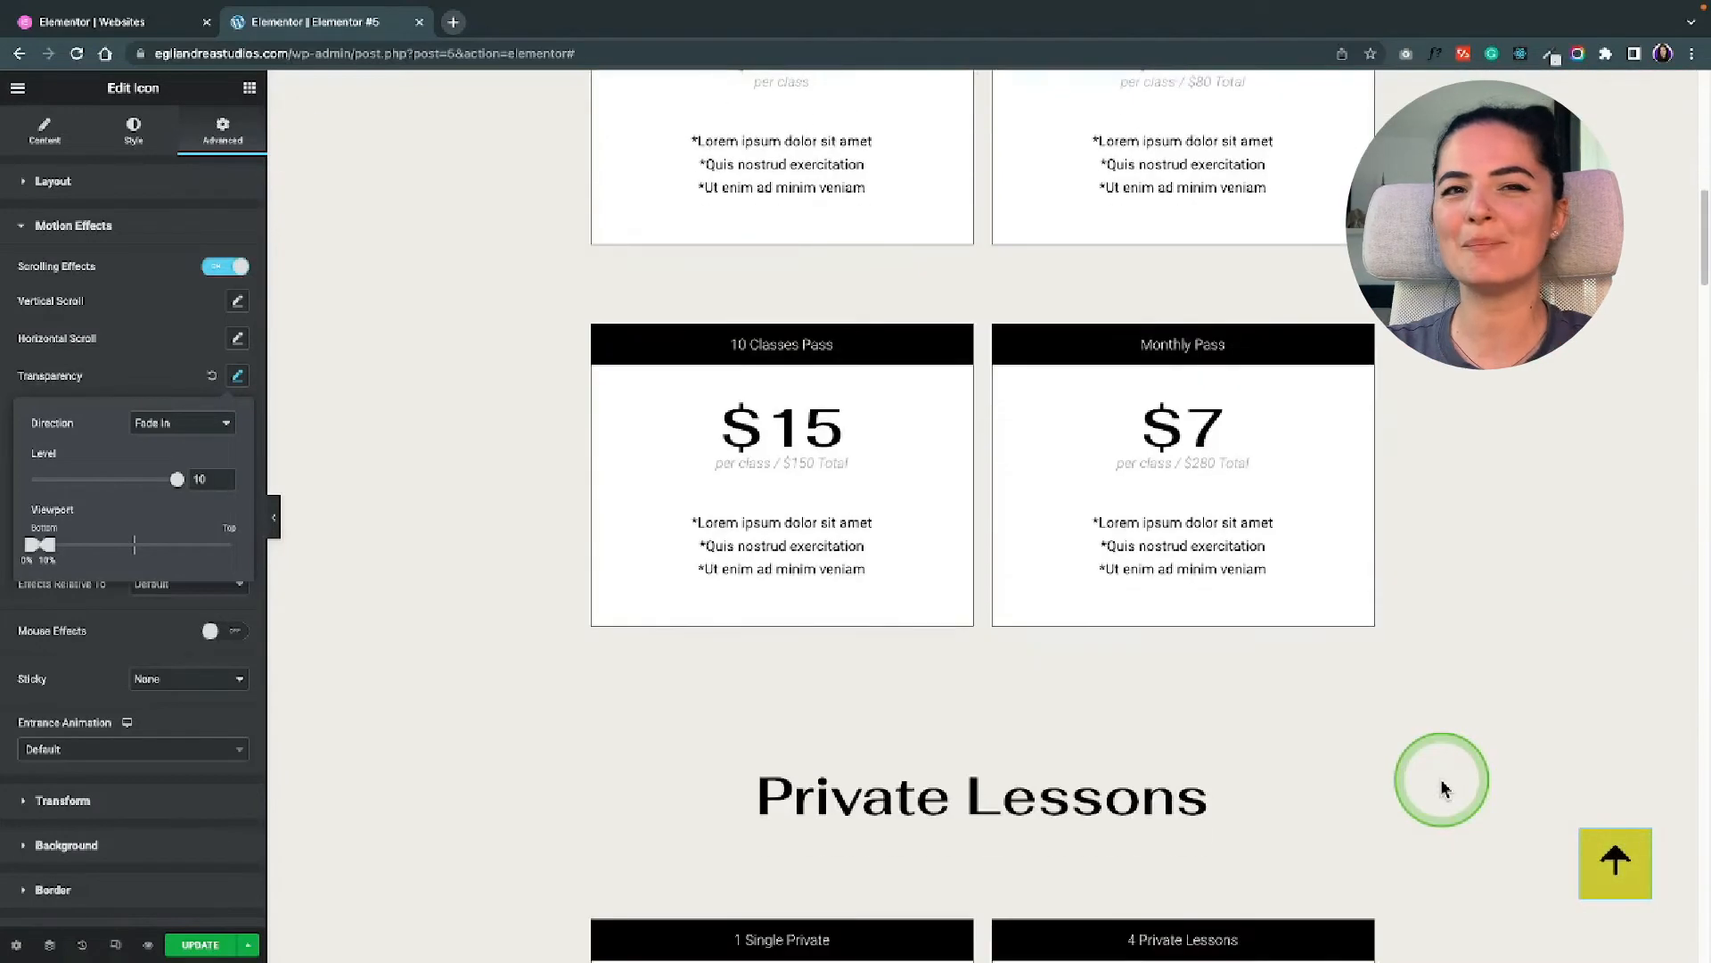
scroll("down", 3)
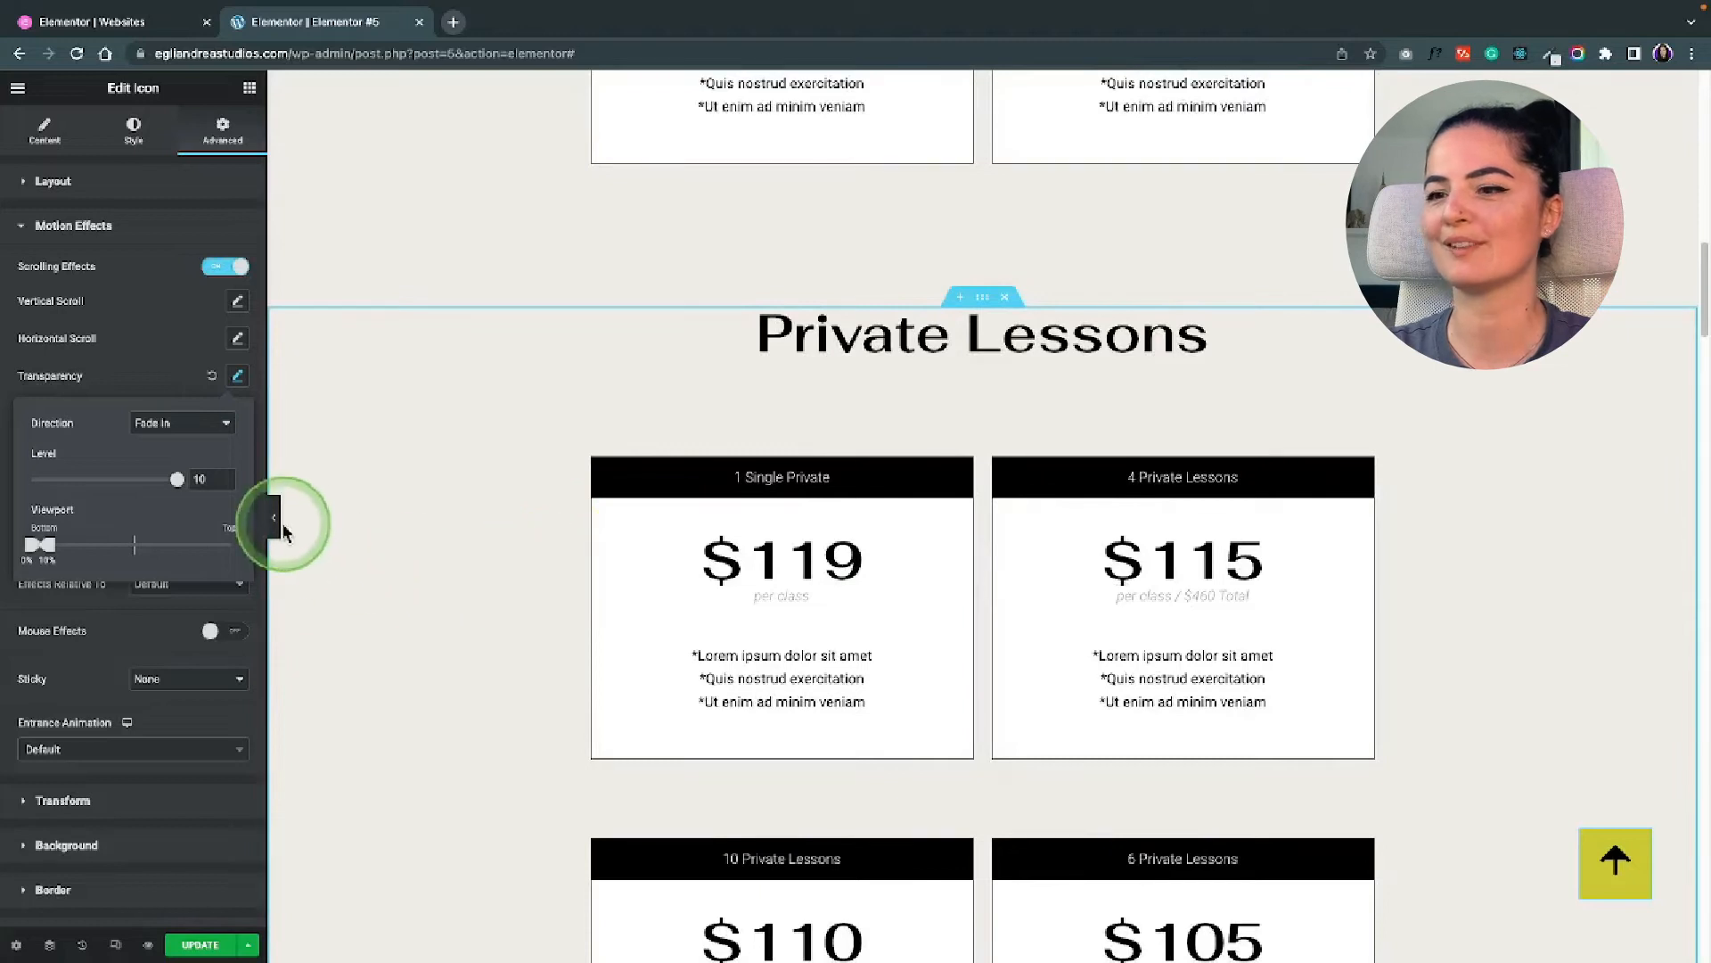
left_click(273, 517)
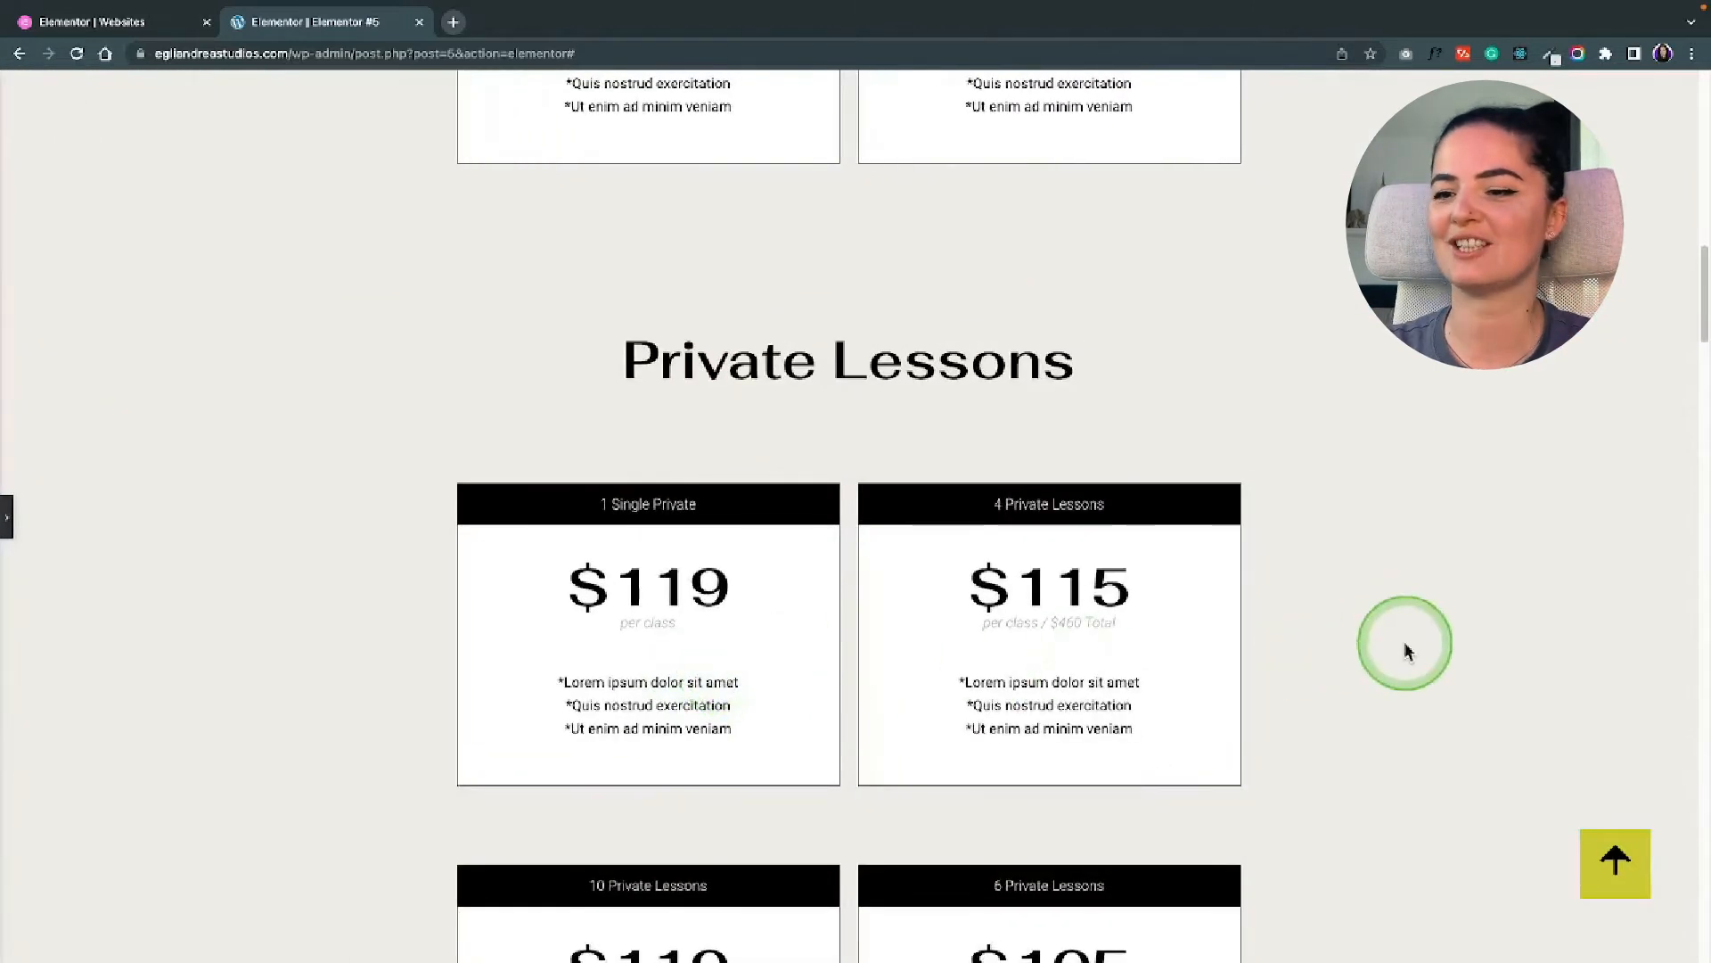
scroll("up", 3)
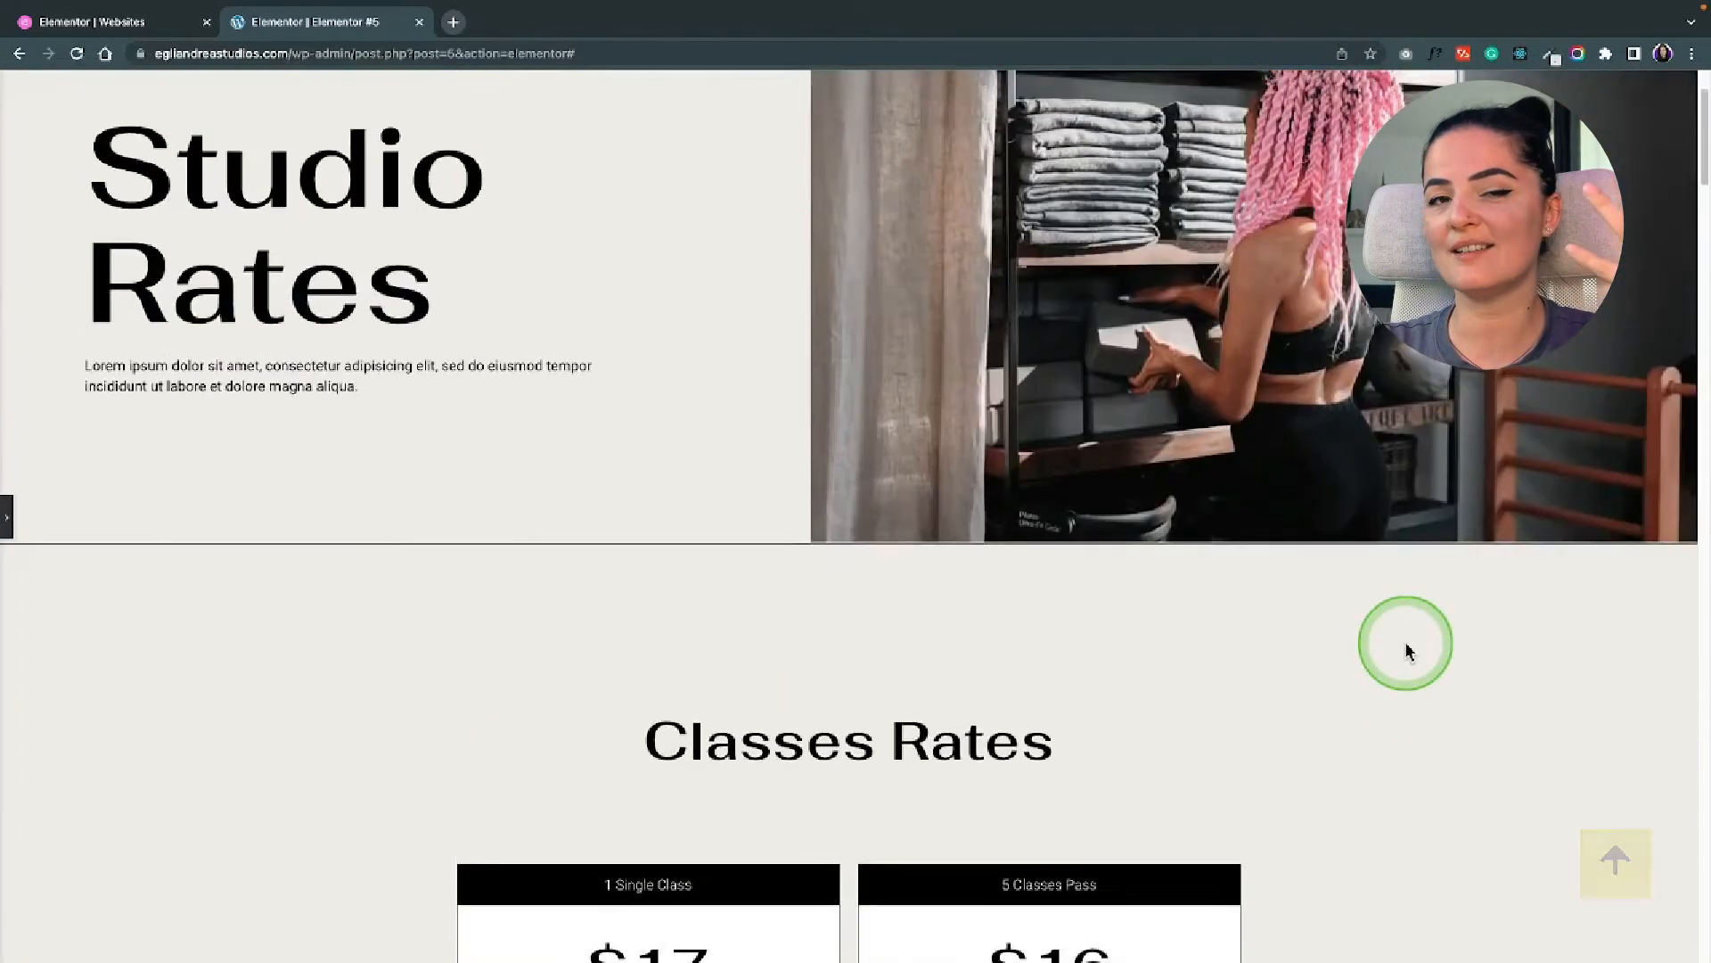
scroll("down", 3)
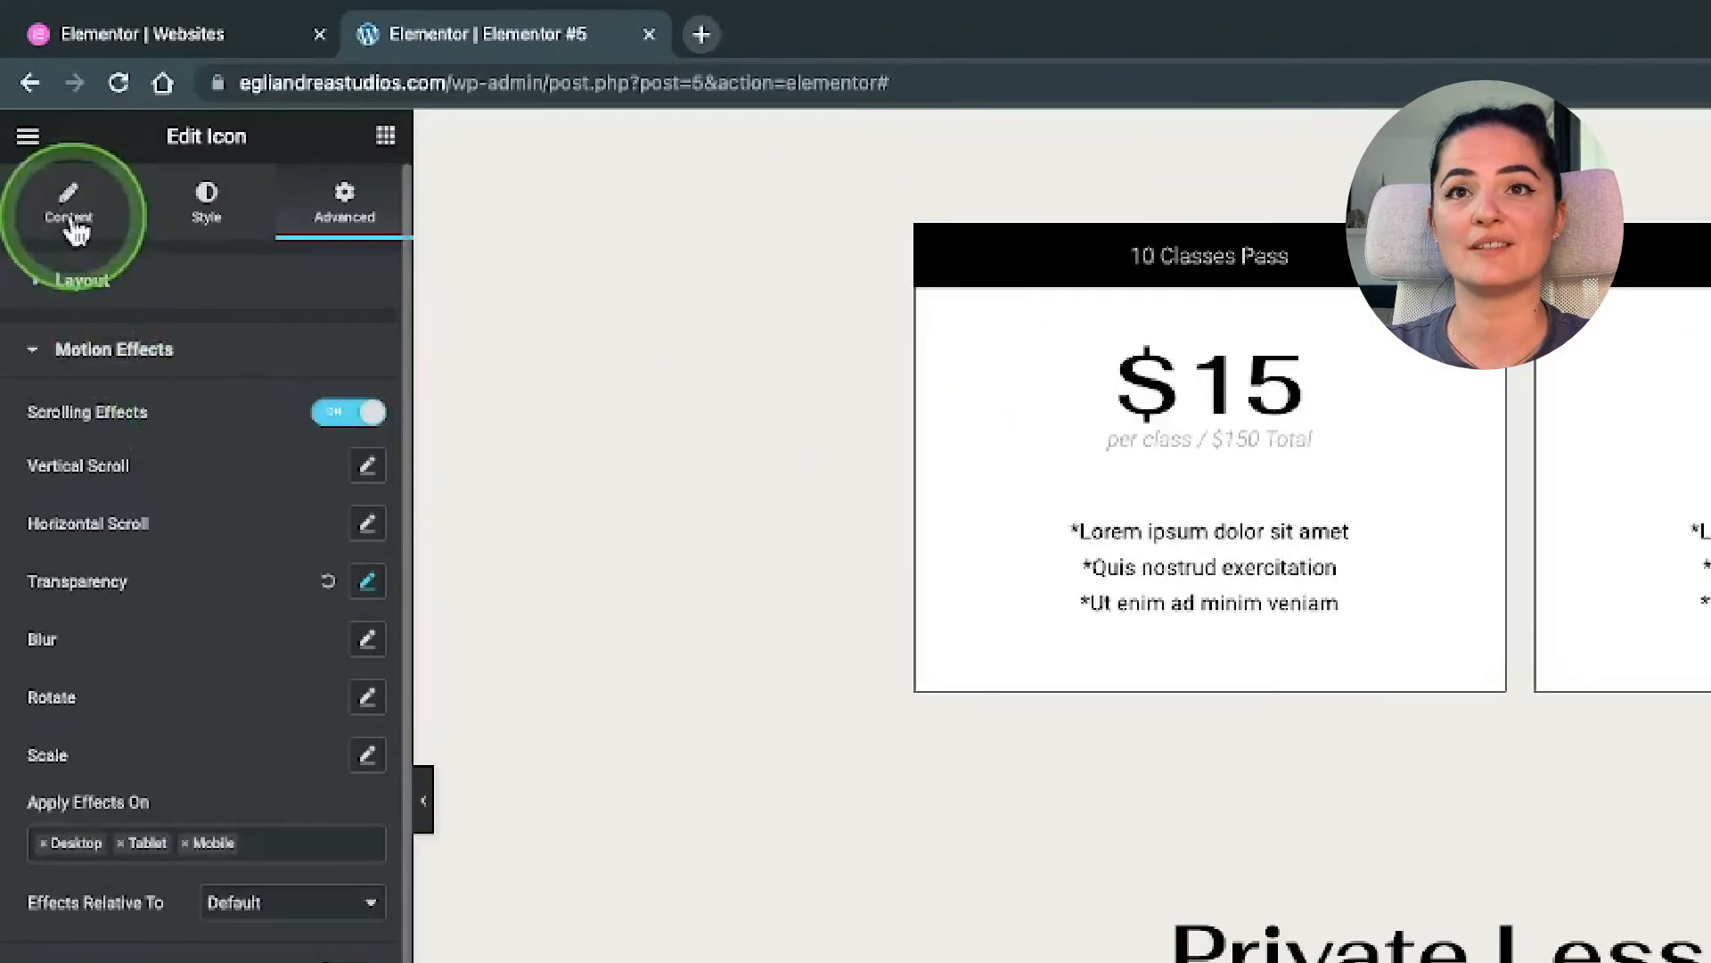
Step: Tag the top Studio Rates section with CSS ID scrolltotop so the arrow's #scrolltotop link targets it
left_click(69, 201)
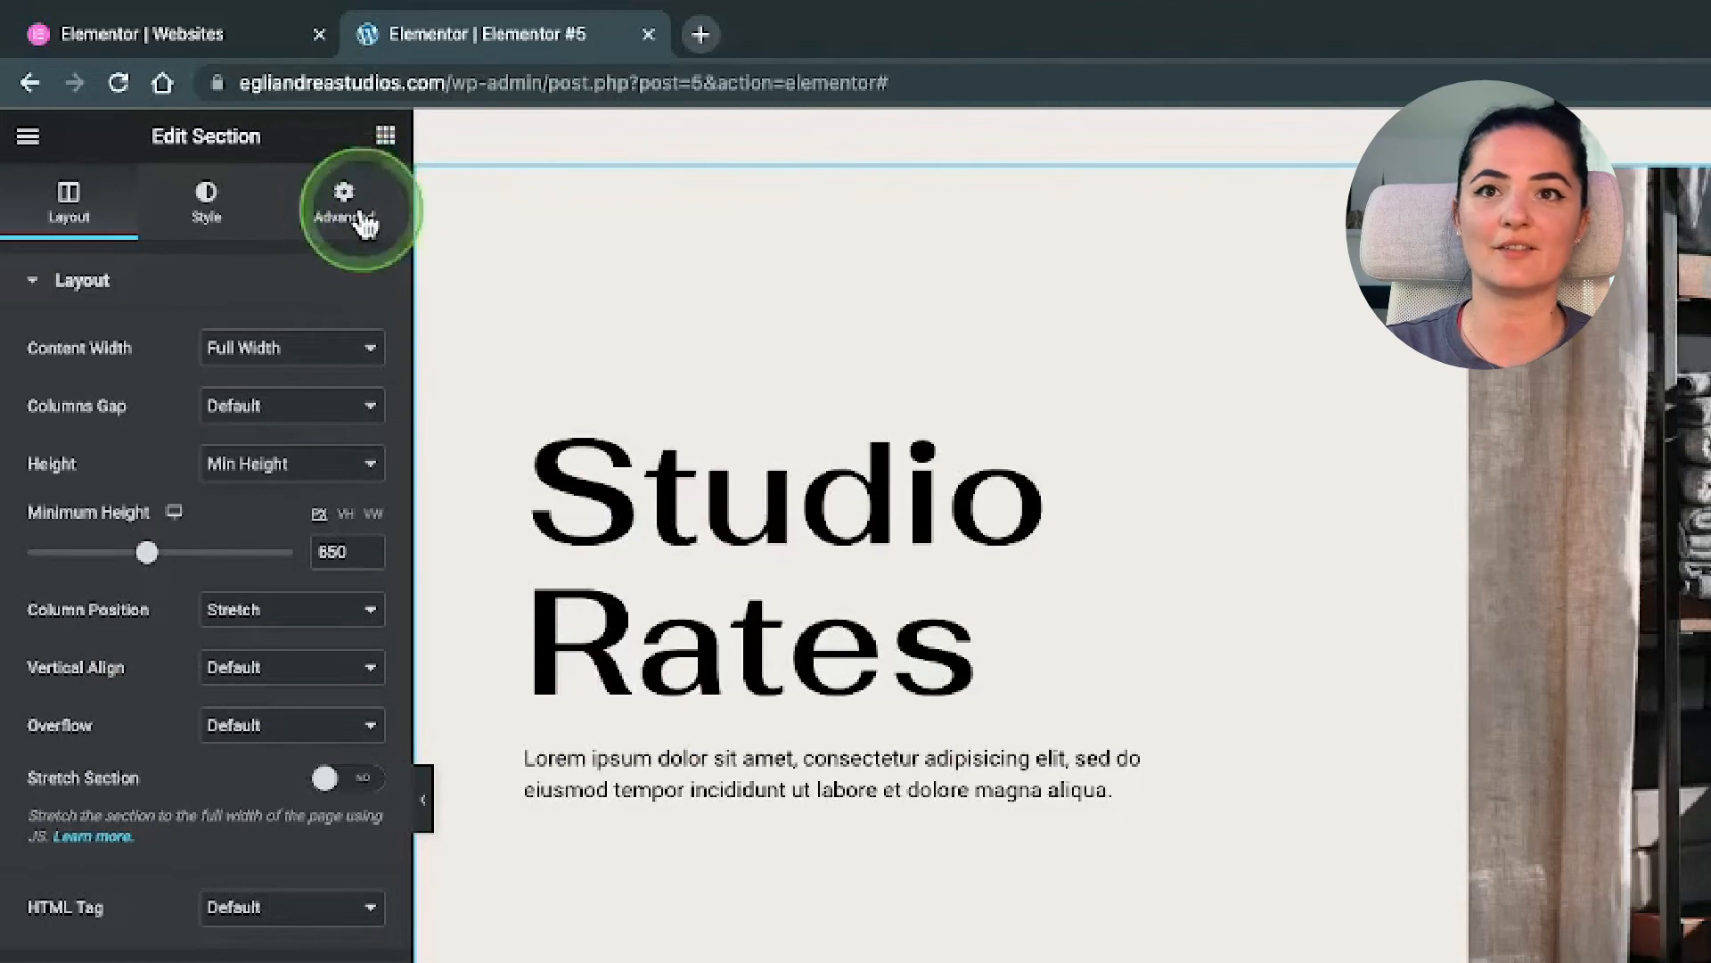
left_click(342, 201)
type("t")
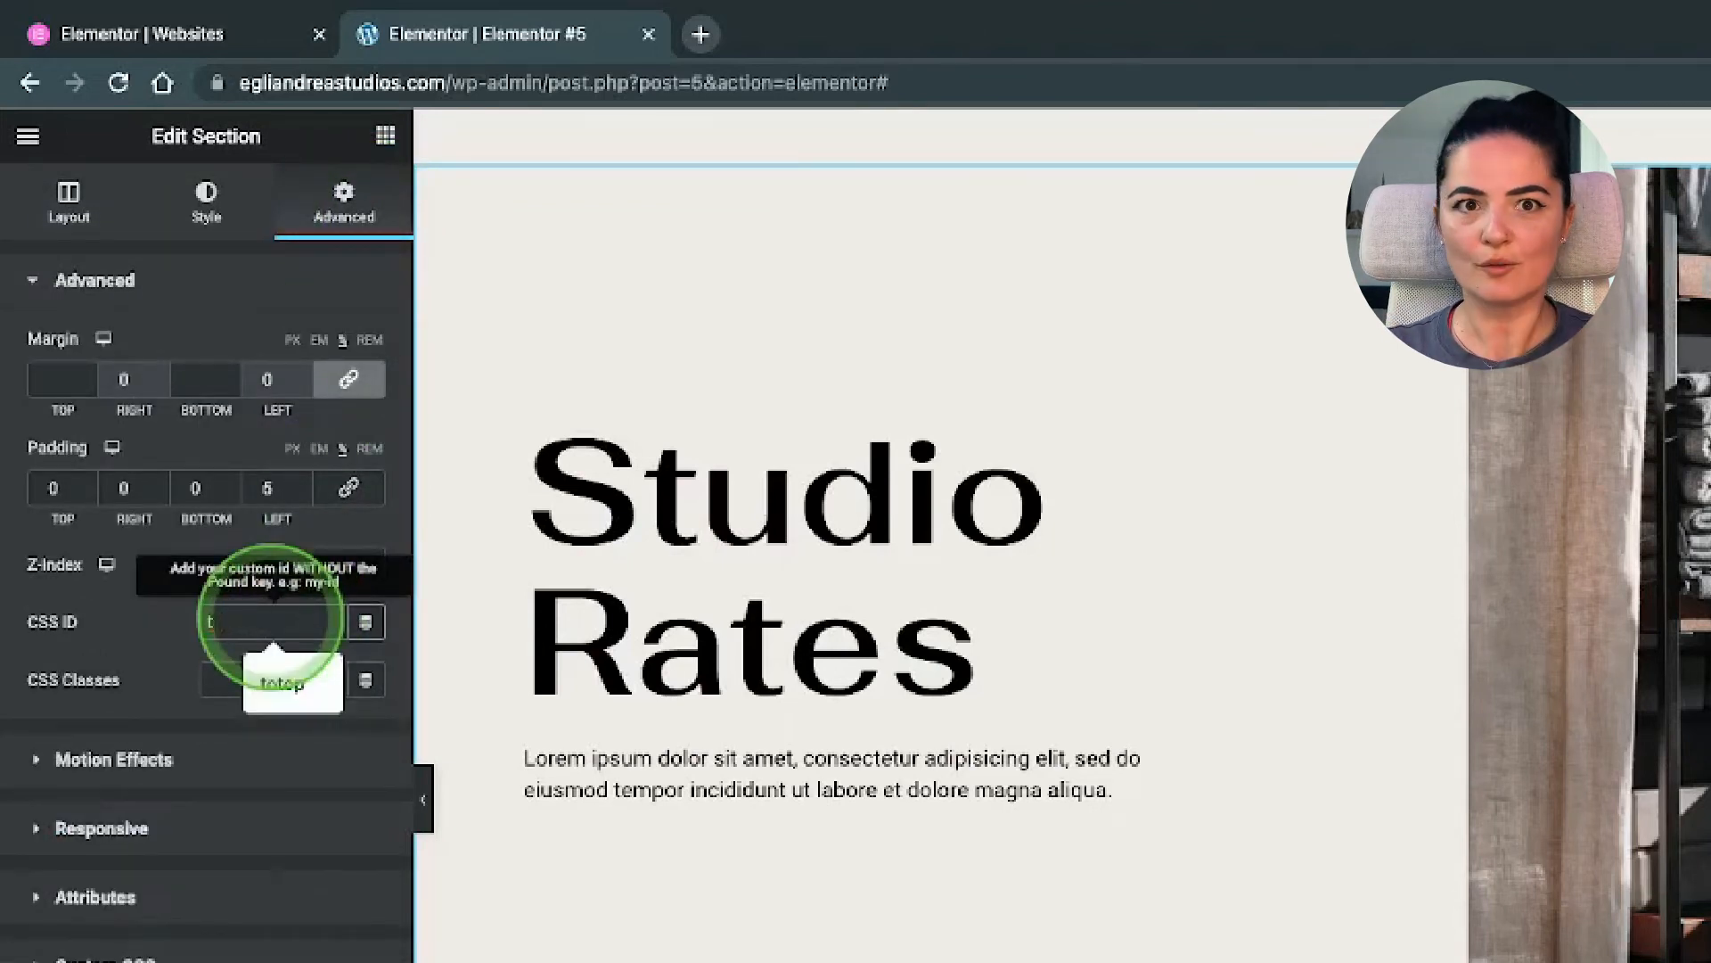
type("scrolltotop")
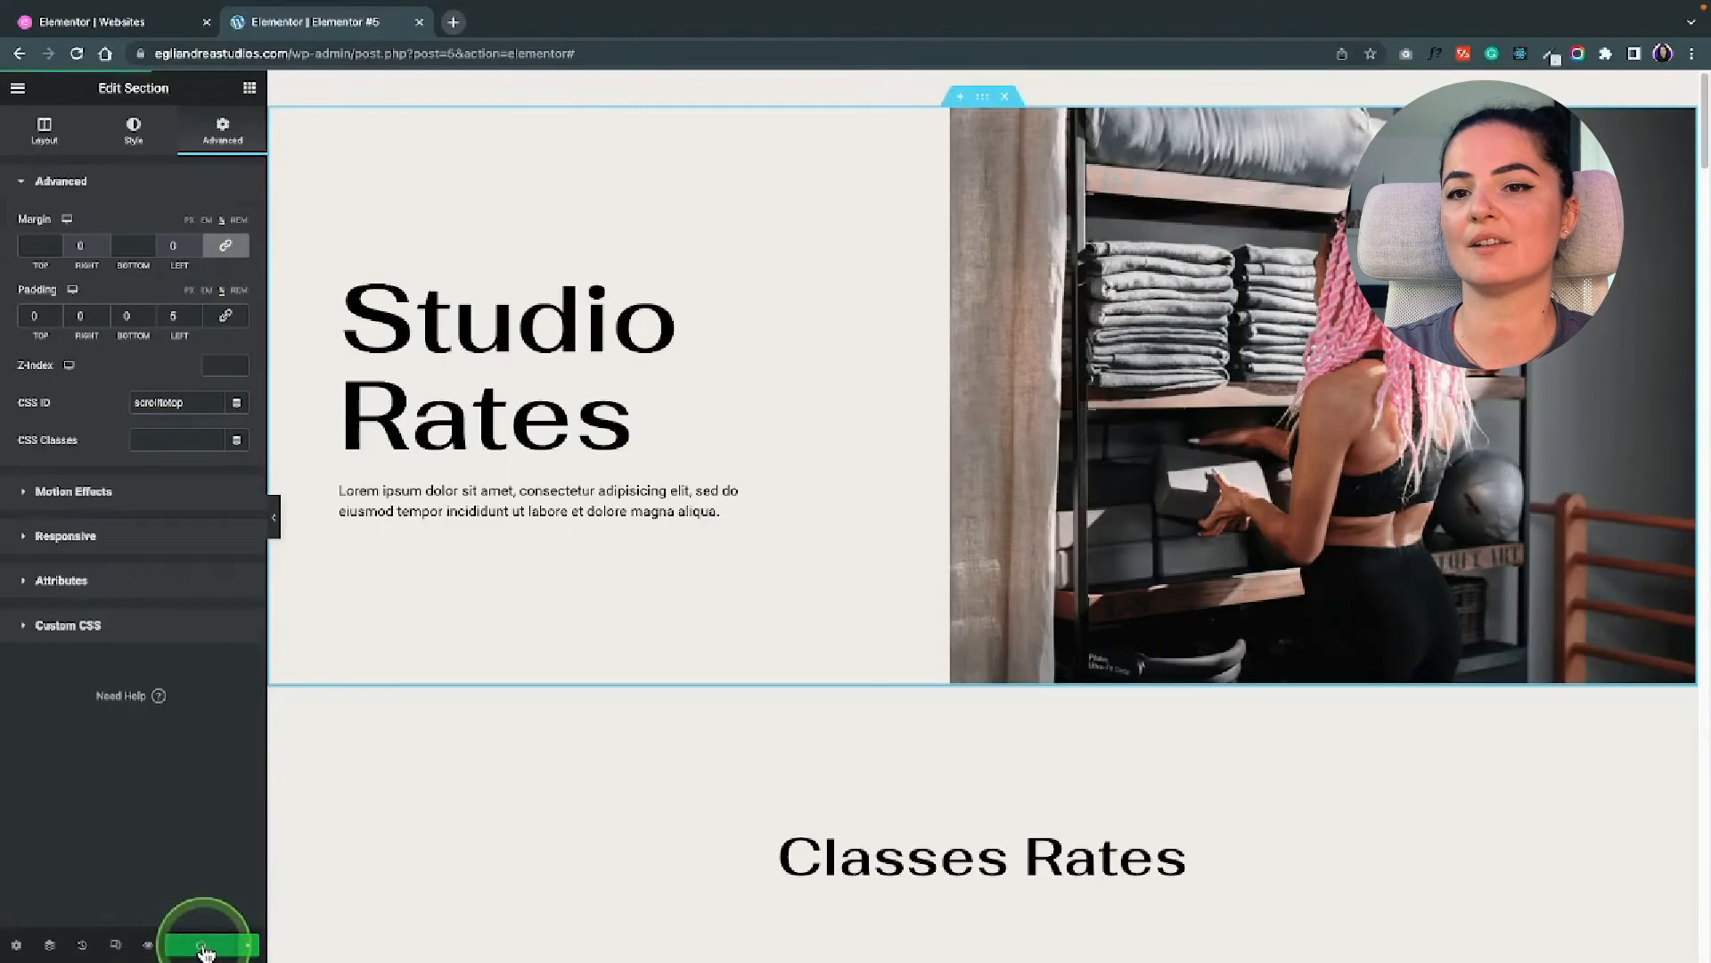
scroll("down", 3)
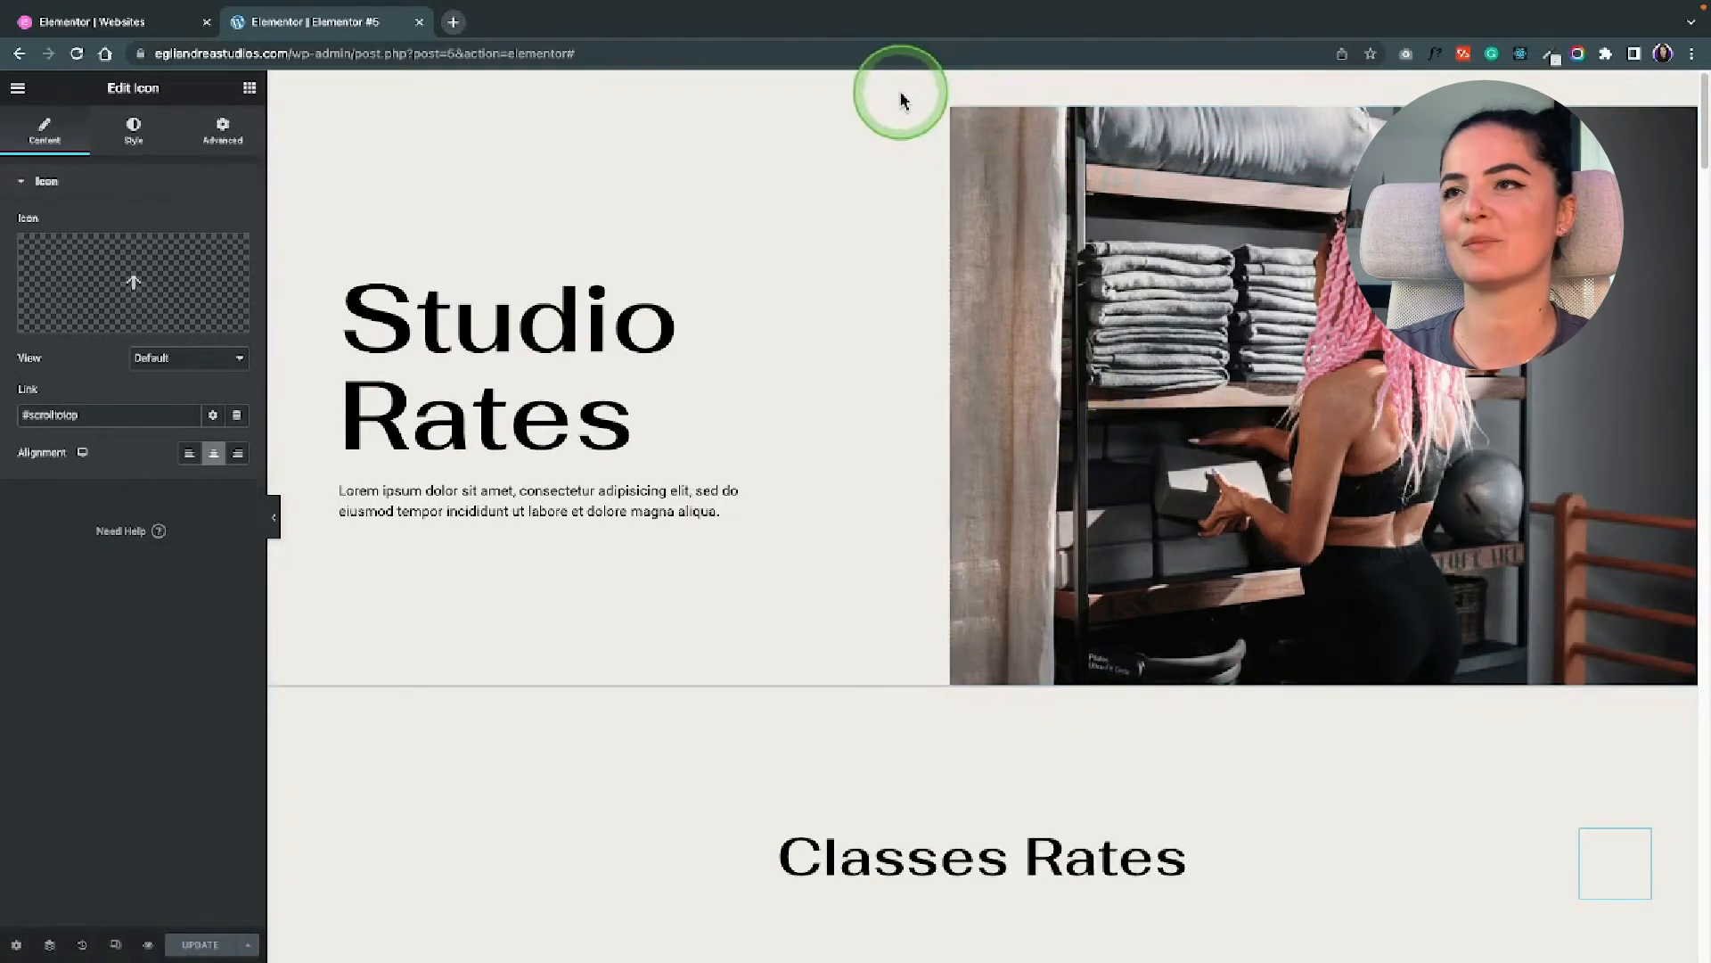
left_click(275, 517)
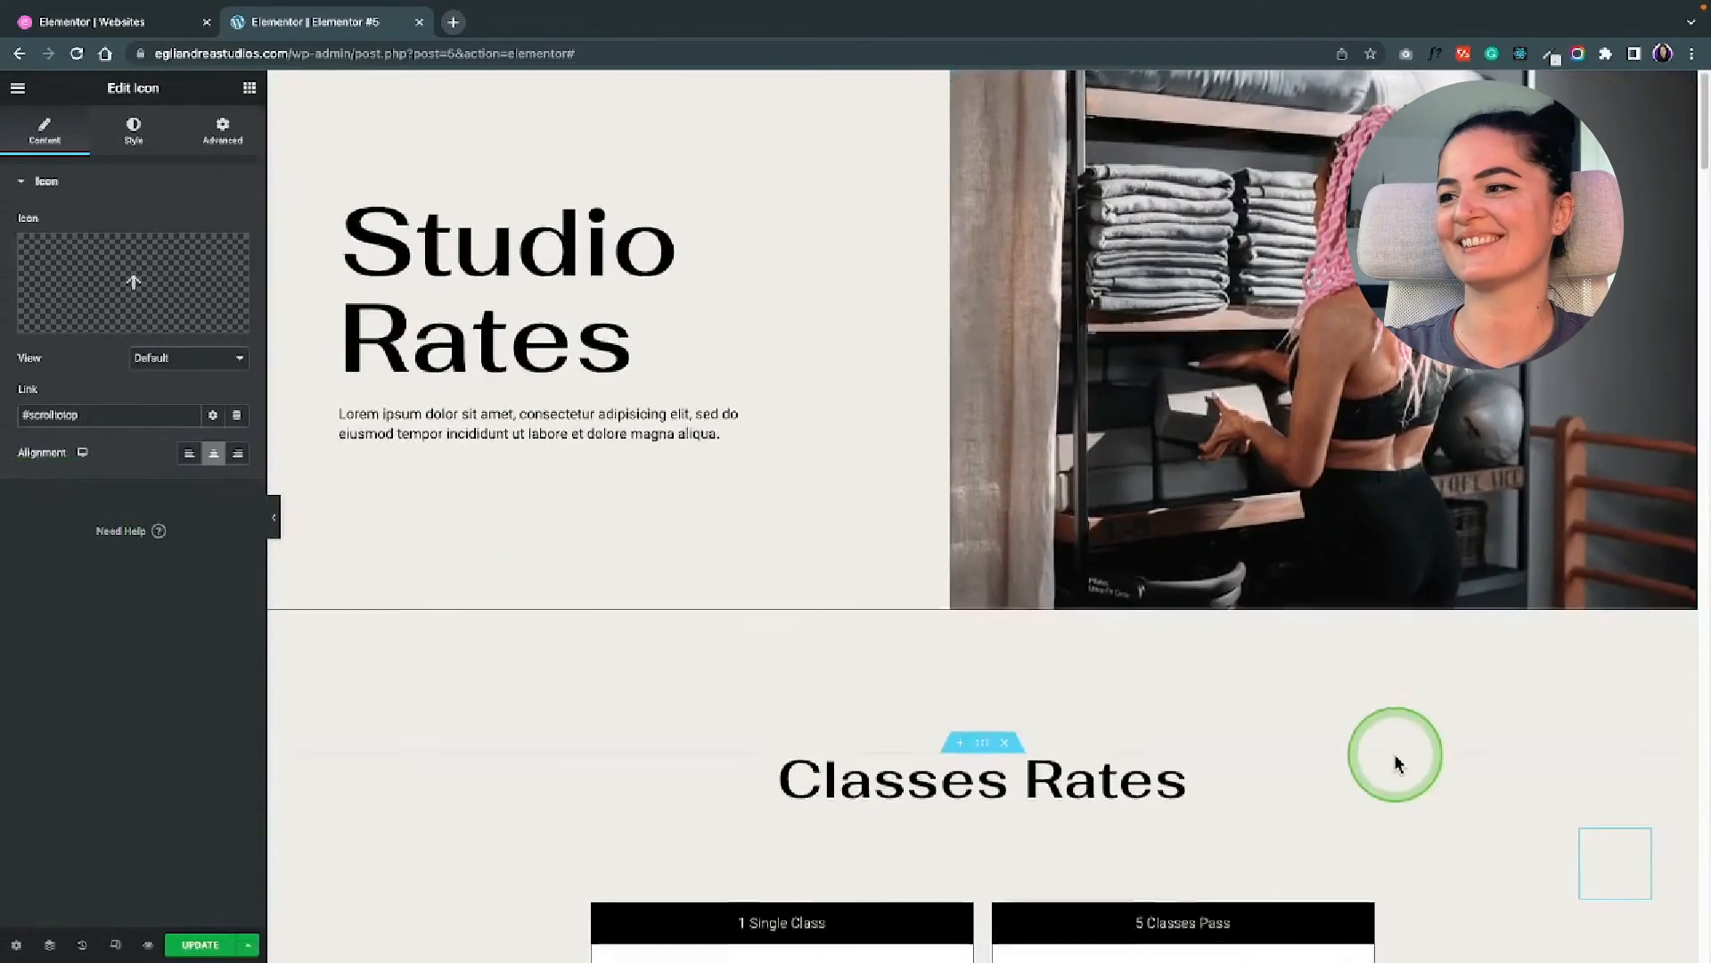
scroll("down", 3)
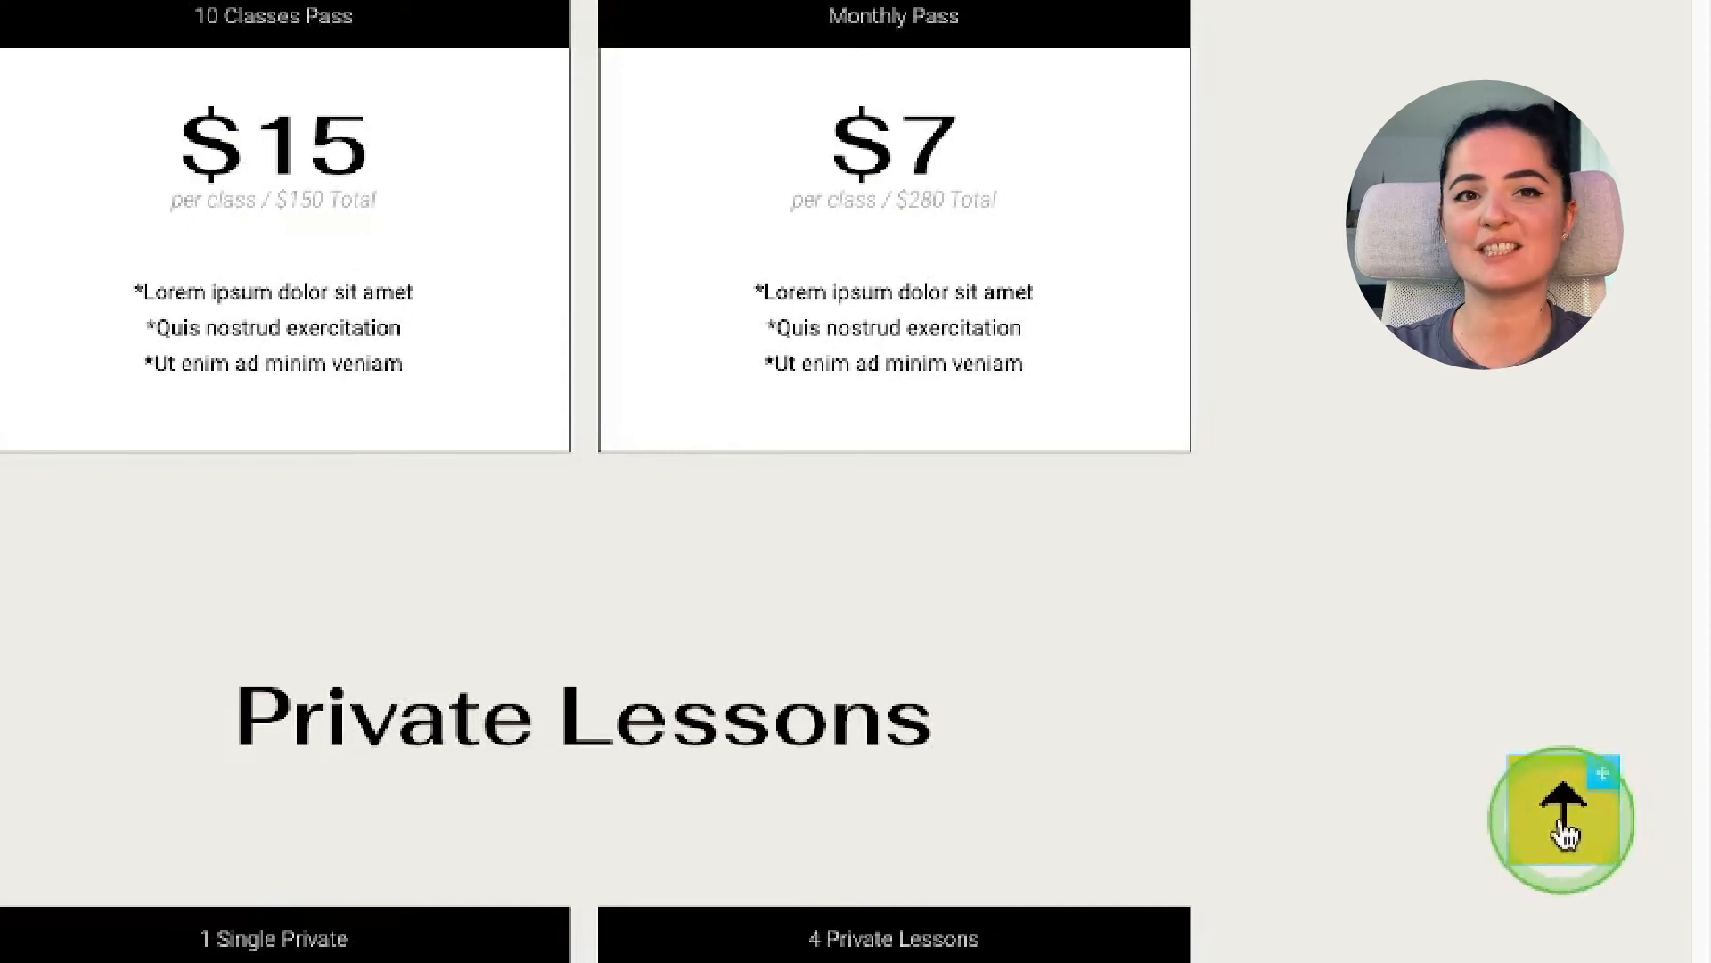
Step: Save the arrow icon as a global widget named 'scrolltotop'
right_click(1562, 820)
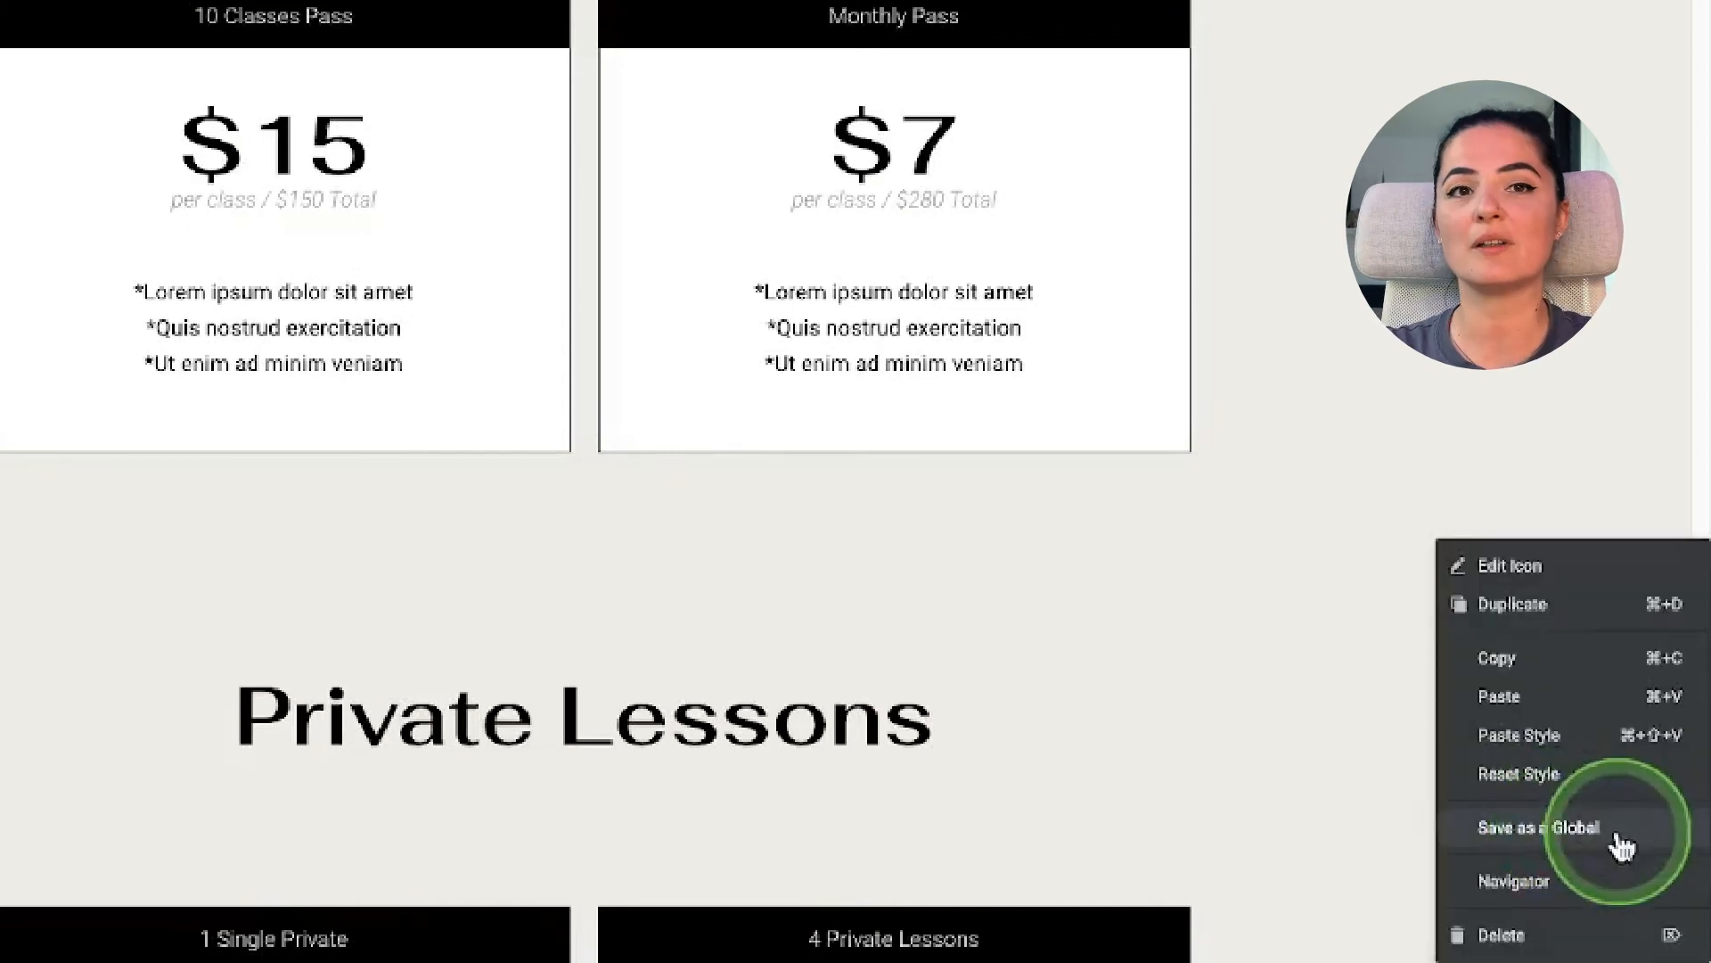
left_click(1540, 825)
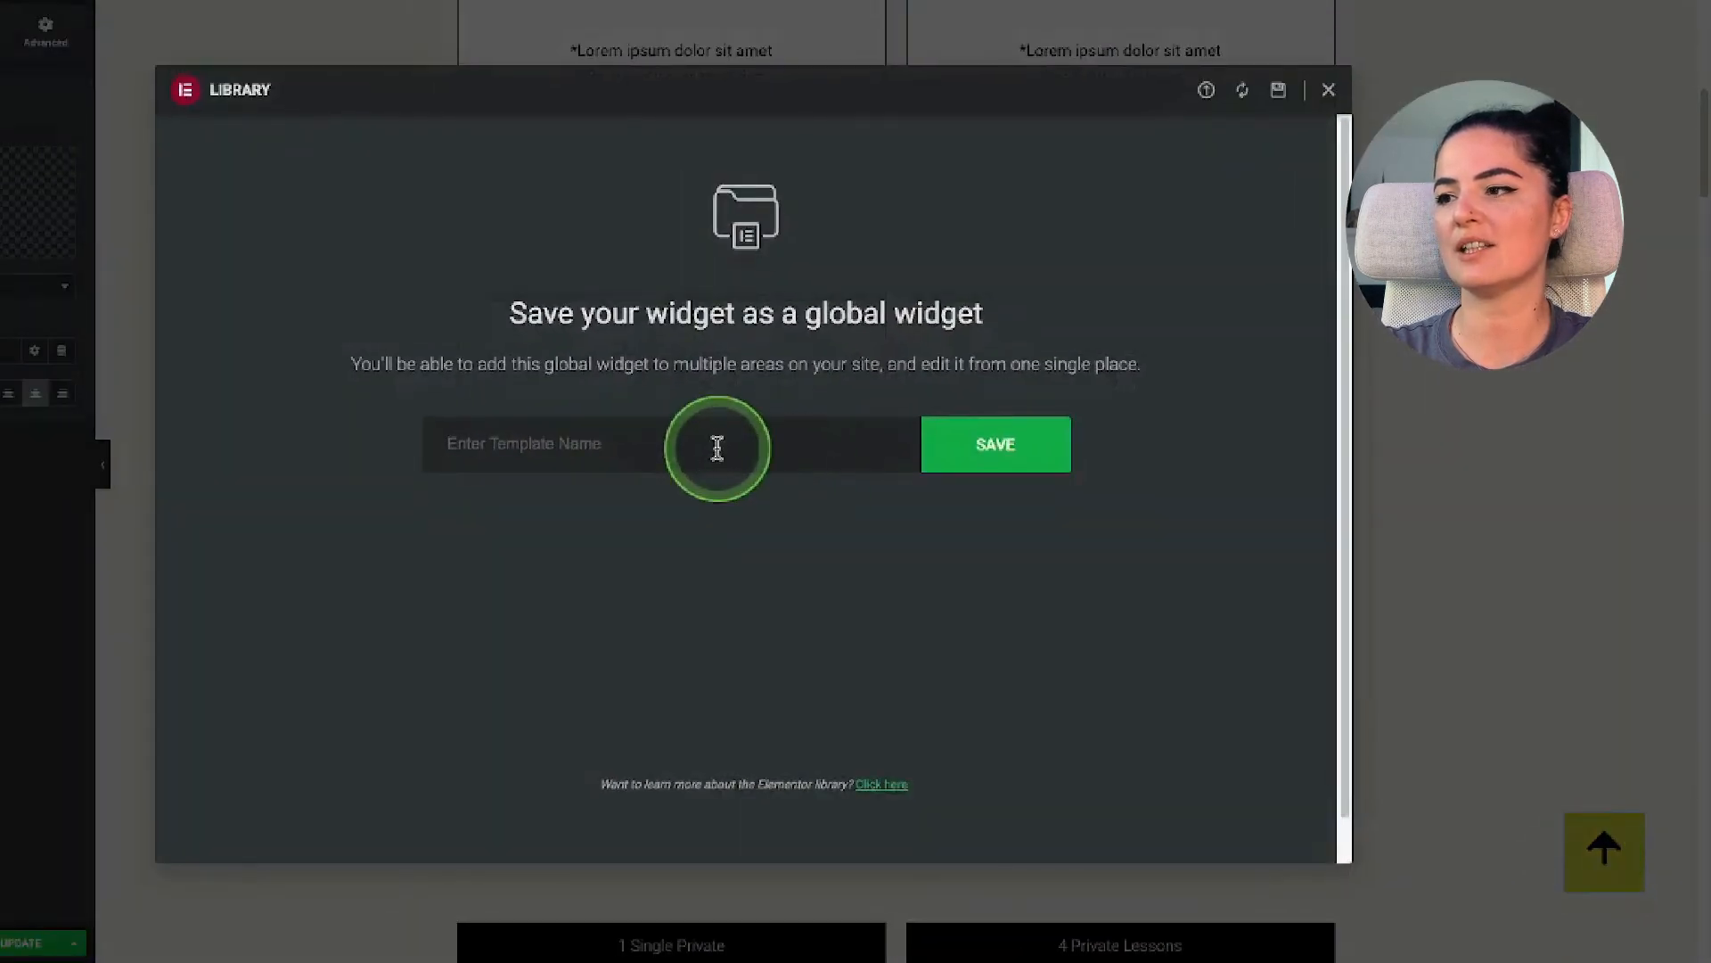
type("scroll")
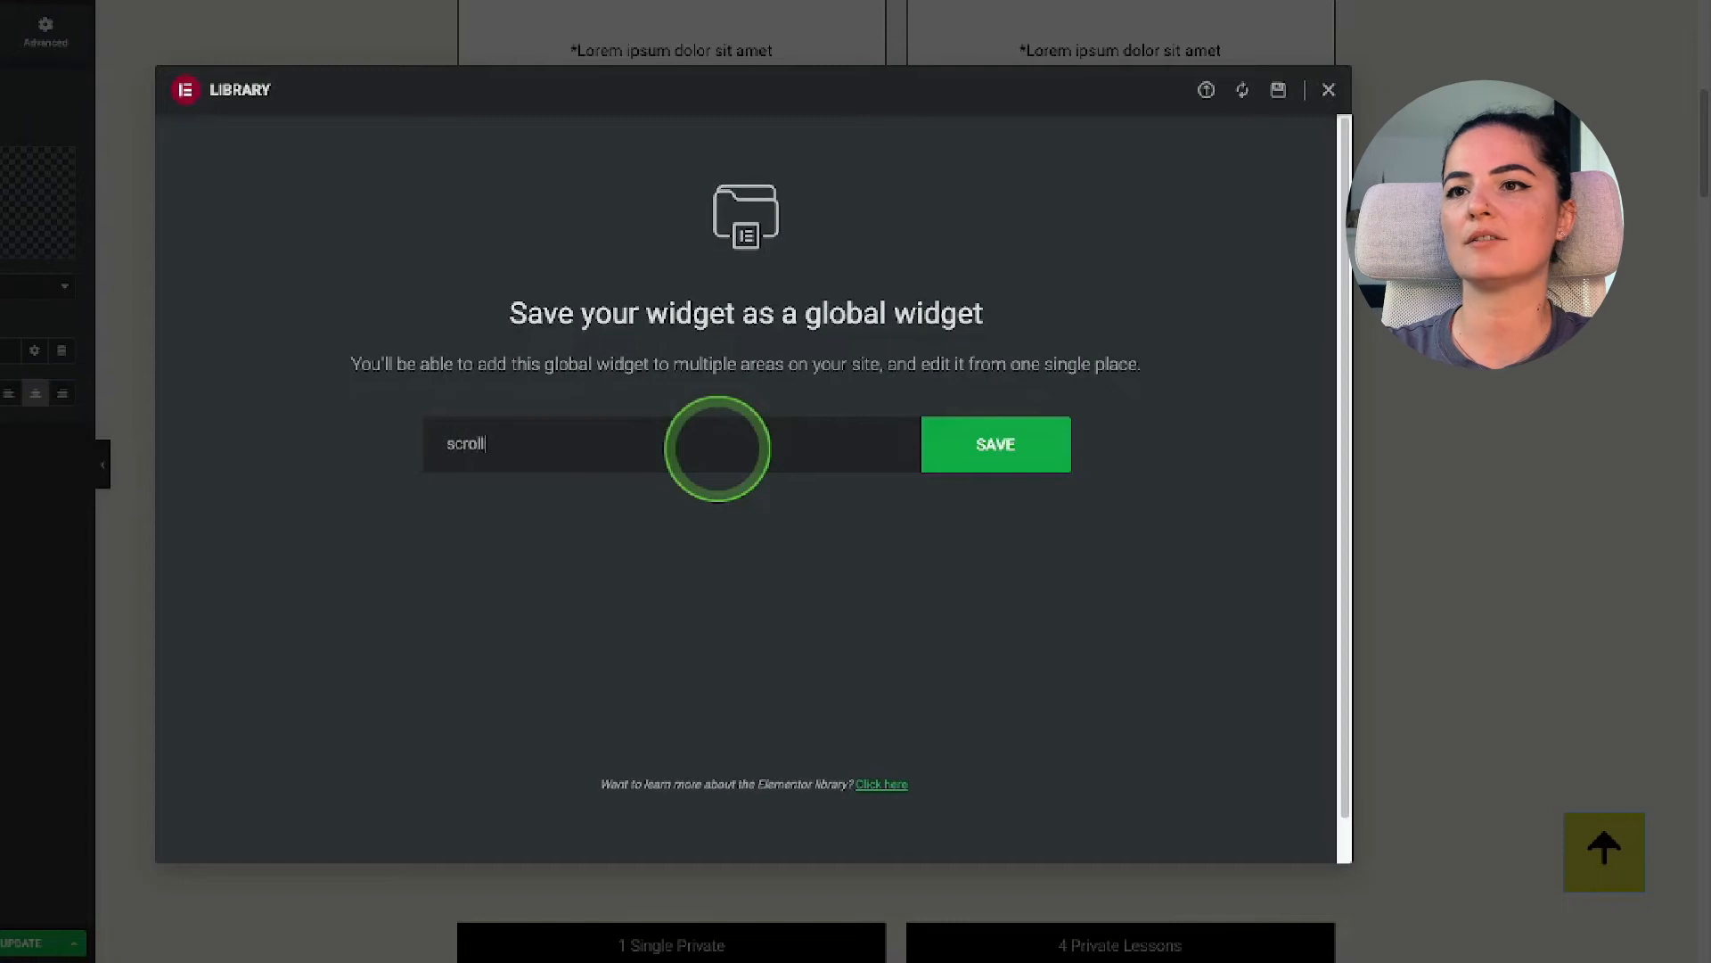
key("Backspace")
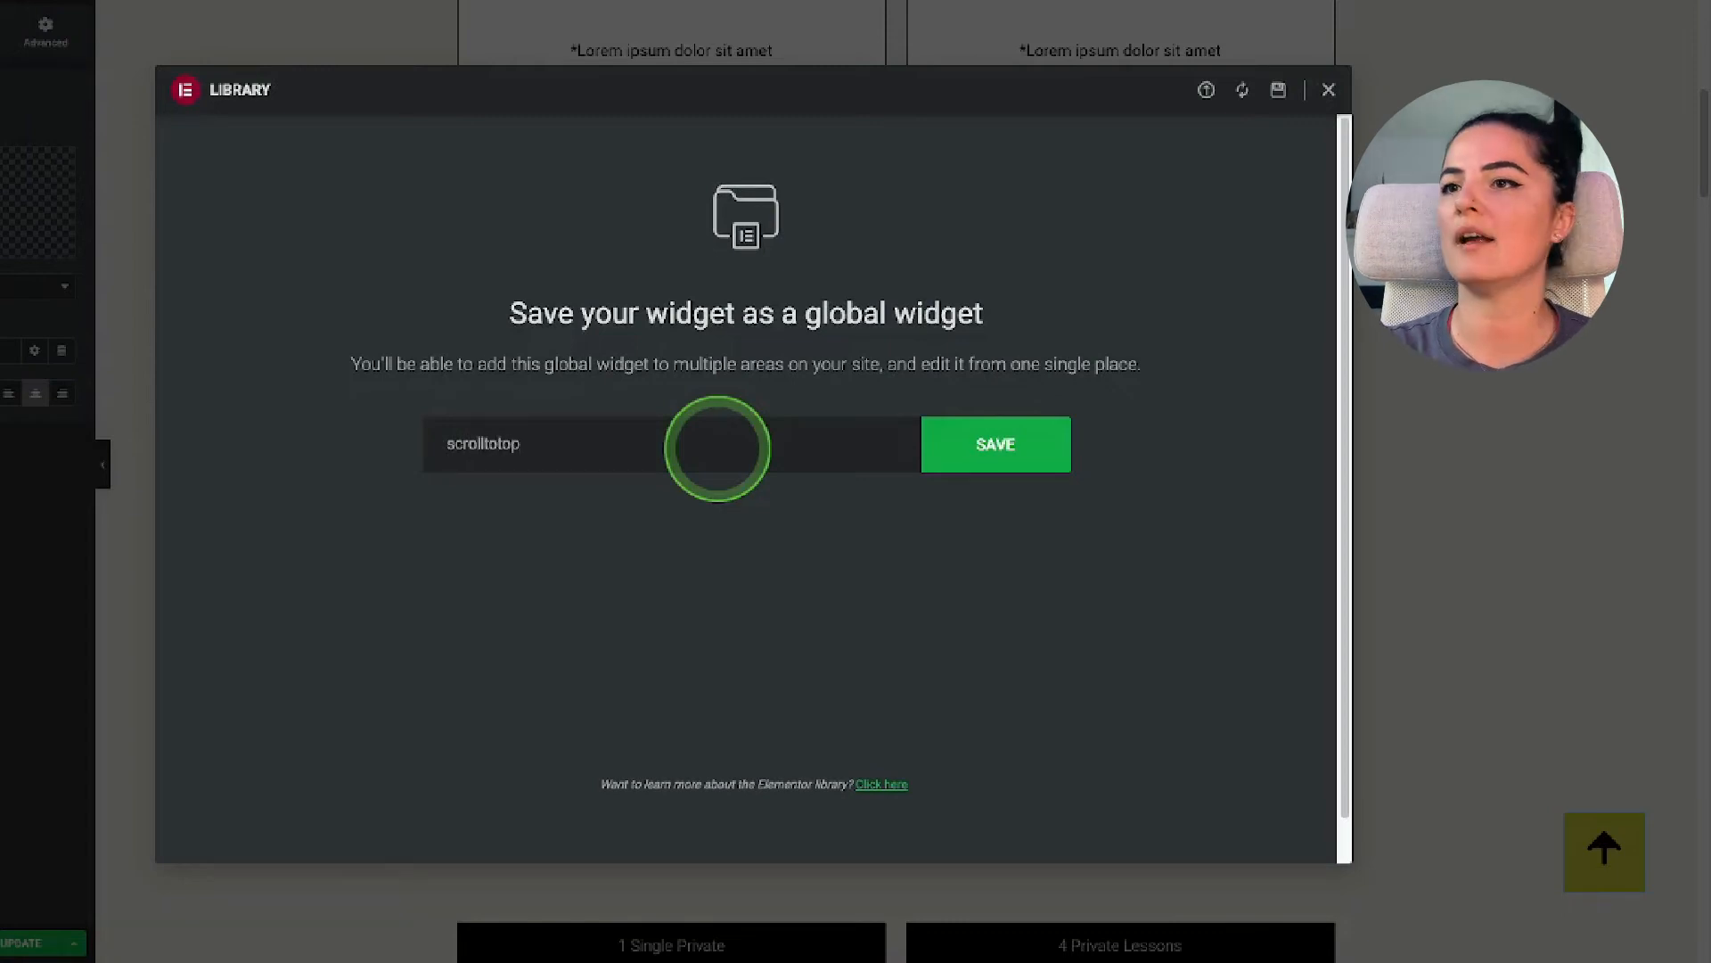
left_click(995, 444)
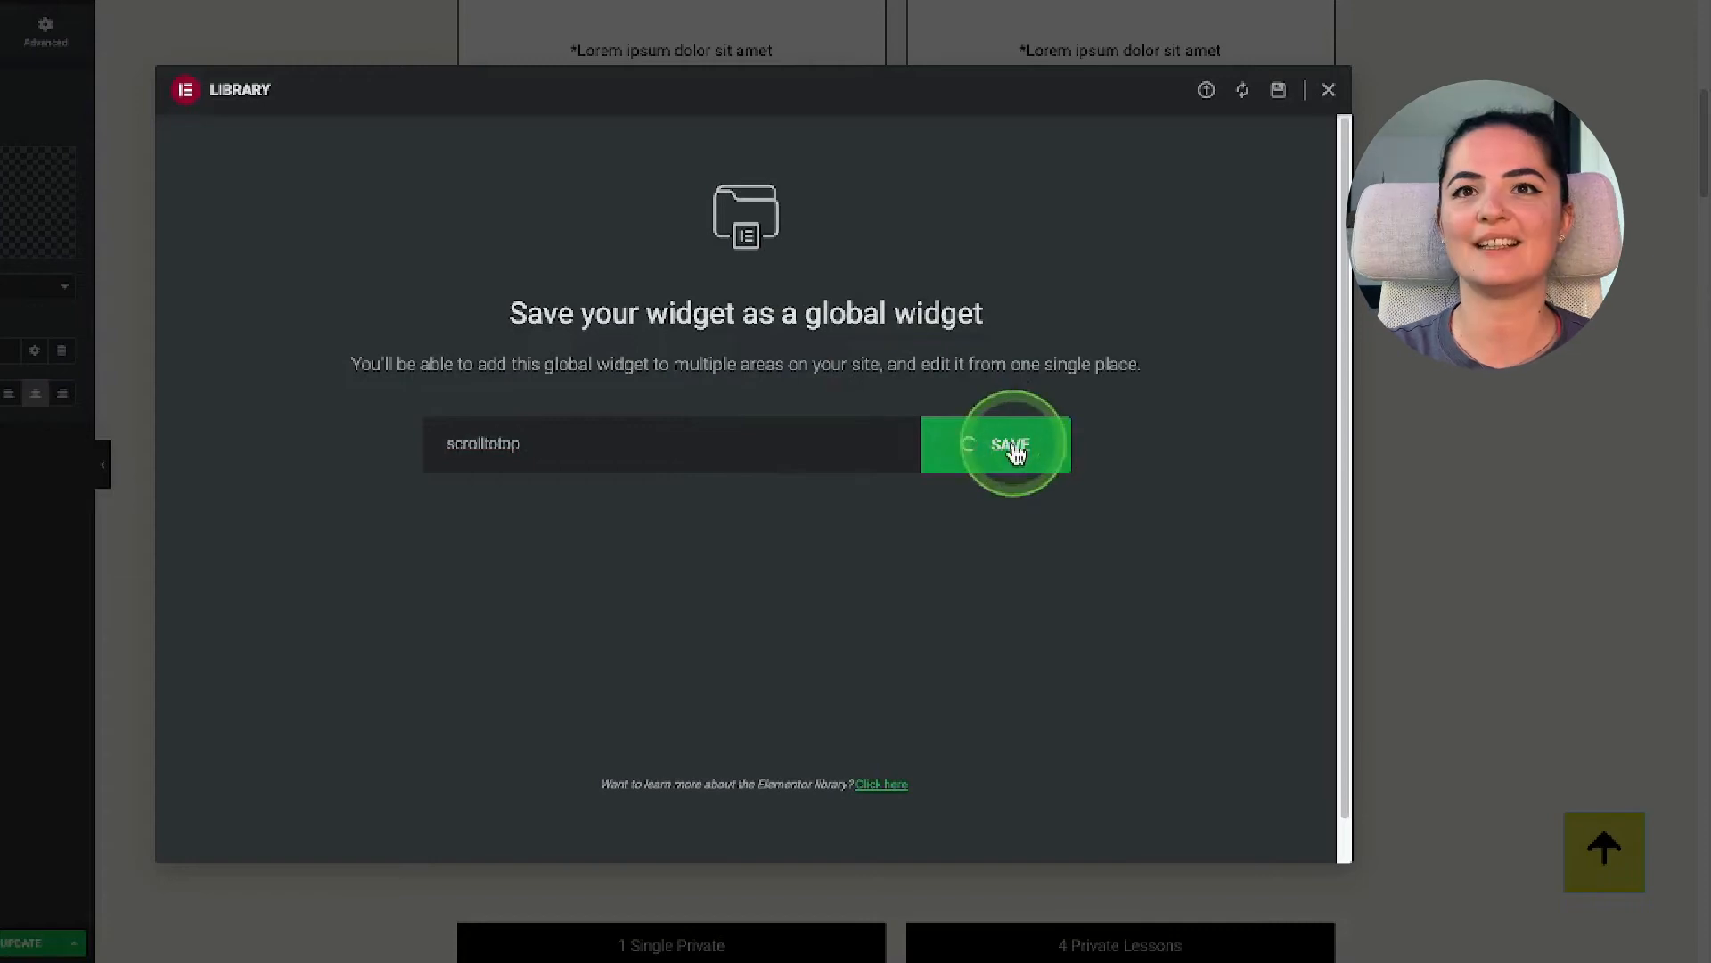
left_click(1009, 444)
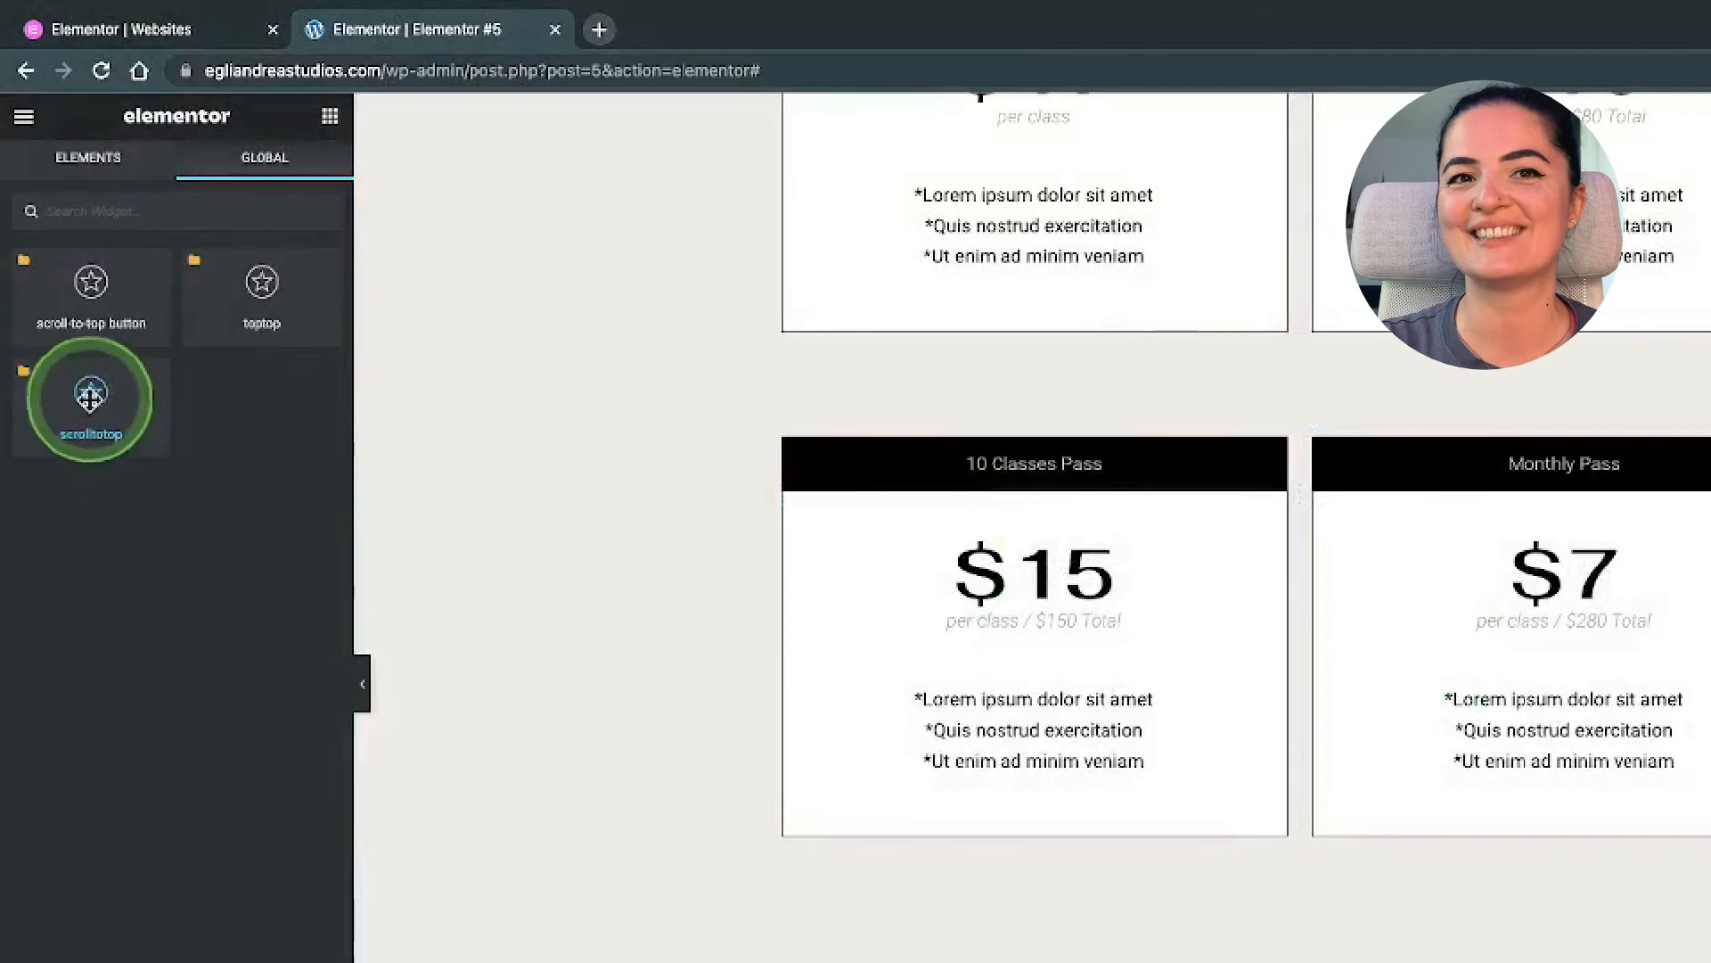
mouse_move(91, 291)
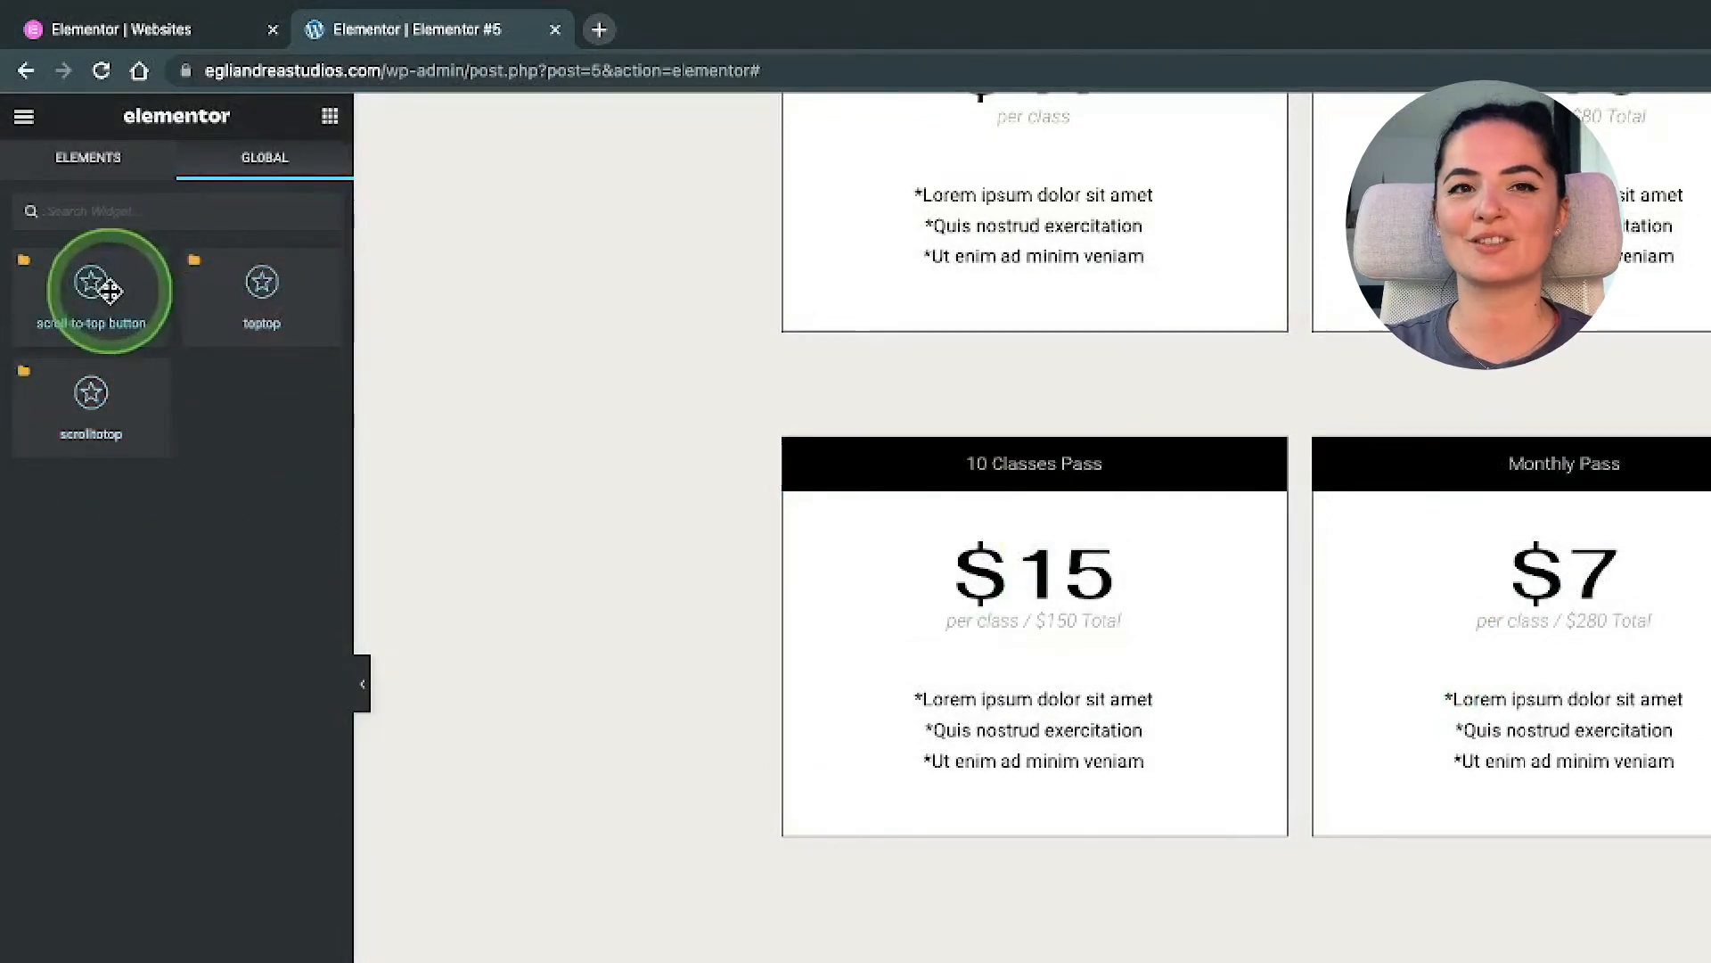
mouse_move(260, 290)
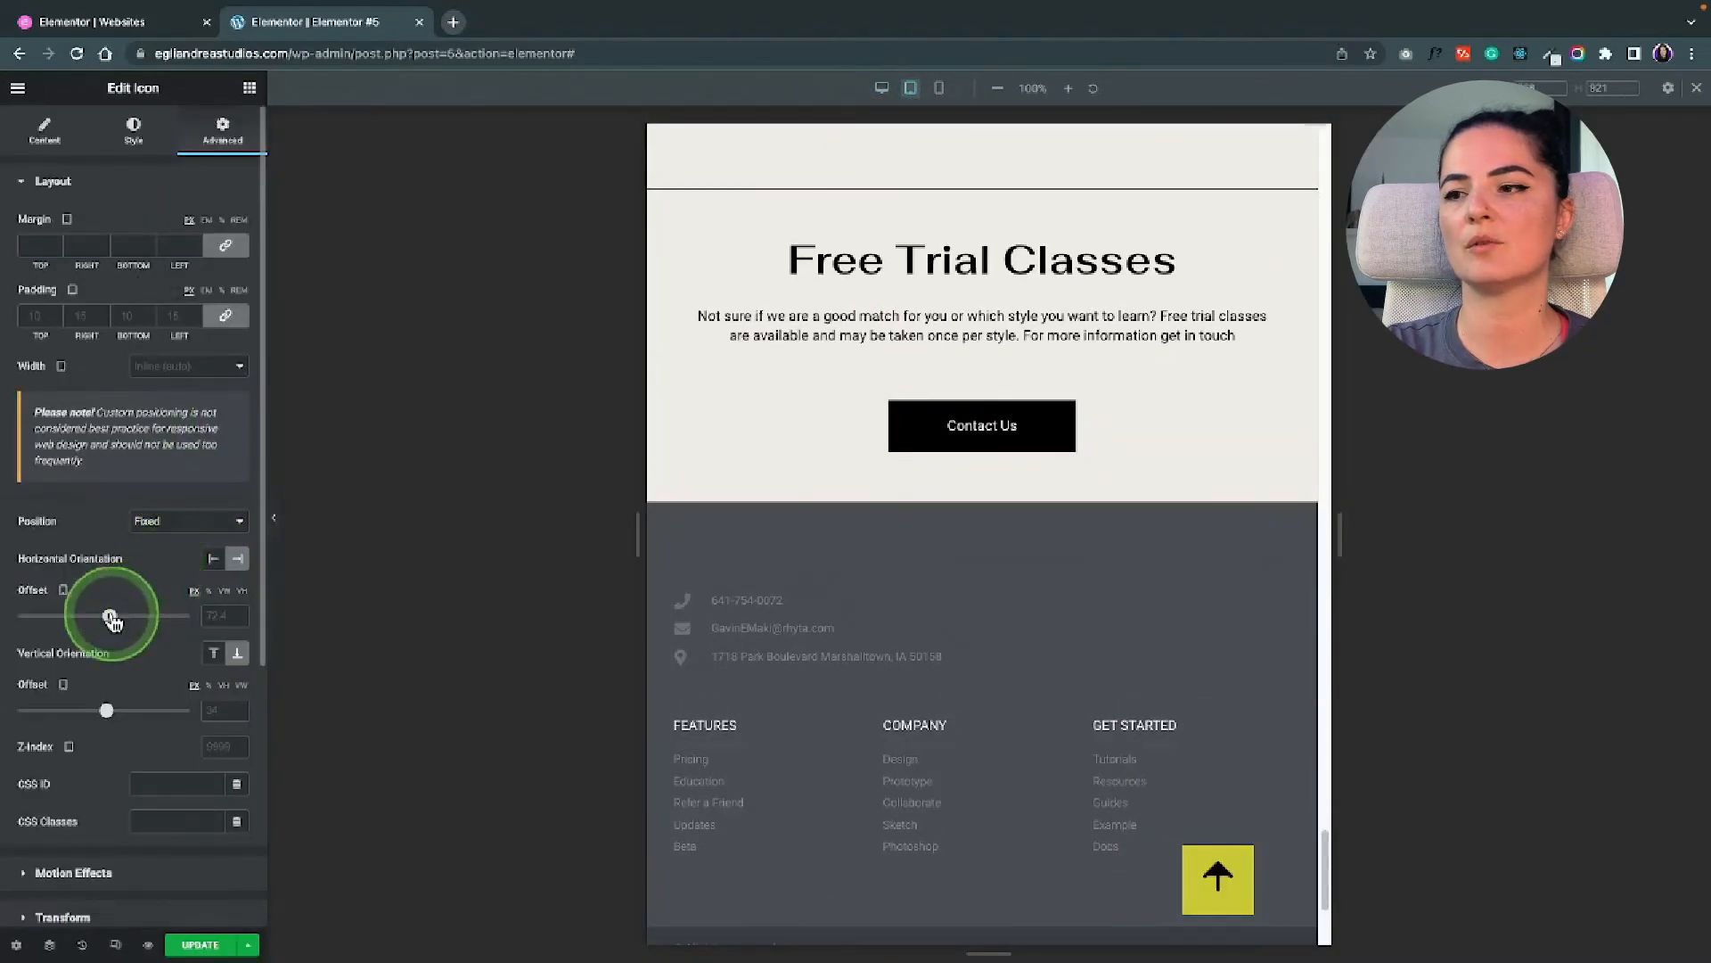
Step: Nudge the arrow icon's horizontal offset further right on the tablet and mobile layouts
left_click_drag(109, 615, 109, 615)
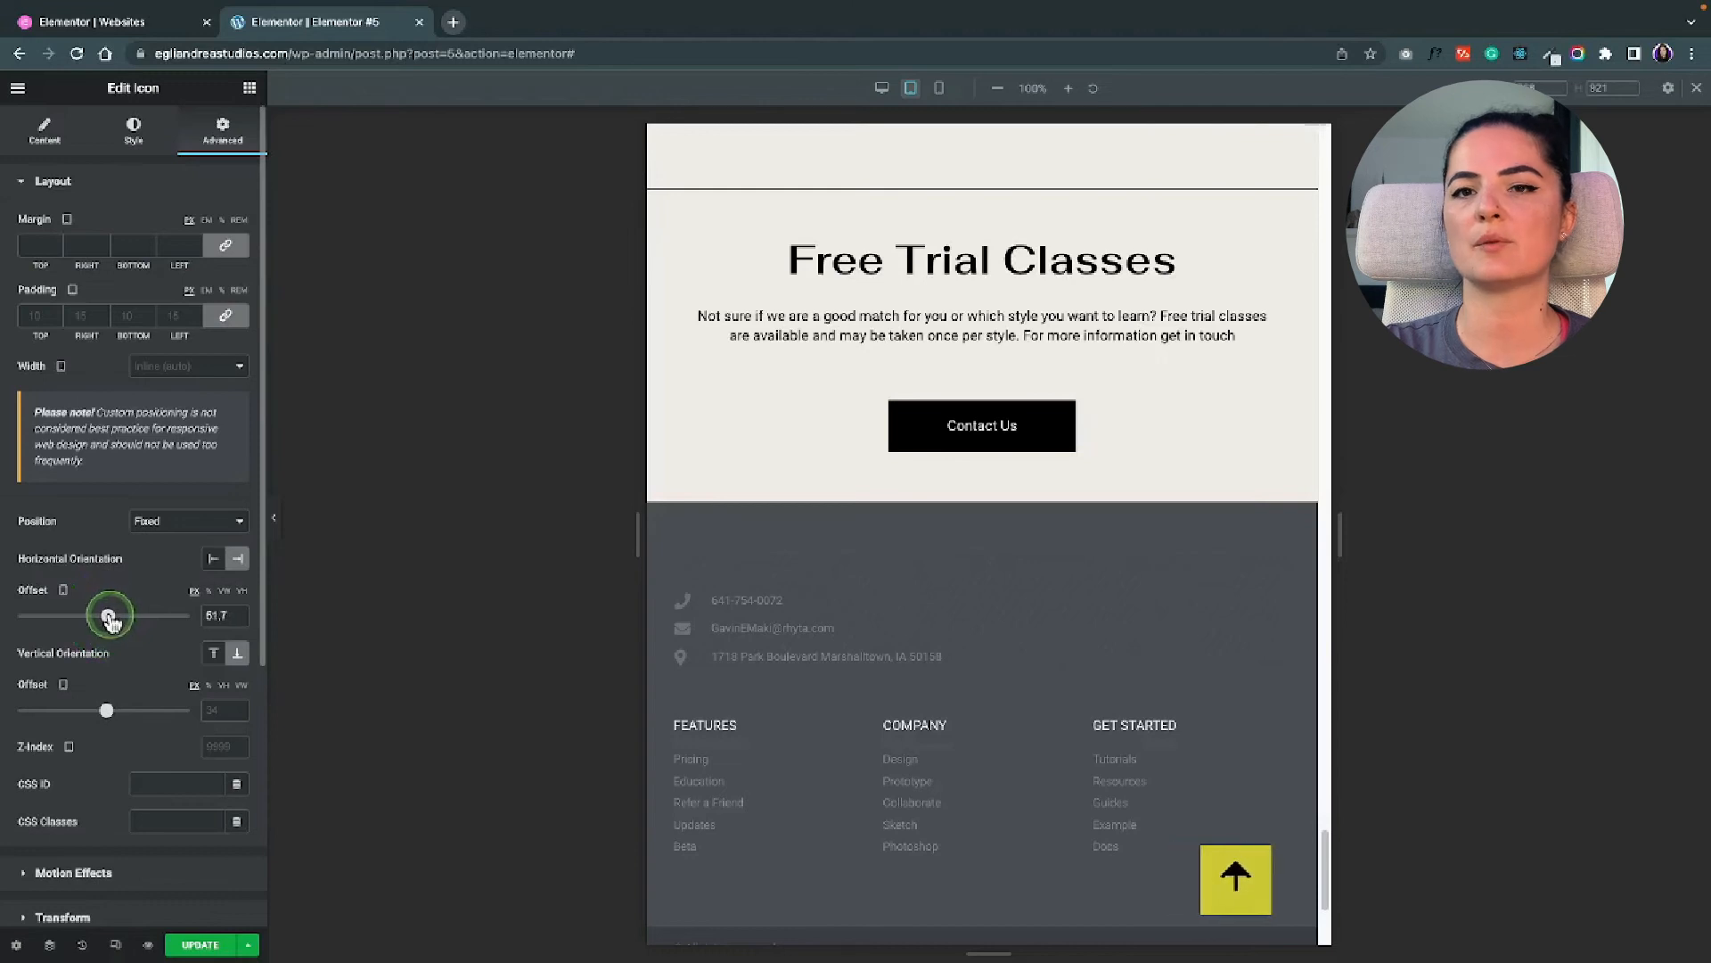
mouse_move(109, 726)
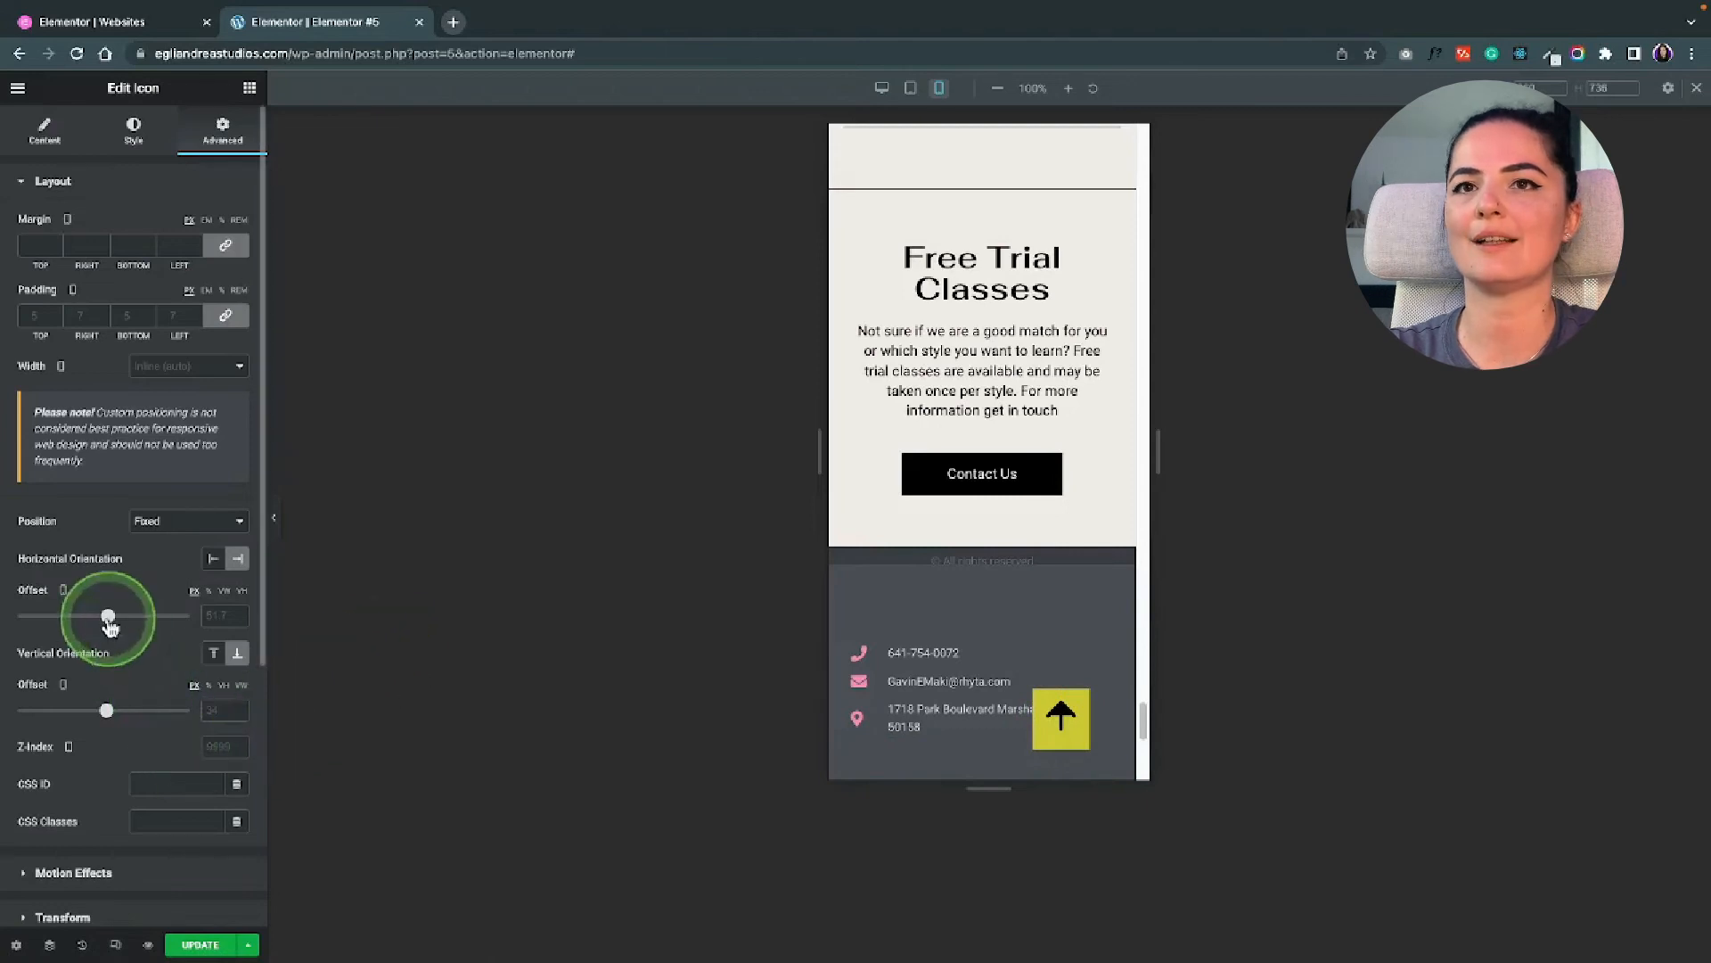
left_click_drag(107, 615, 105, 615)
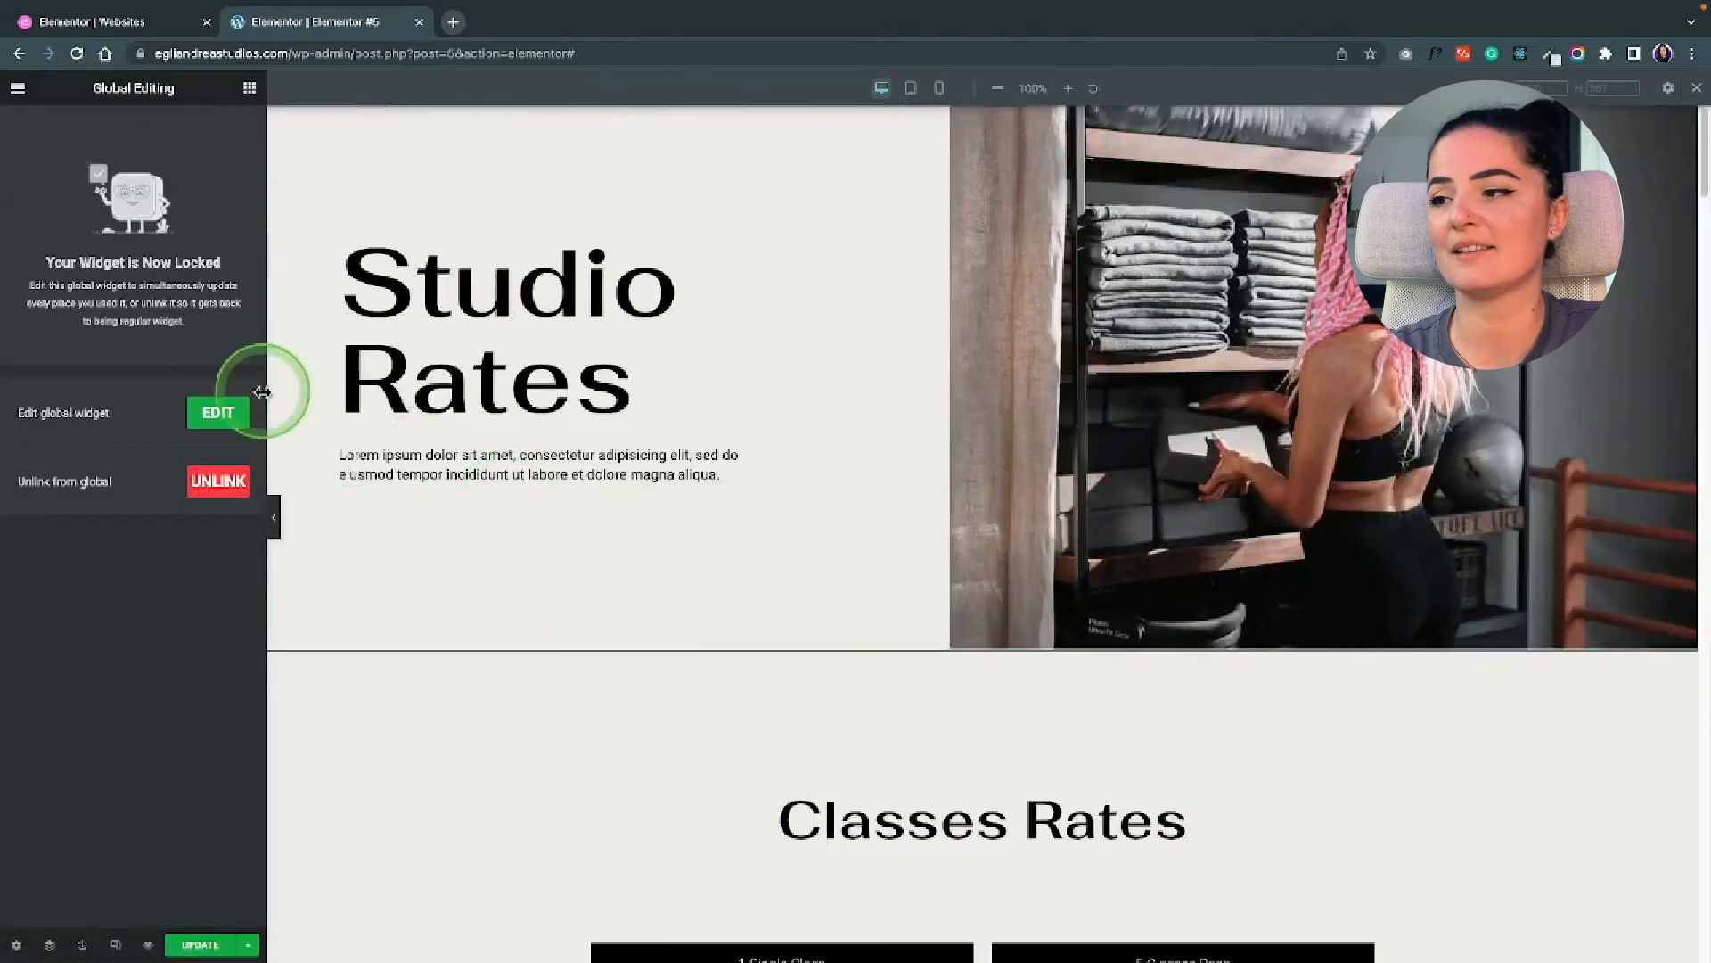
Step: Unlock the global arrow widget and give it a Stacked view with a Square background shape
left_click(217, 412)
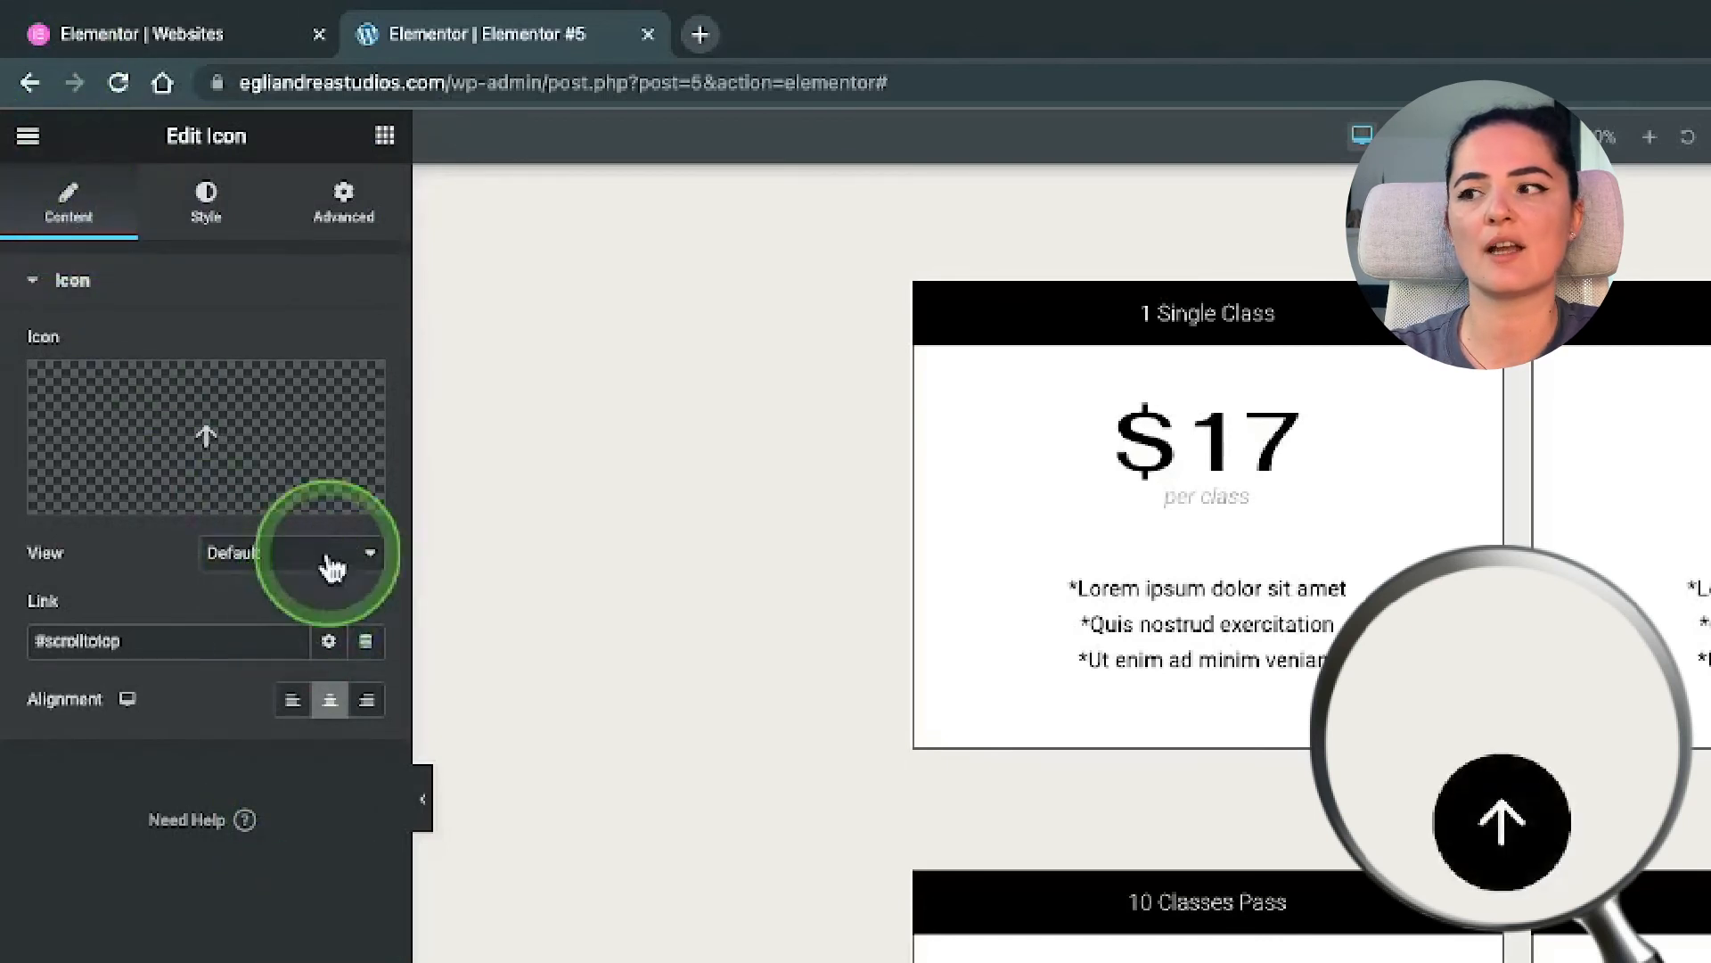
left_click(289, 553)
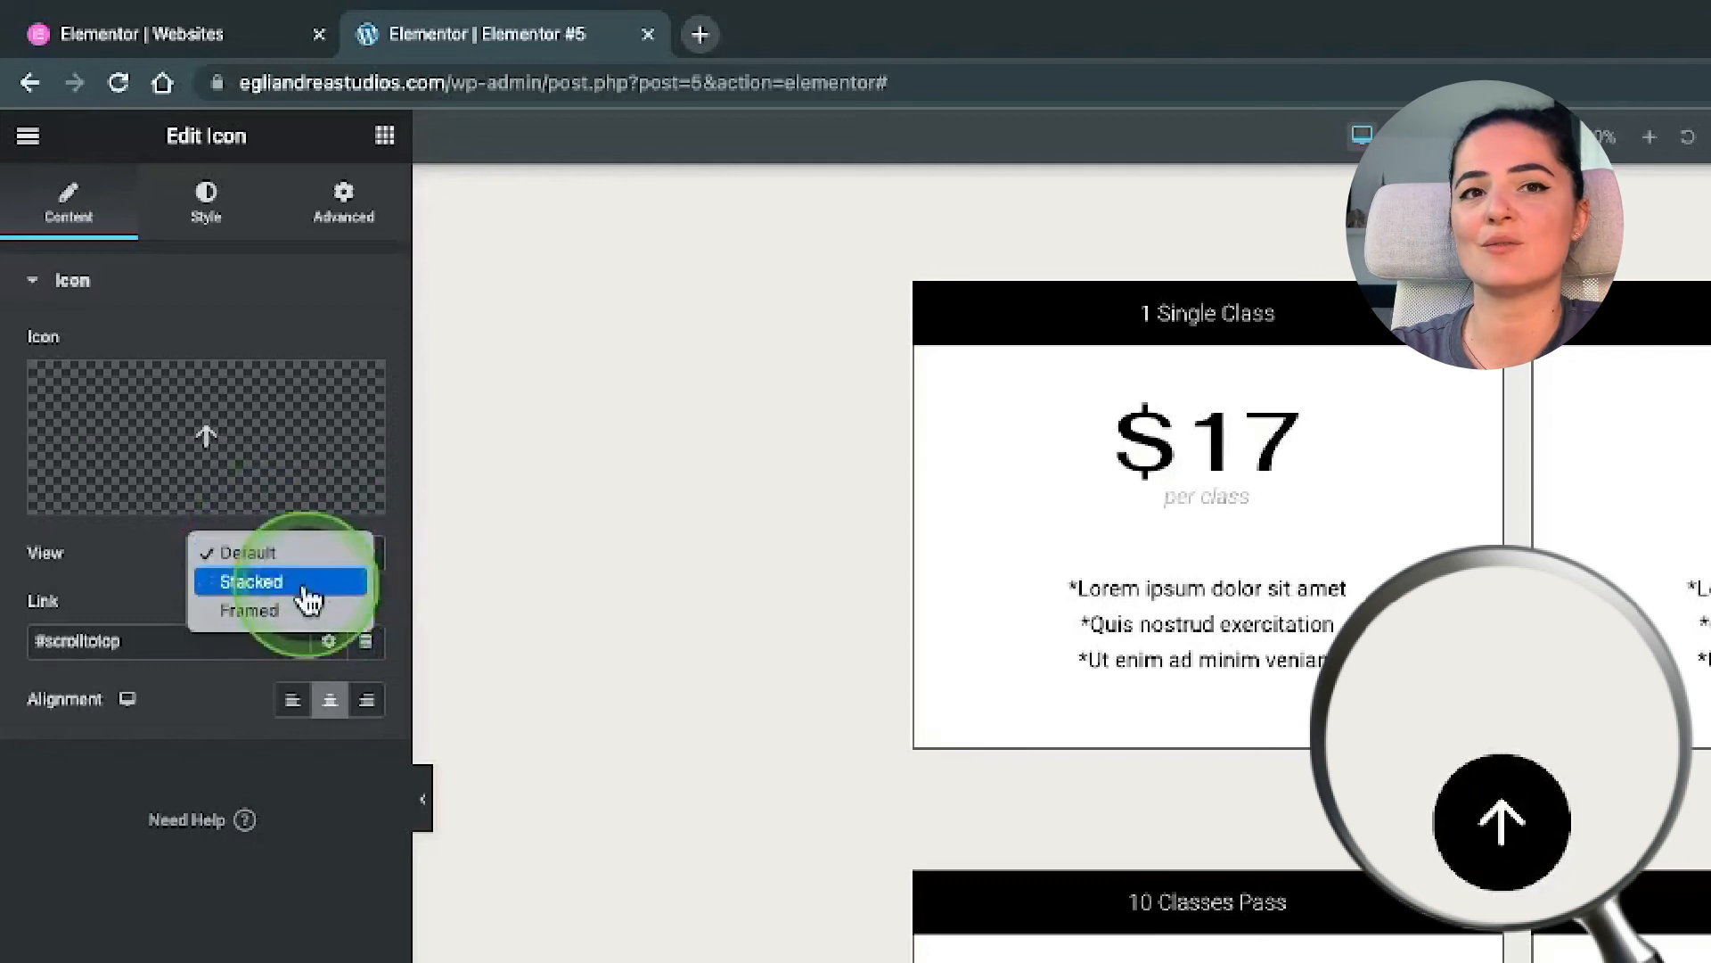
left_click(250, 581)
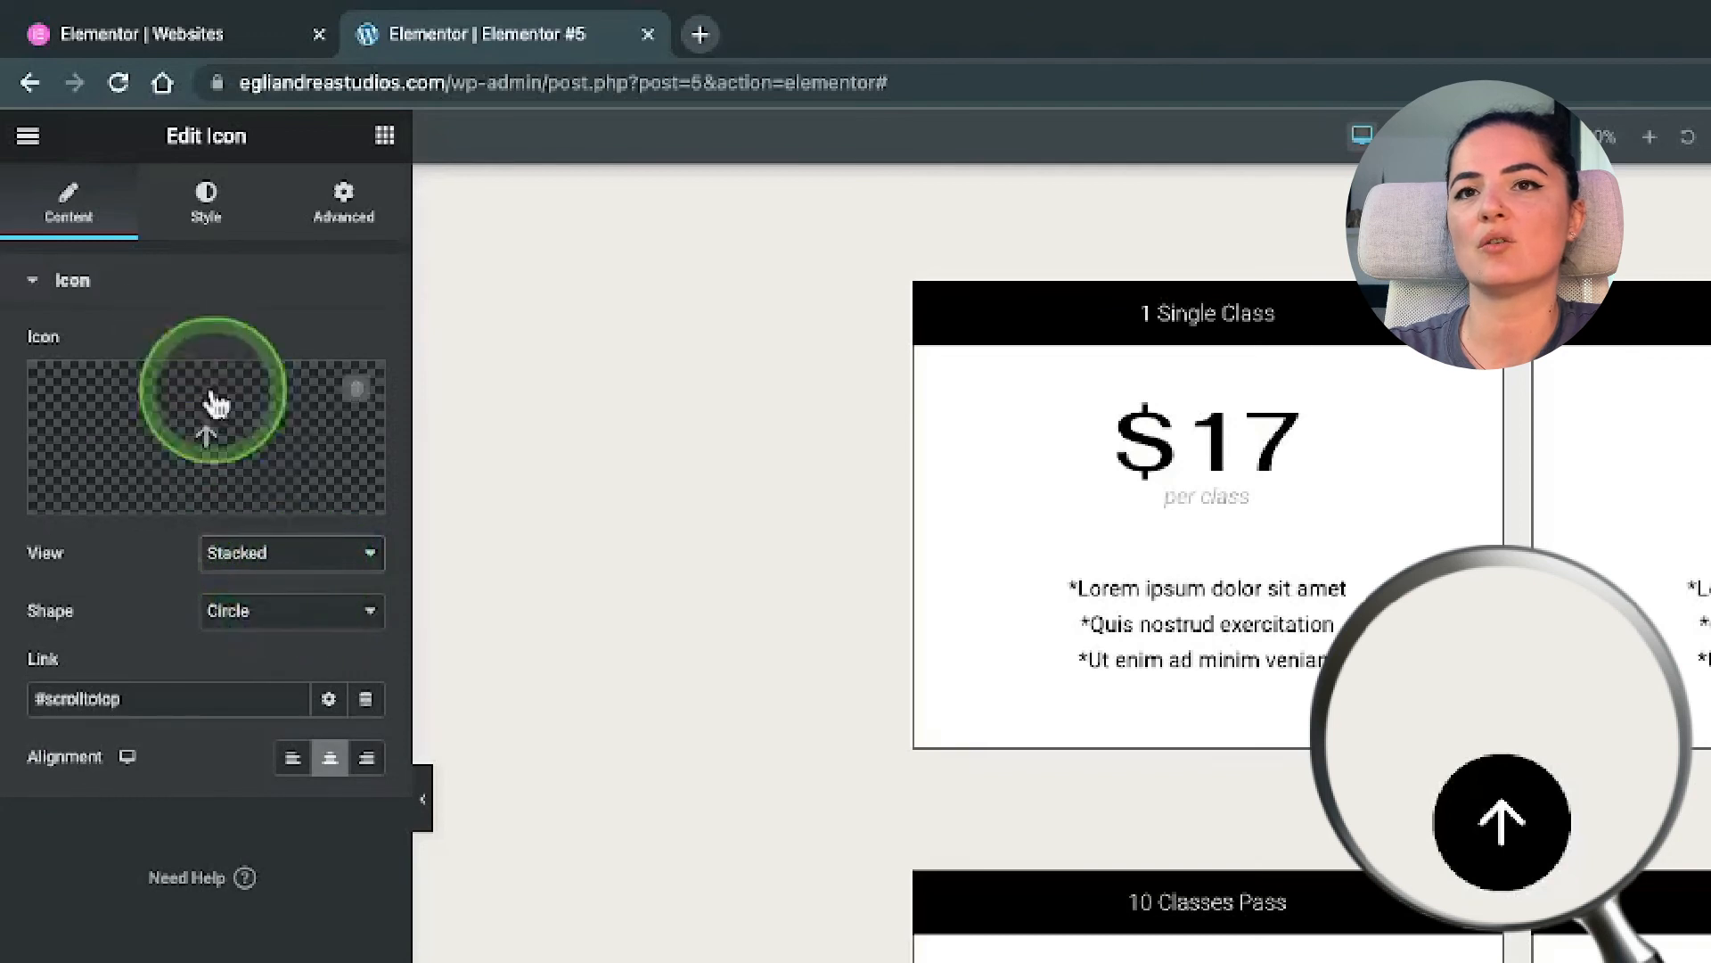
left_click(289, 610)
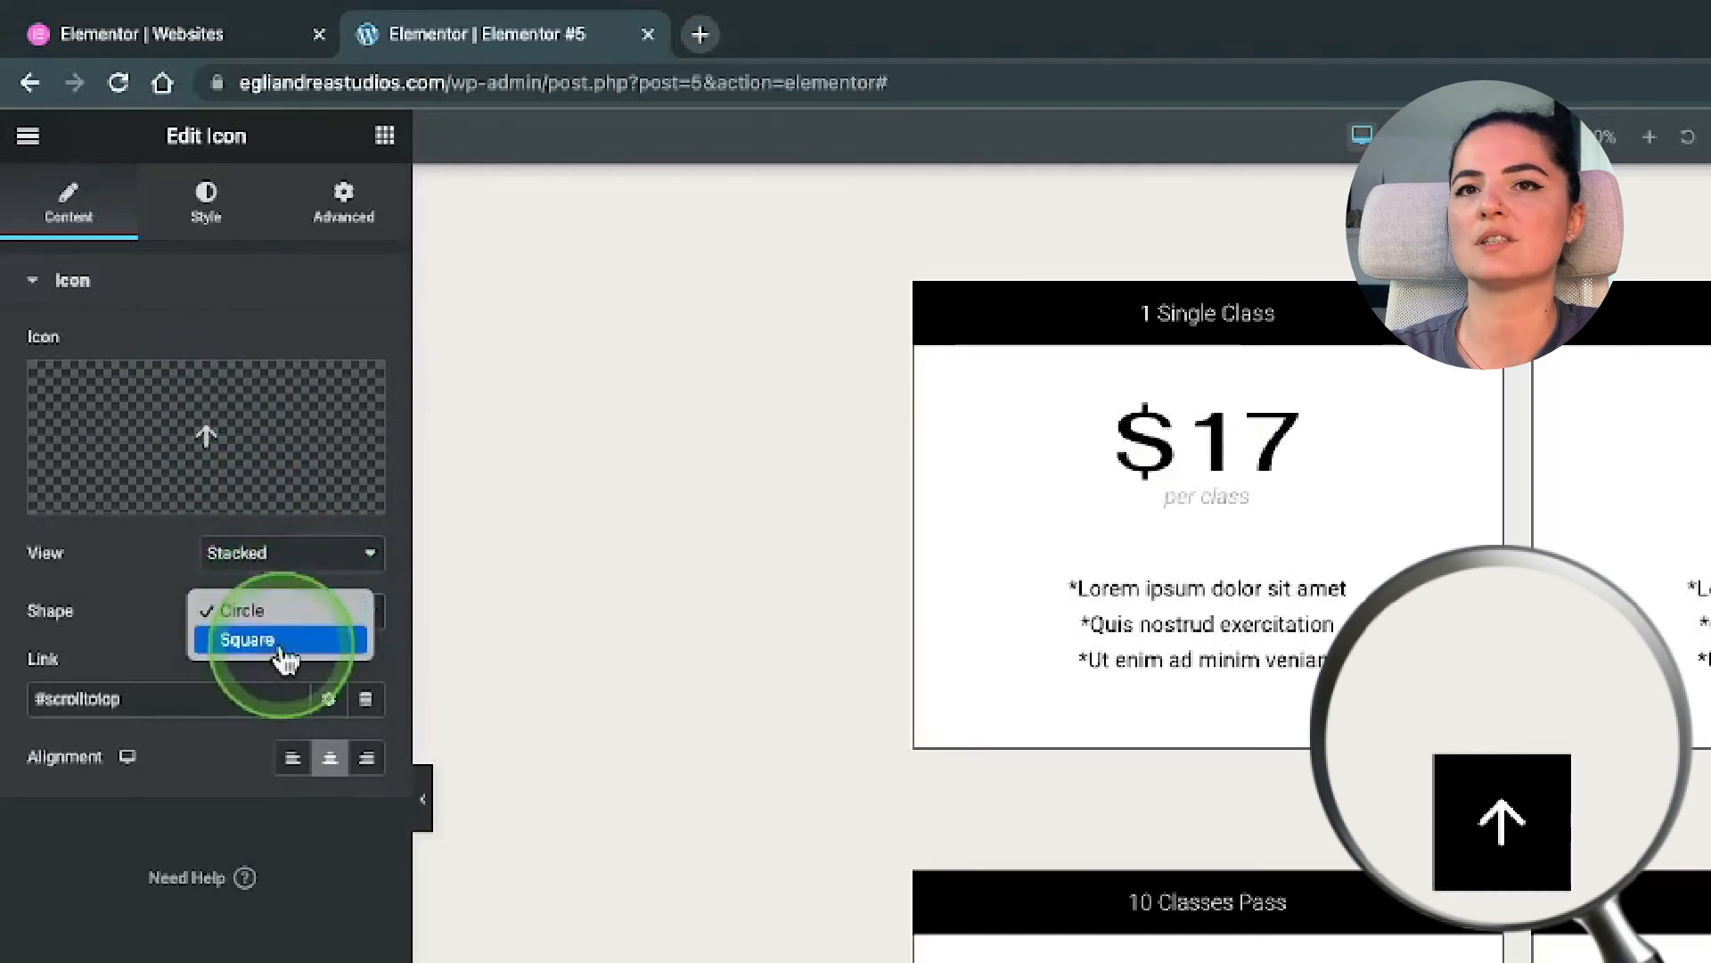
left_click(249, 640)
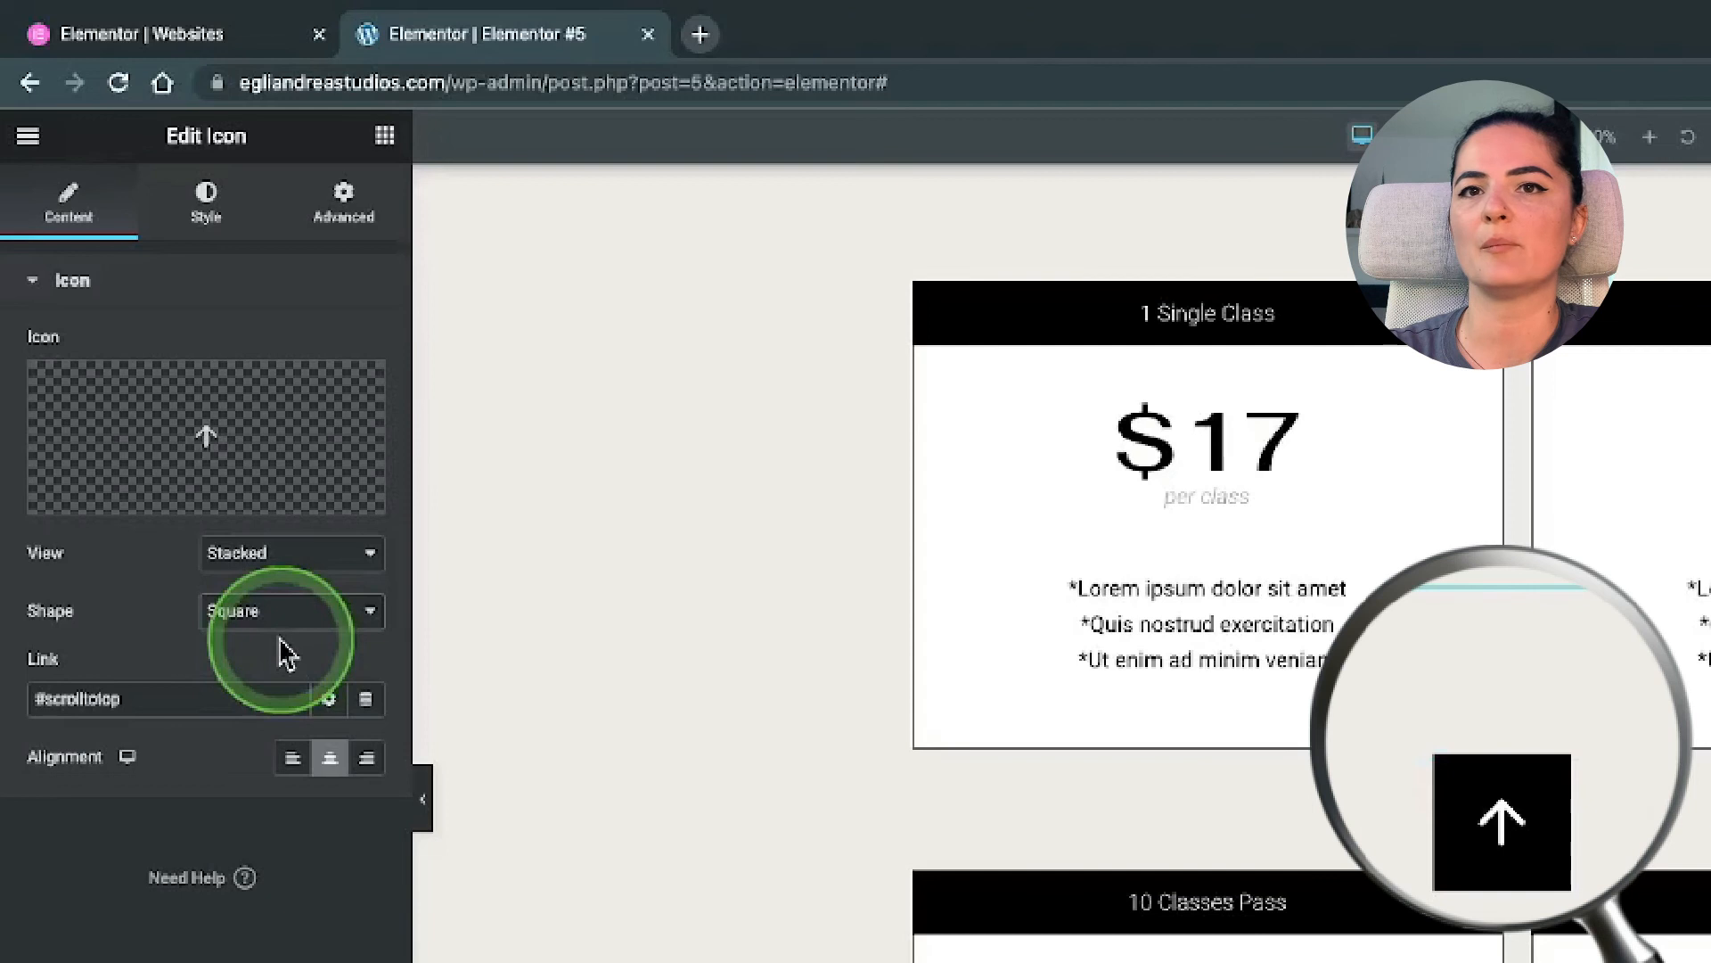
scroll("down", 3)
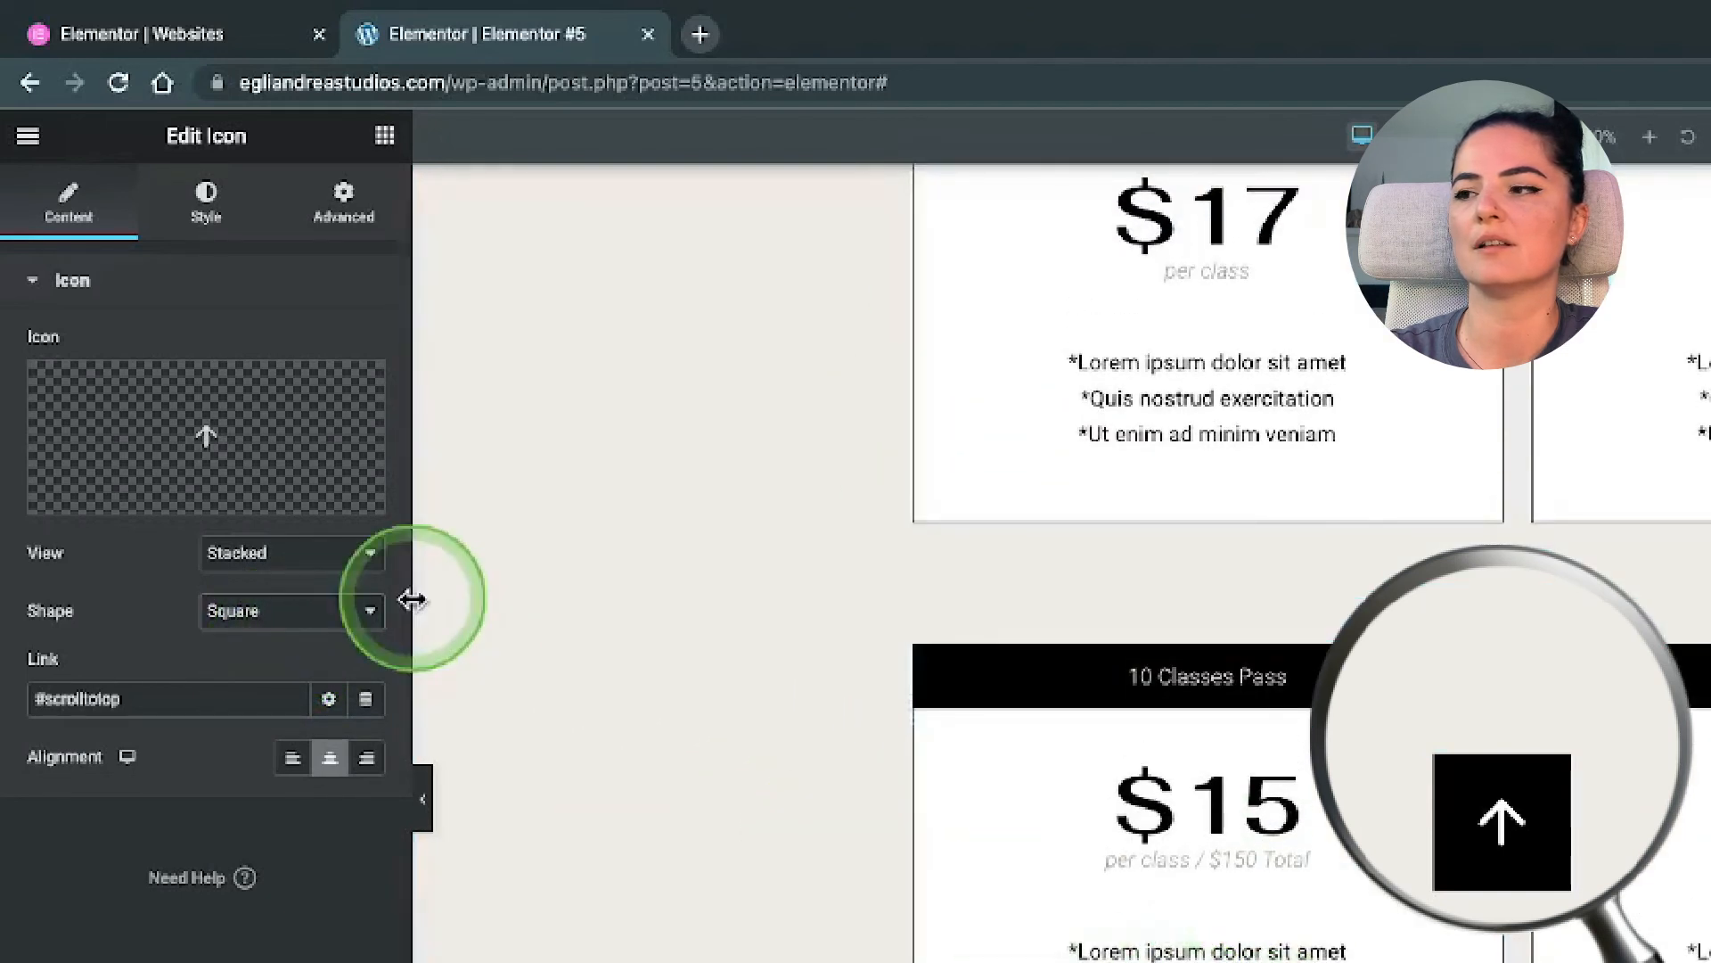
left_click(205, 201)
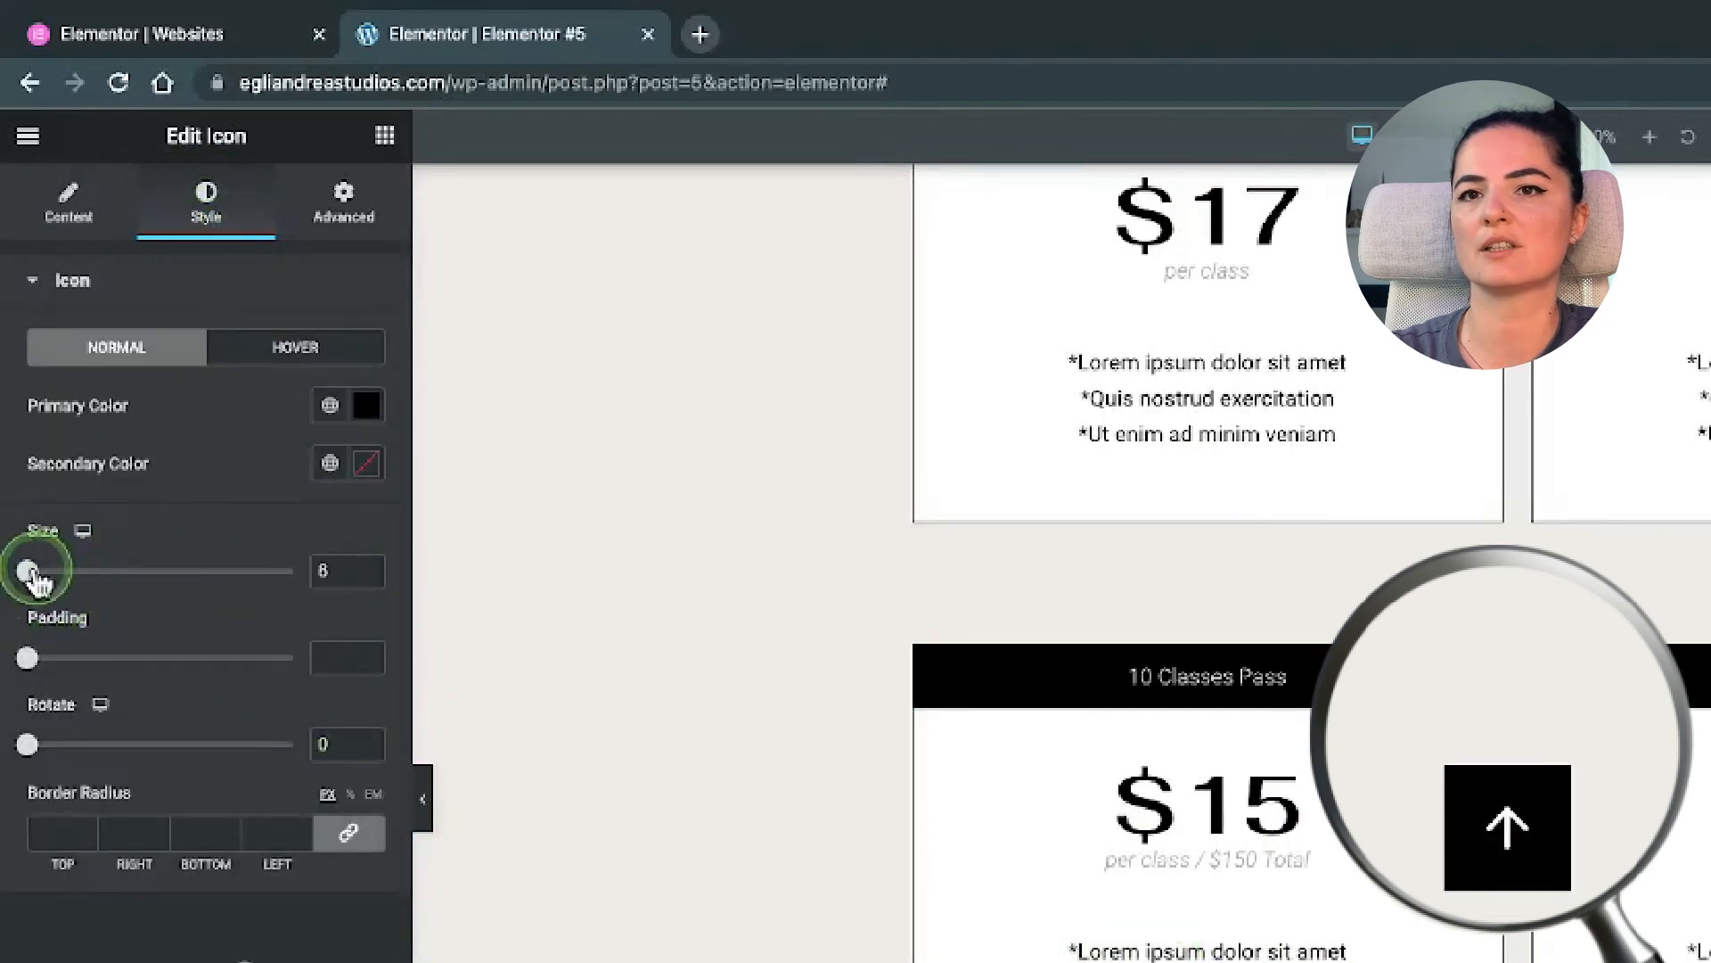
Step: Set the icon Size to 46, Padding to 18 and link the Border Radius corners at 3
left_click_drag(30, 570, 61, 571)
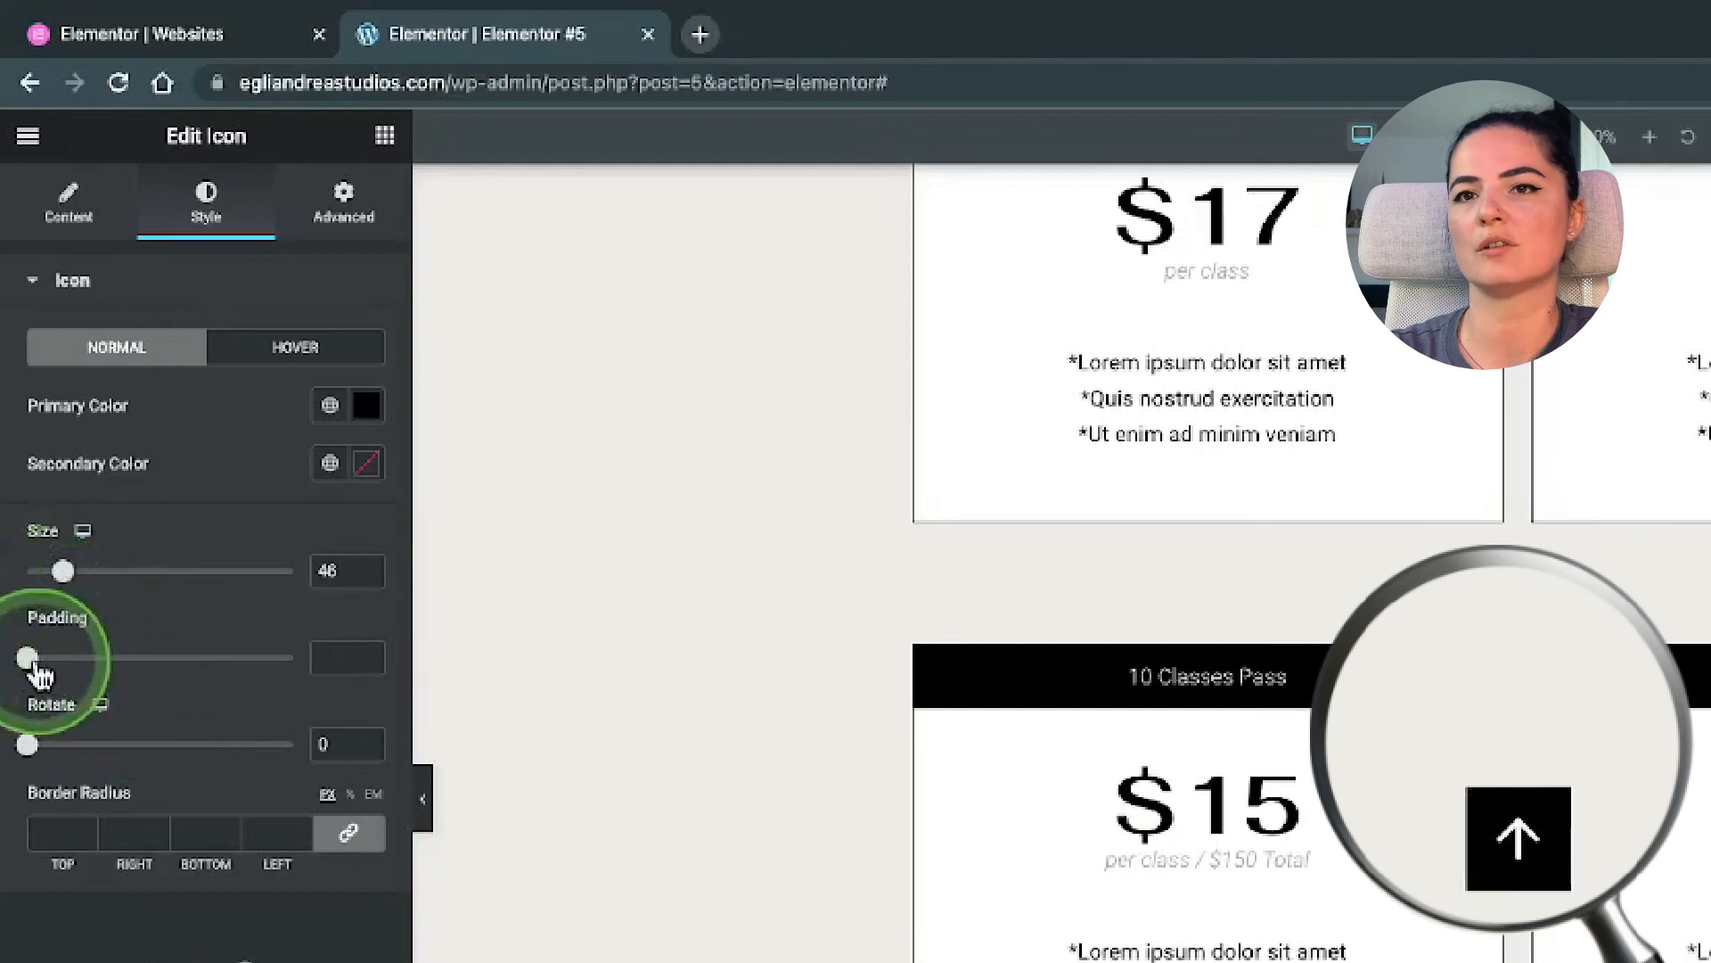
left_click_drag(29, 657, 68, 656)
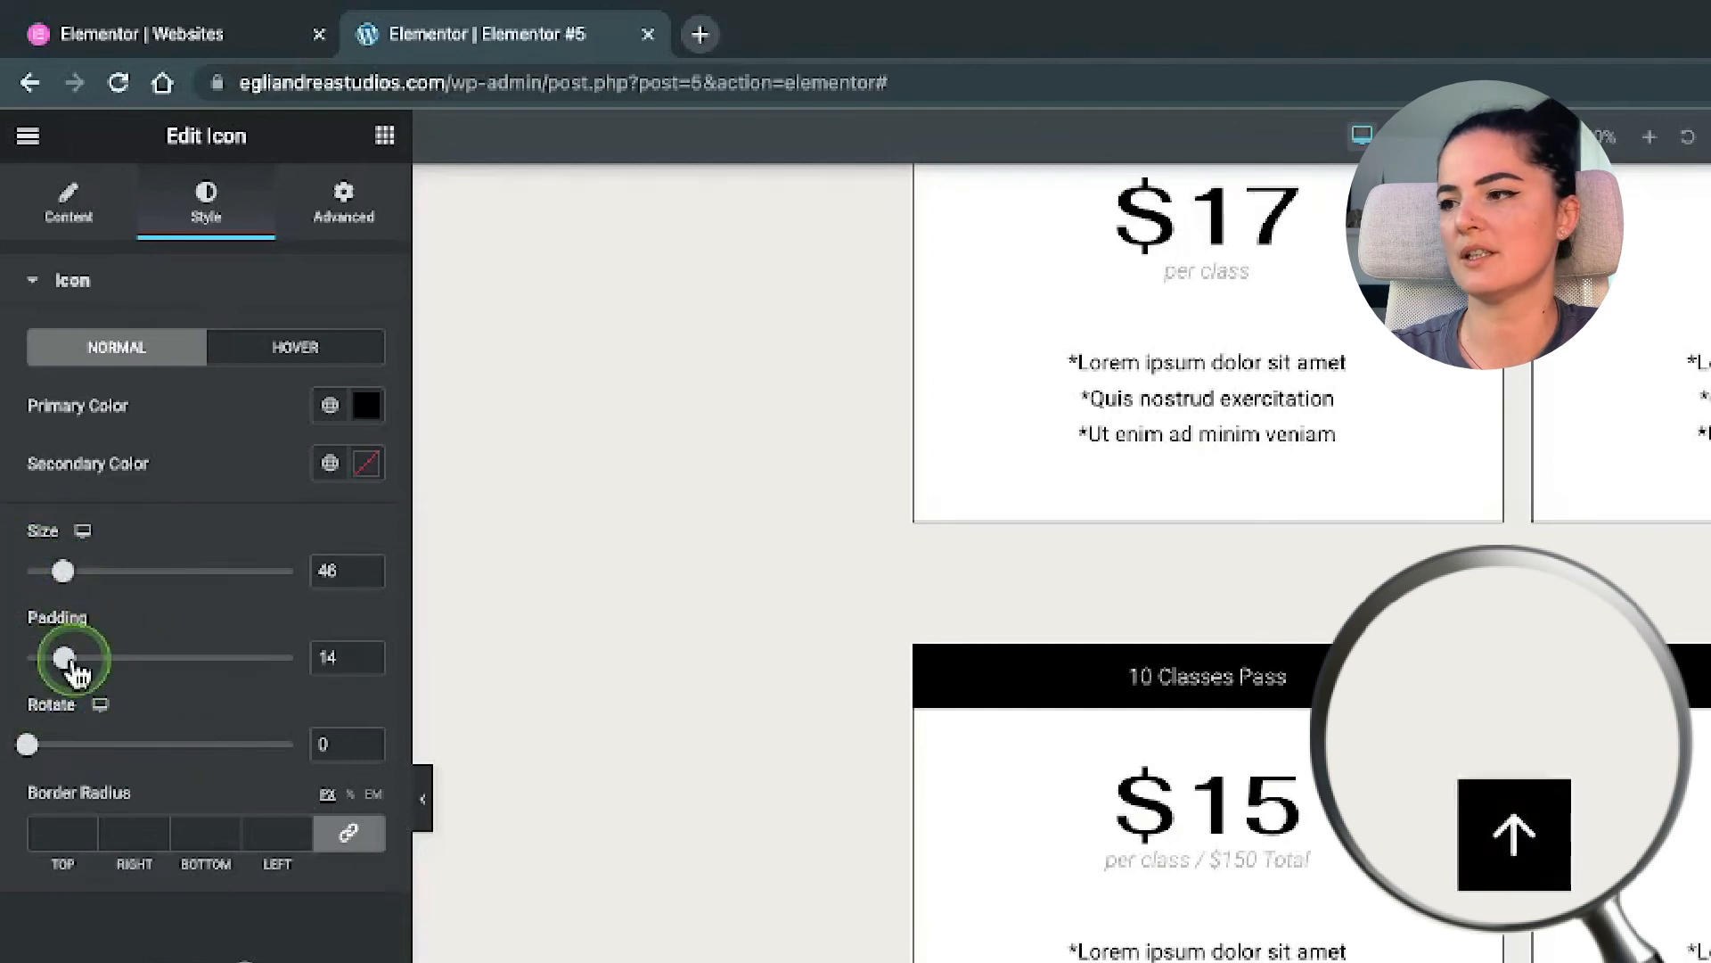
left_click_drag(62, 658, 87, 658)
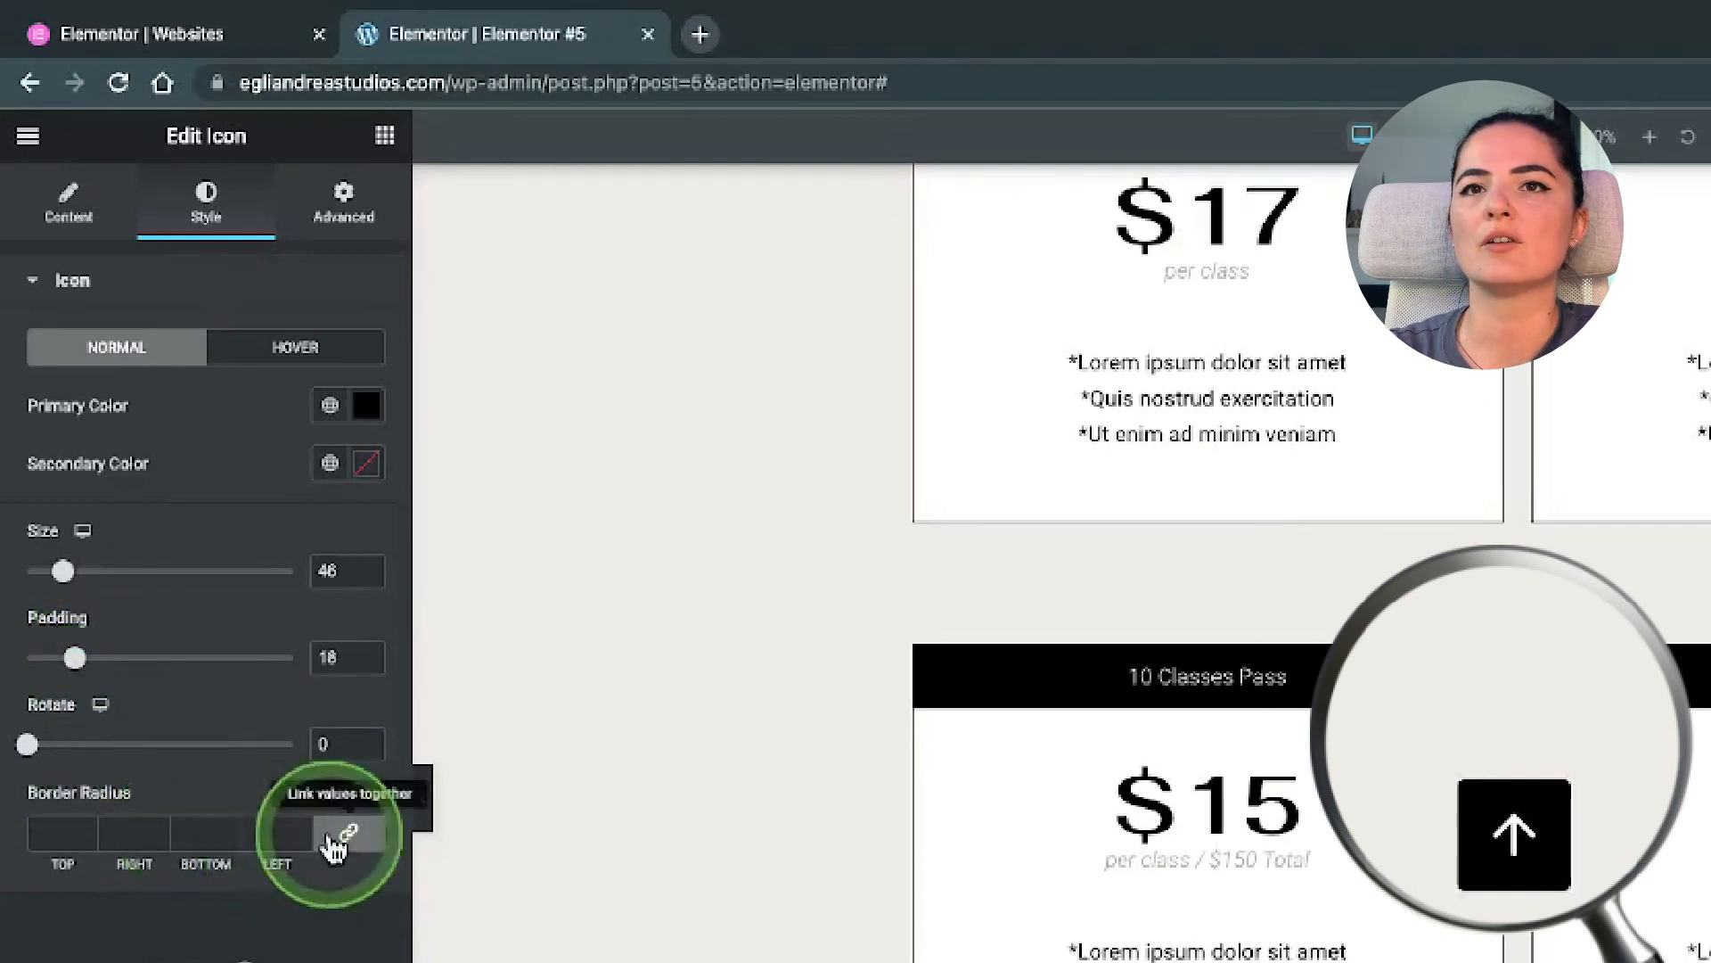
left_click(348, 833)
type("3")
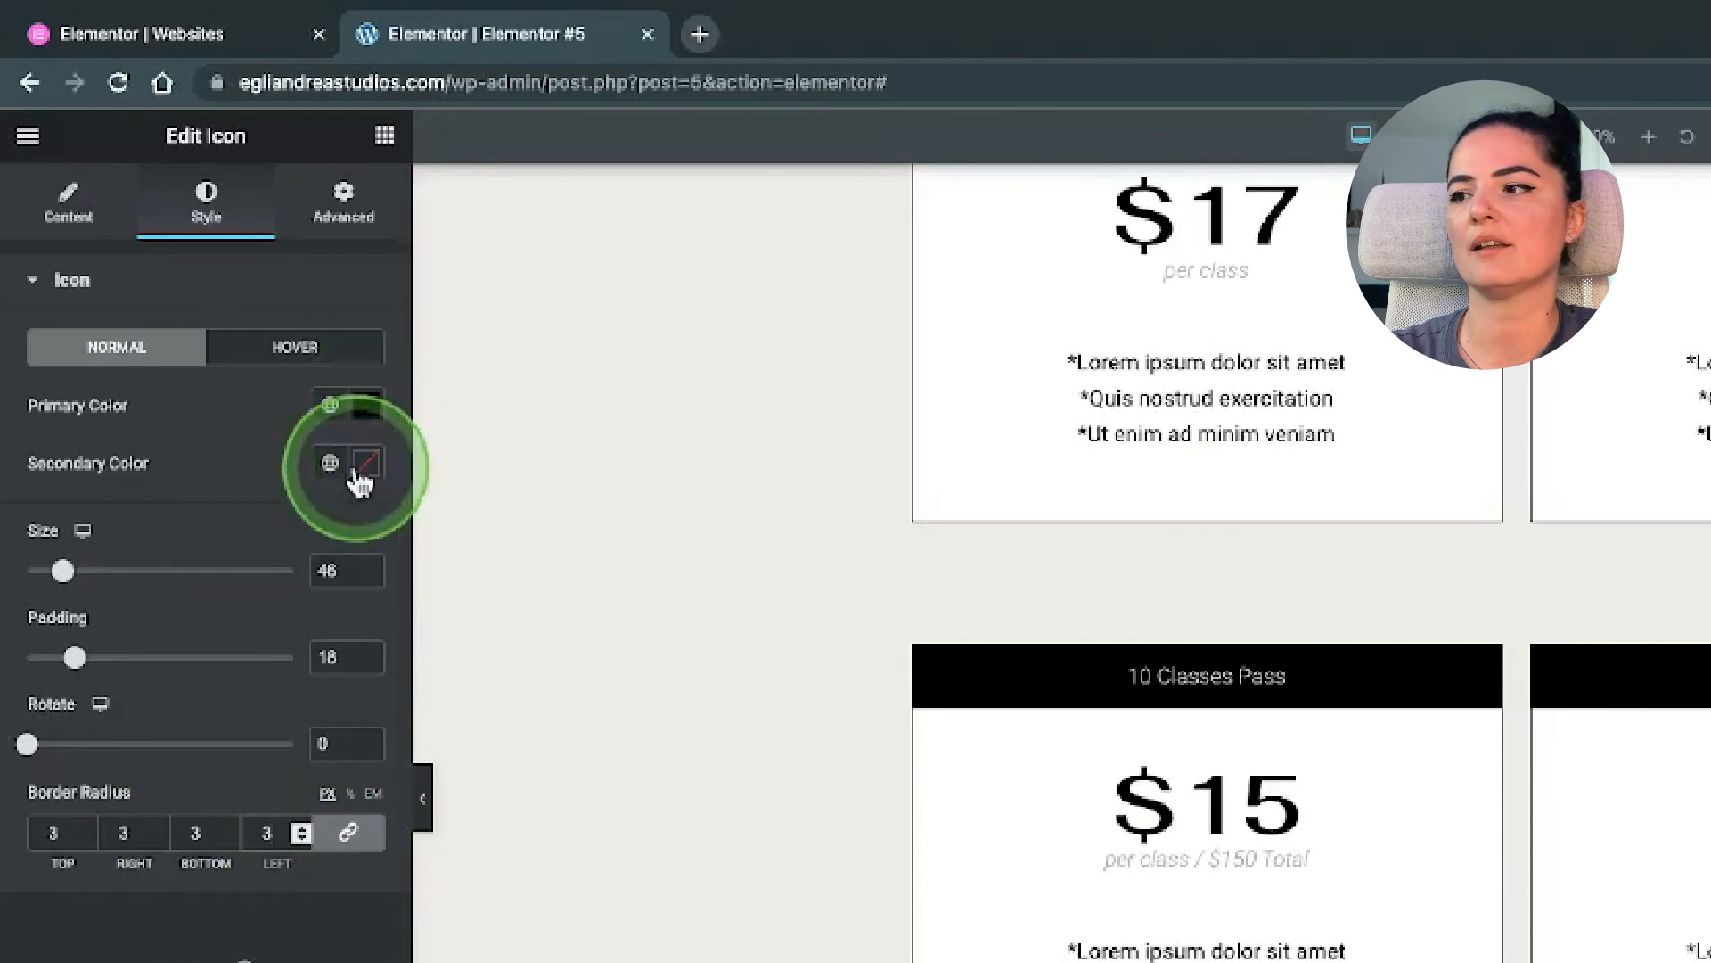
Step: Make the arrow's Secondary Color red, then bring up the edit History panel
left_click(347, 461)
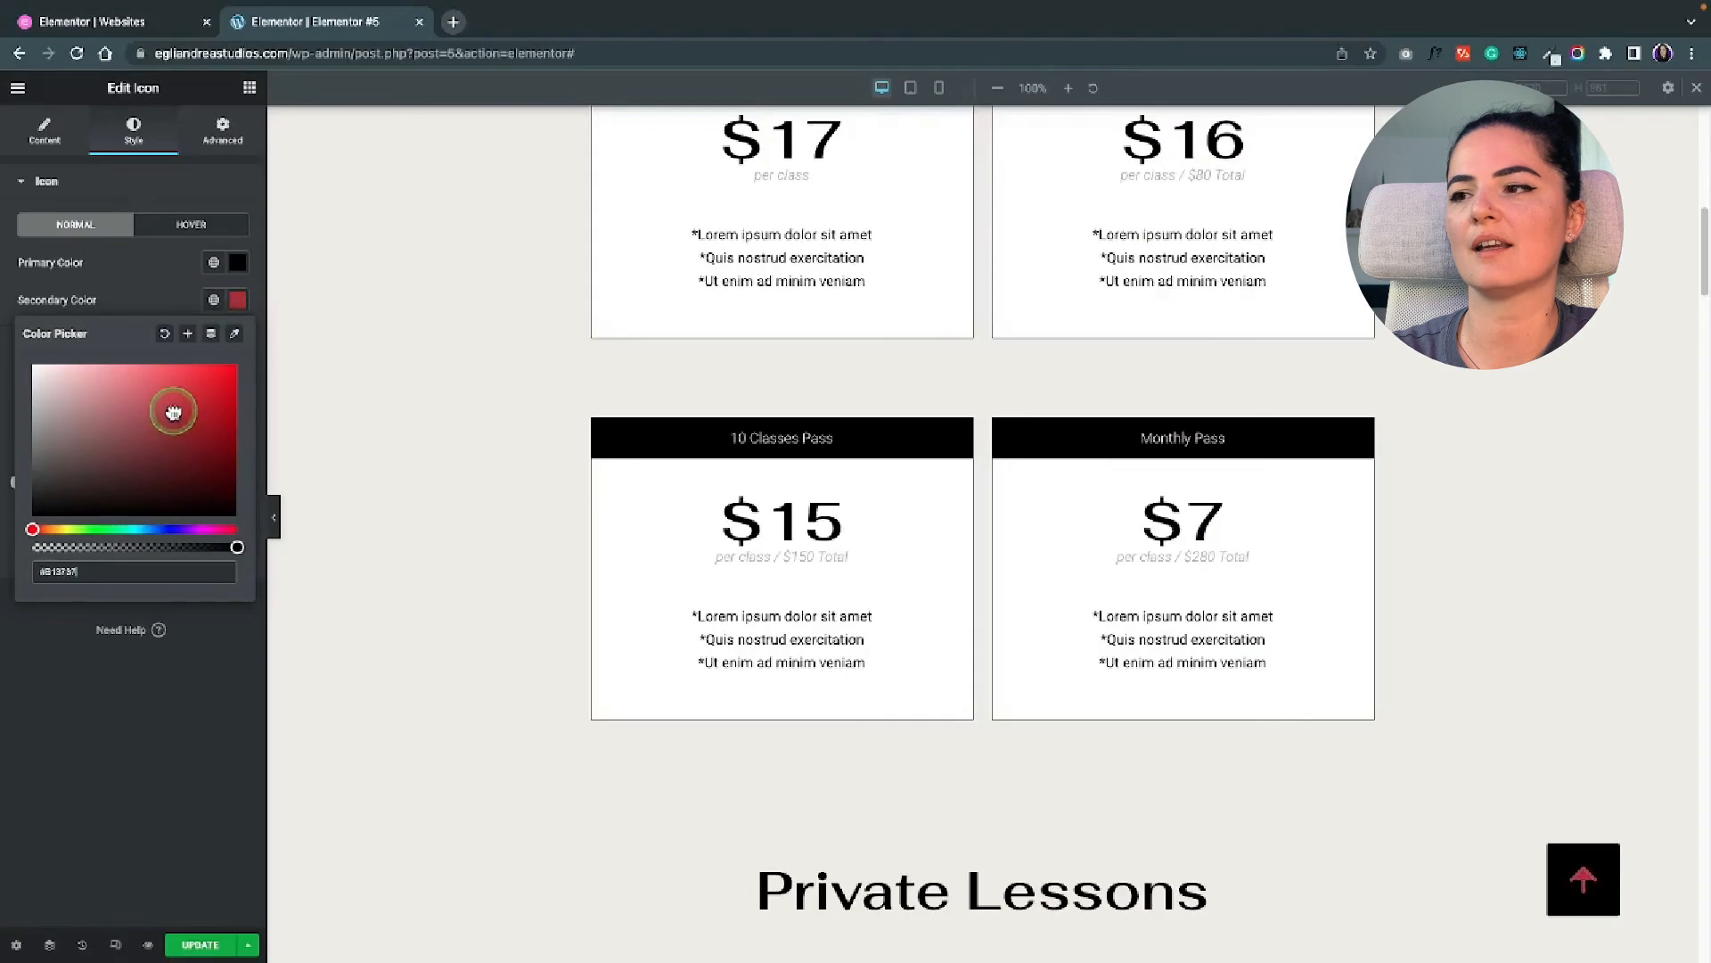
left_click(187, 391)
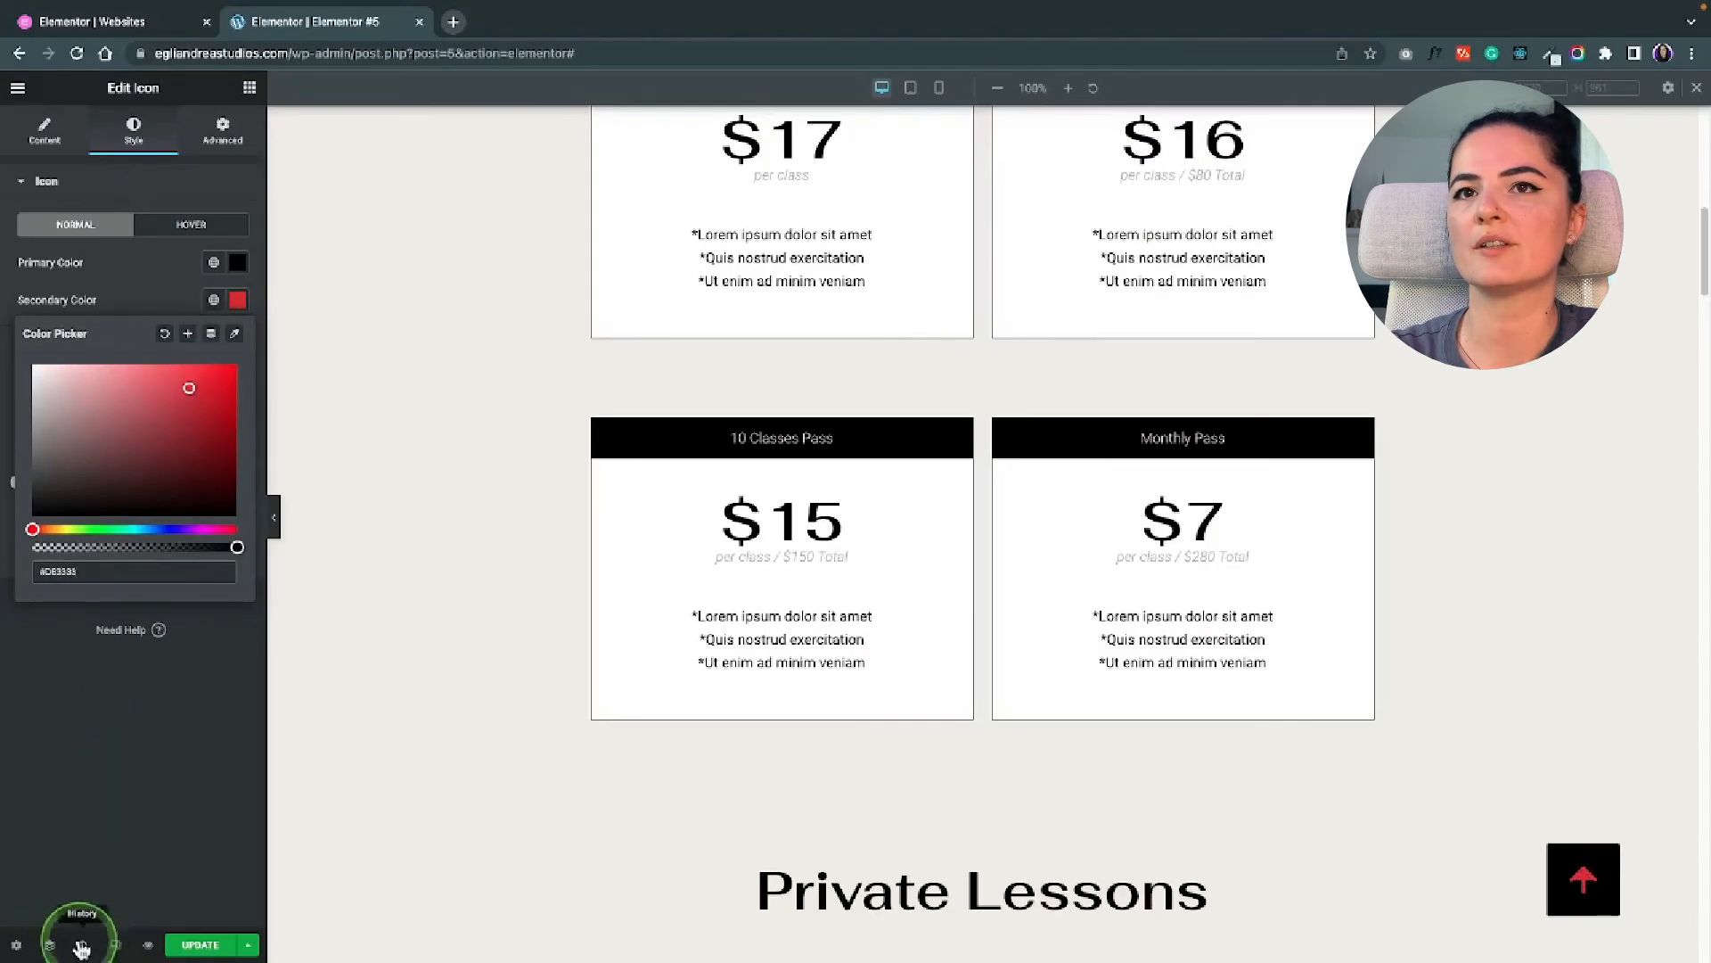
left_click(80, 936)
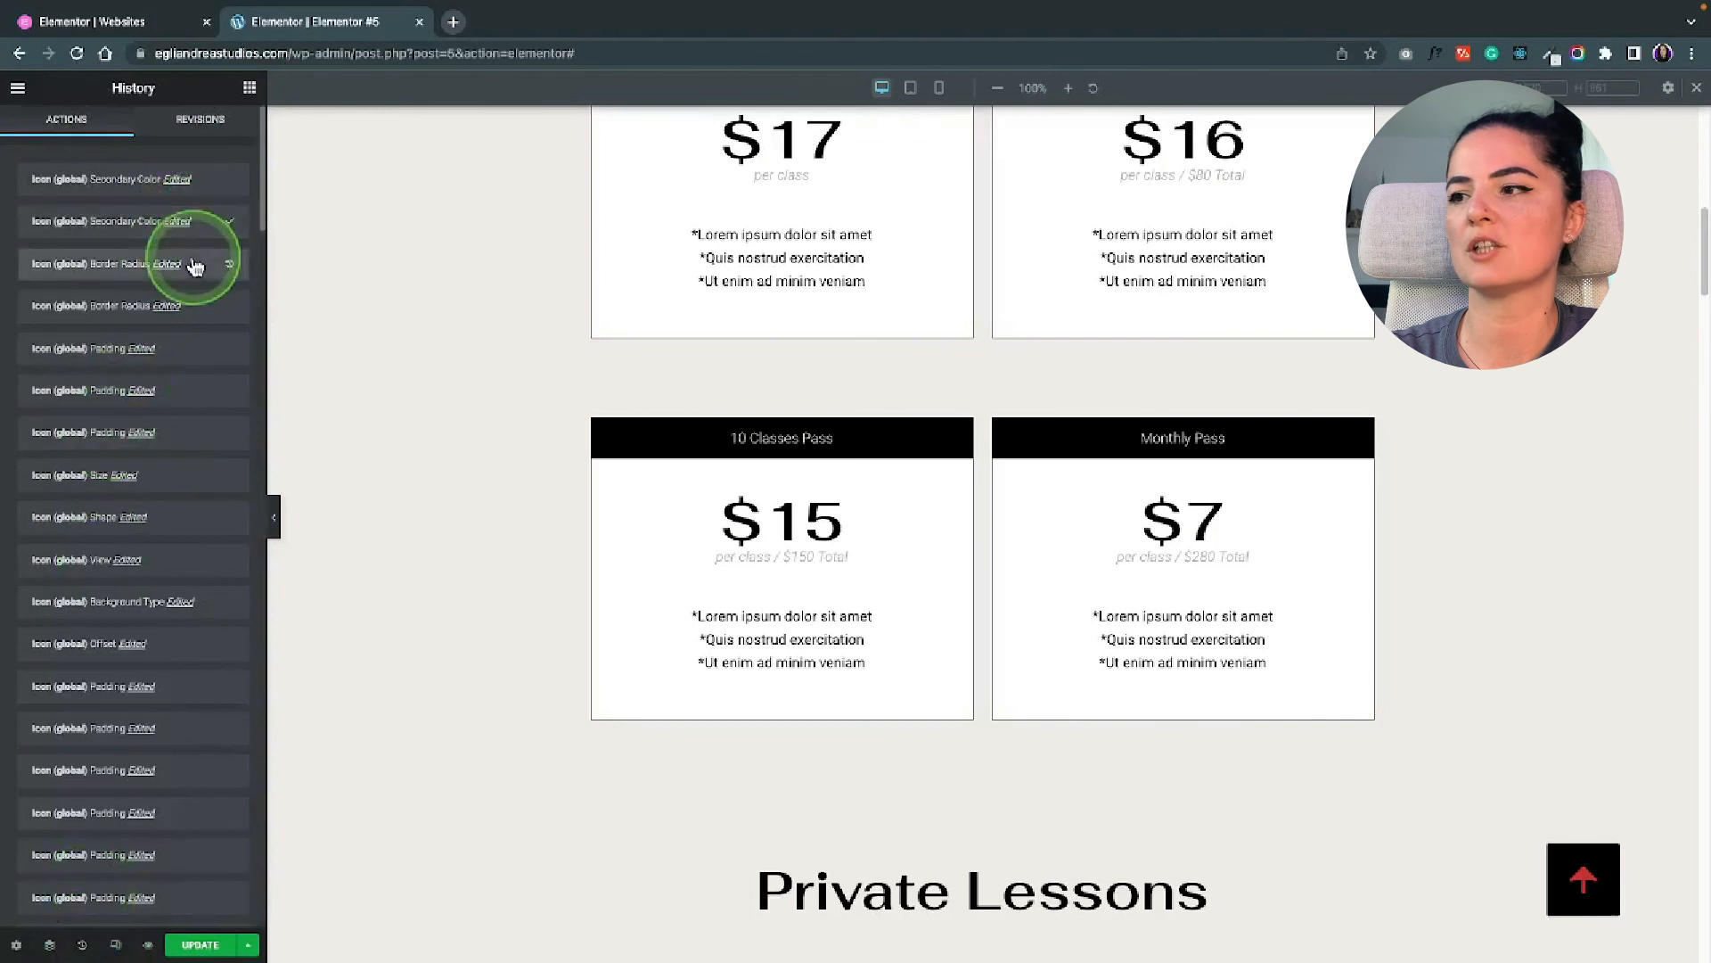